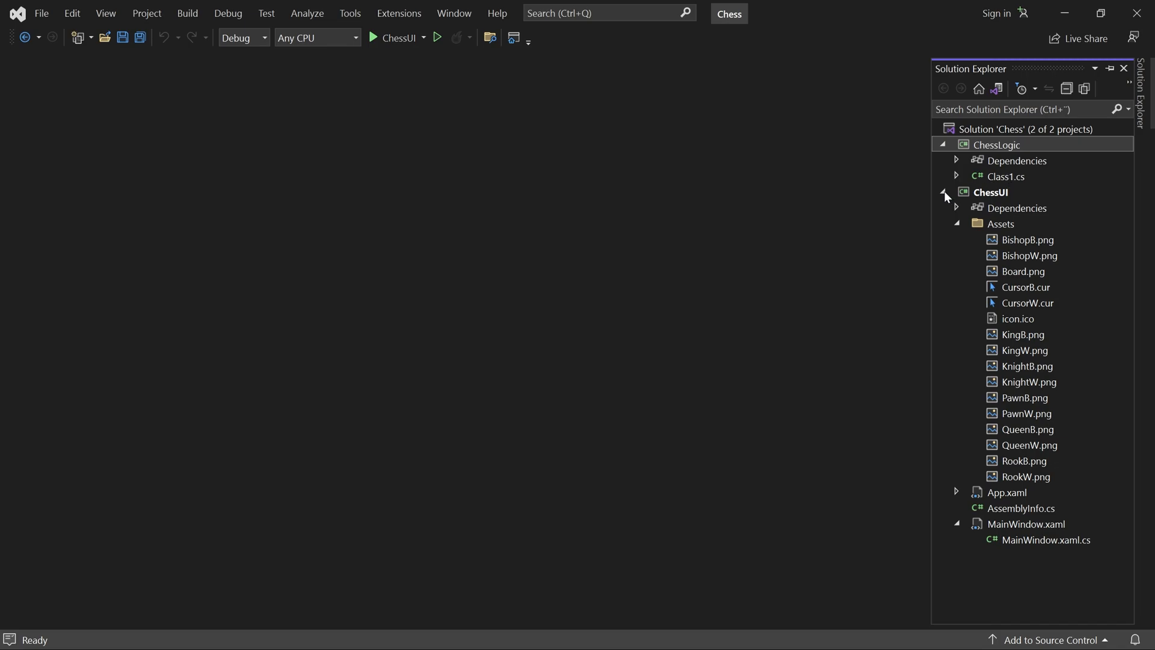
- Delete Class1.cs from ChessLogic, confirm the permanent removal, and select the ChessLogic project
left_click(946, 193)
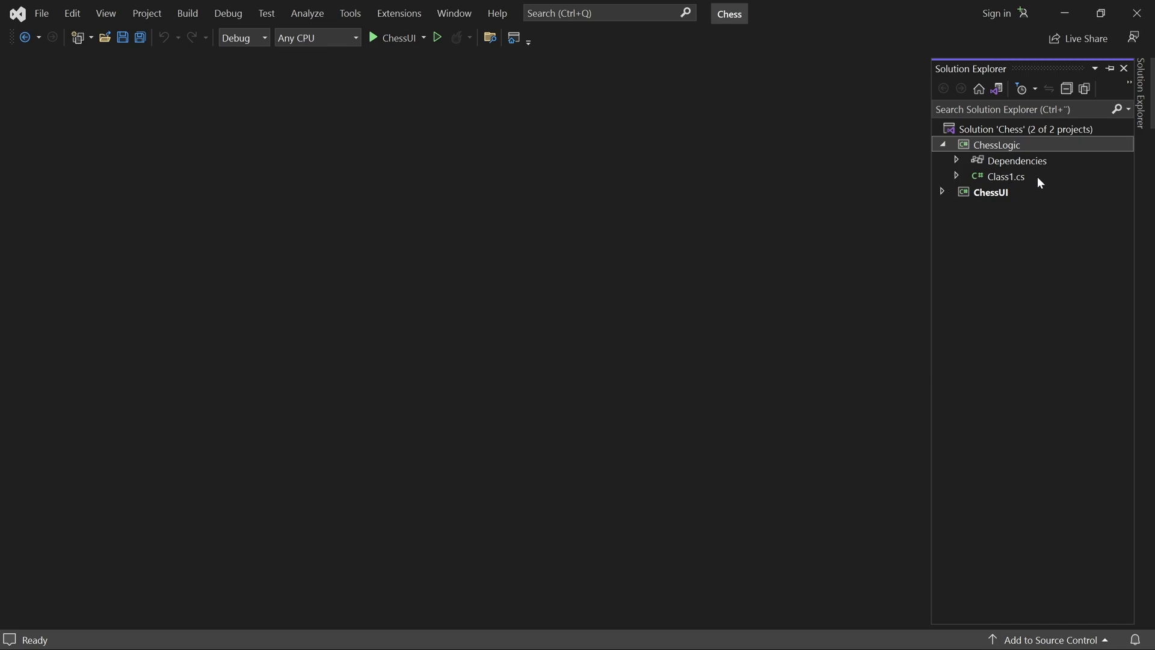
right_click(1006, 175)
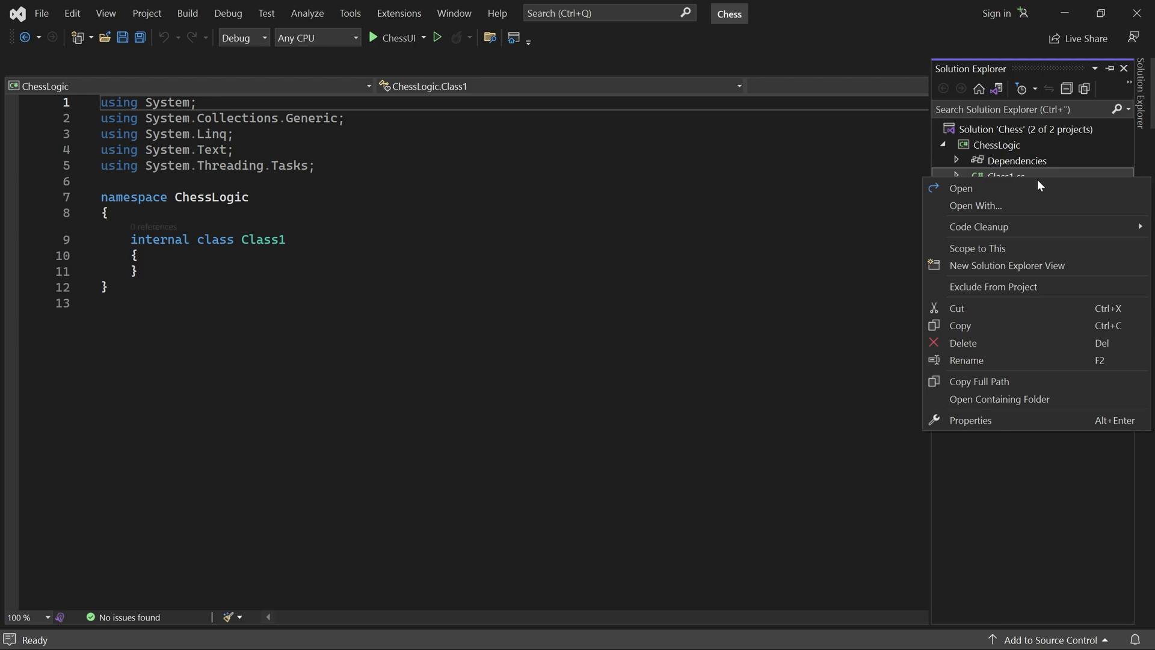
left_click(962, 343)
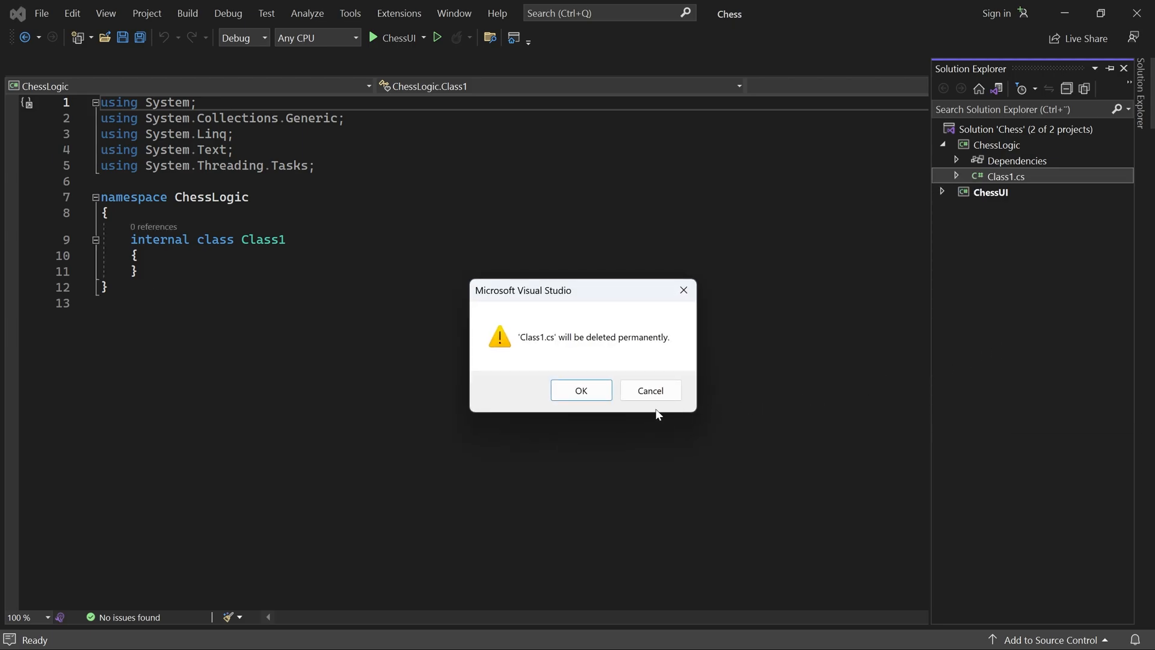
left_click(581, 390)
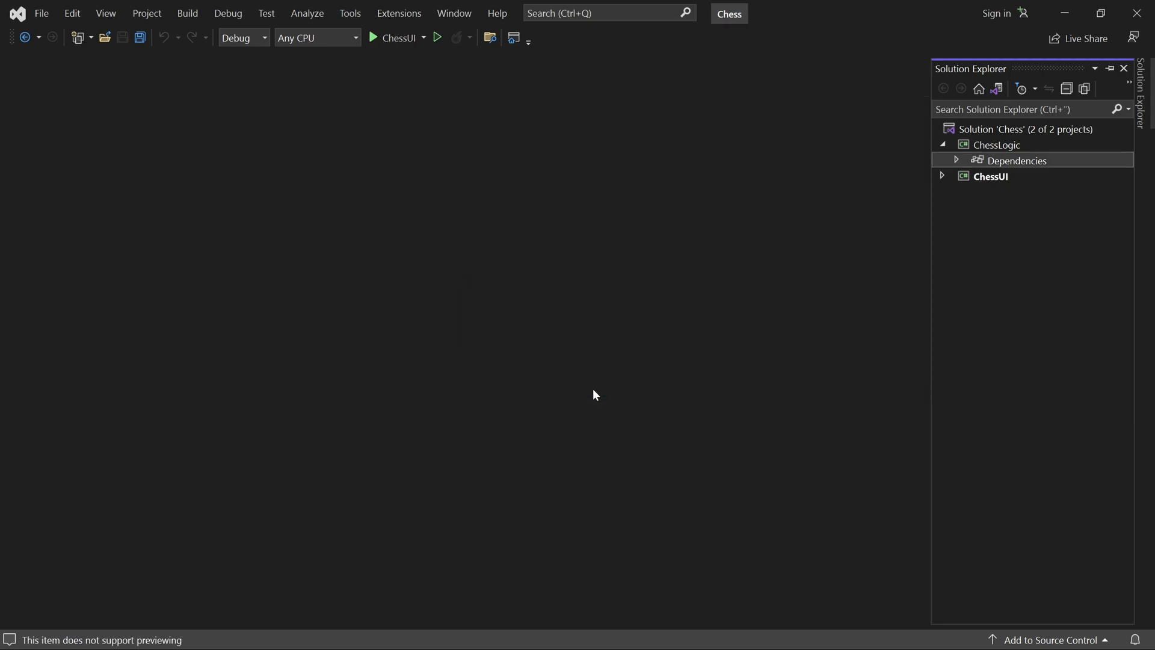
left_click(993, 144)
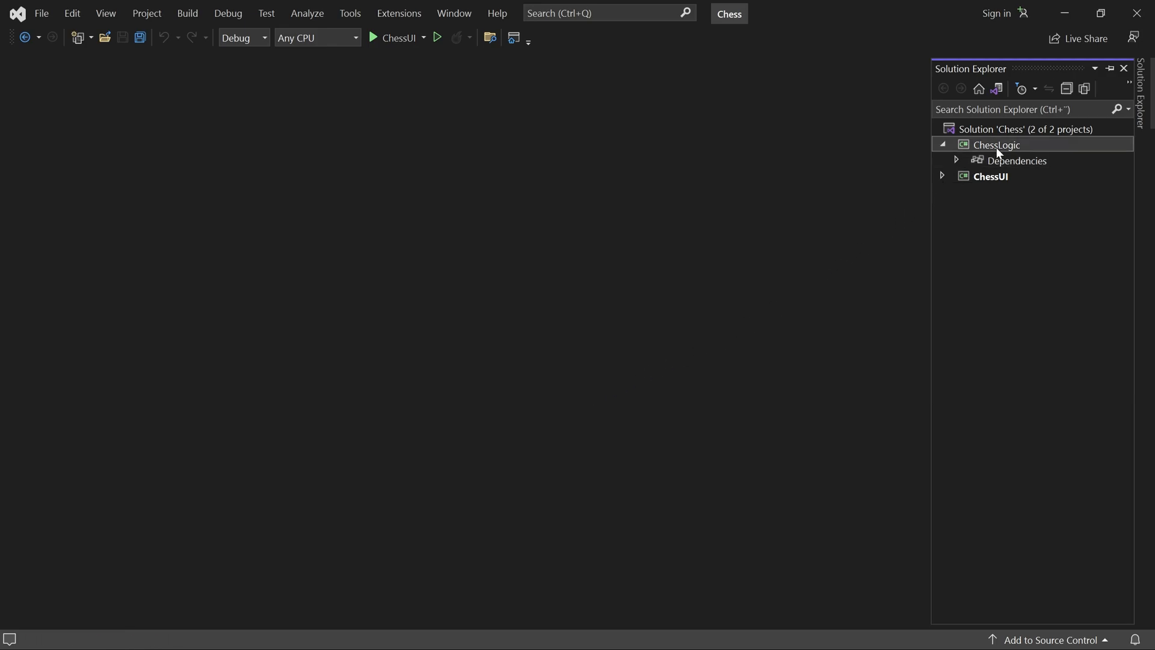
- Add a new class file named Player.cs to the ChessLogic project
right_click(999, 144)
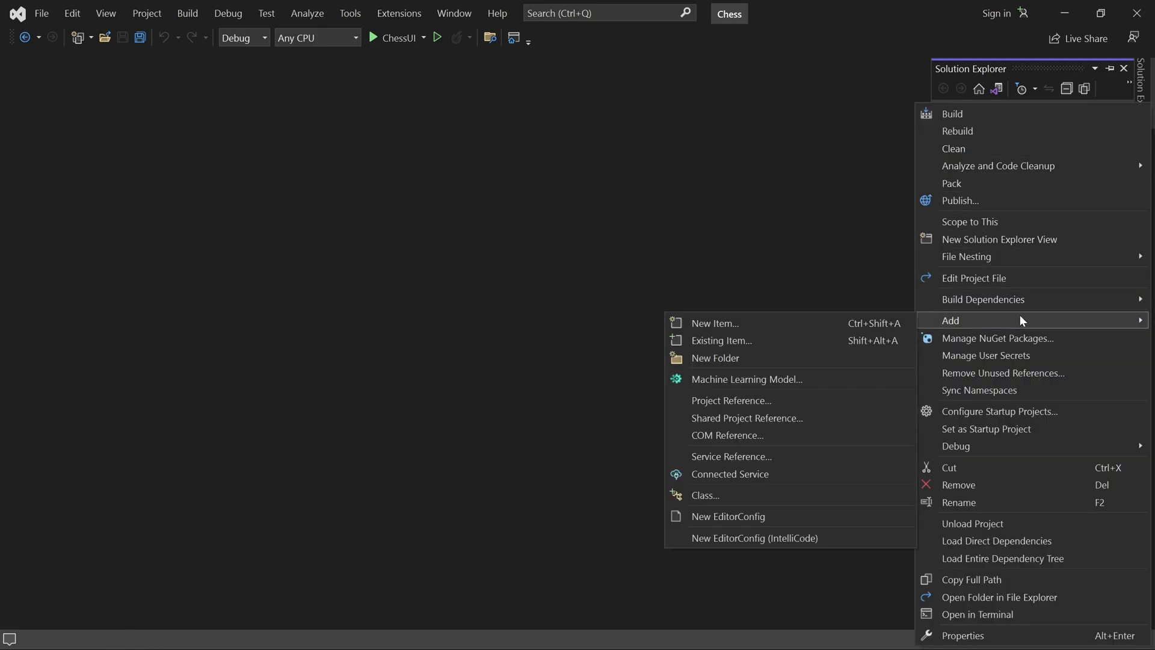
mouse_move(777, 495)
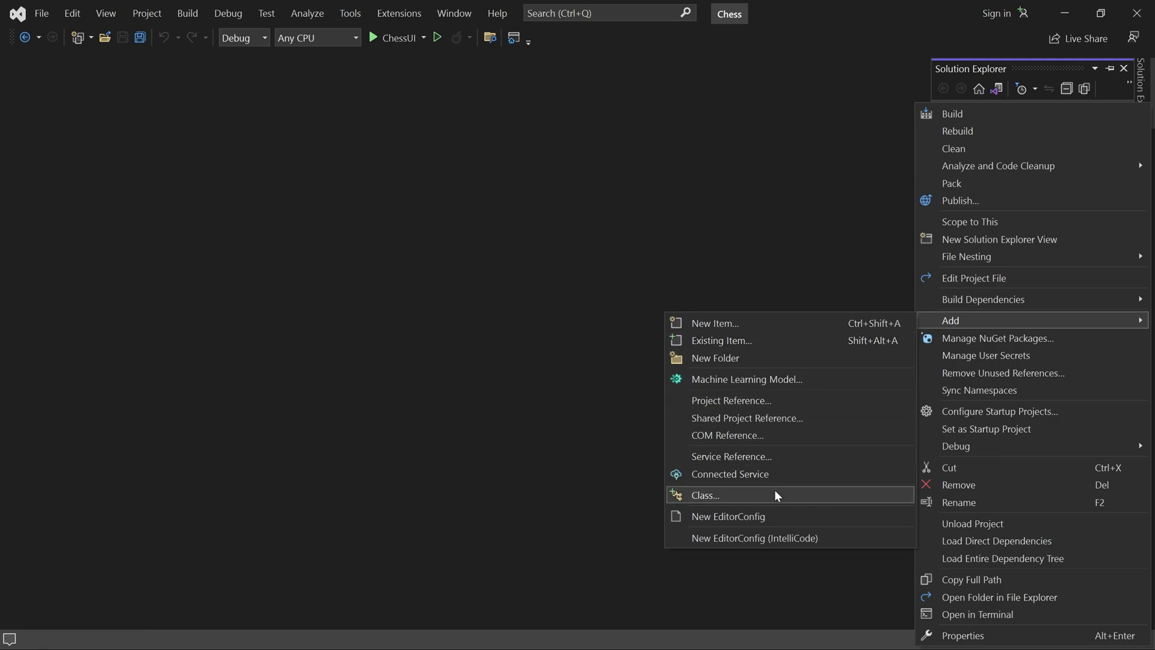
left_click(705, 496)
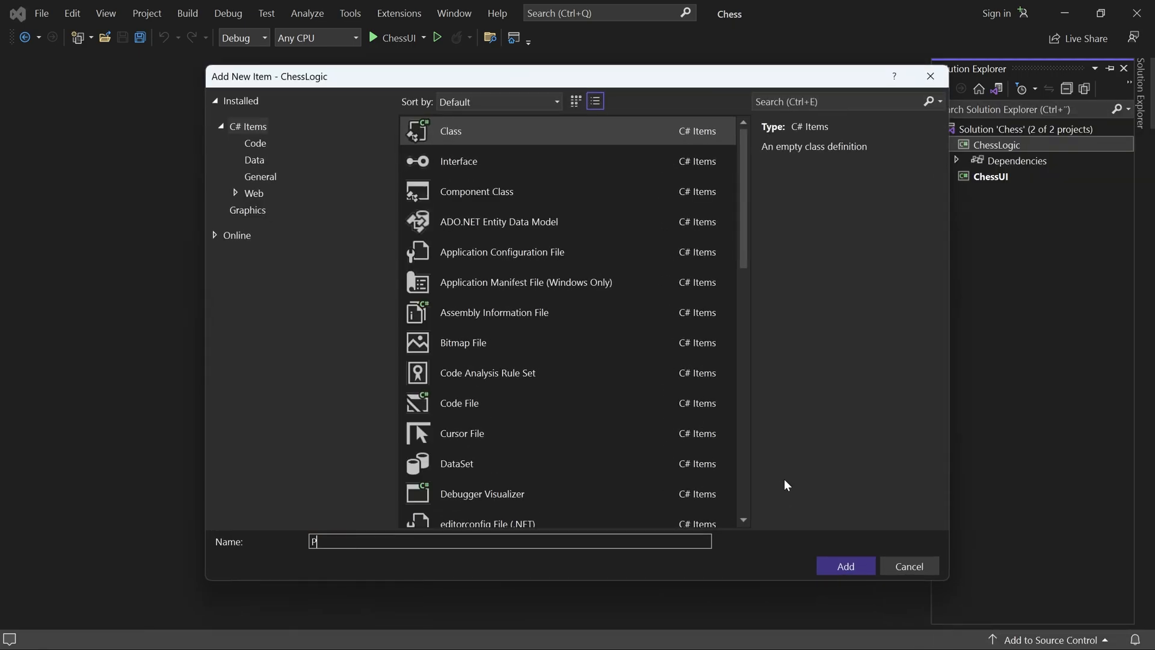
type("layer.cs")
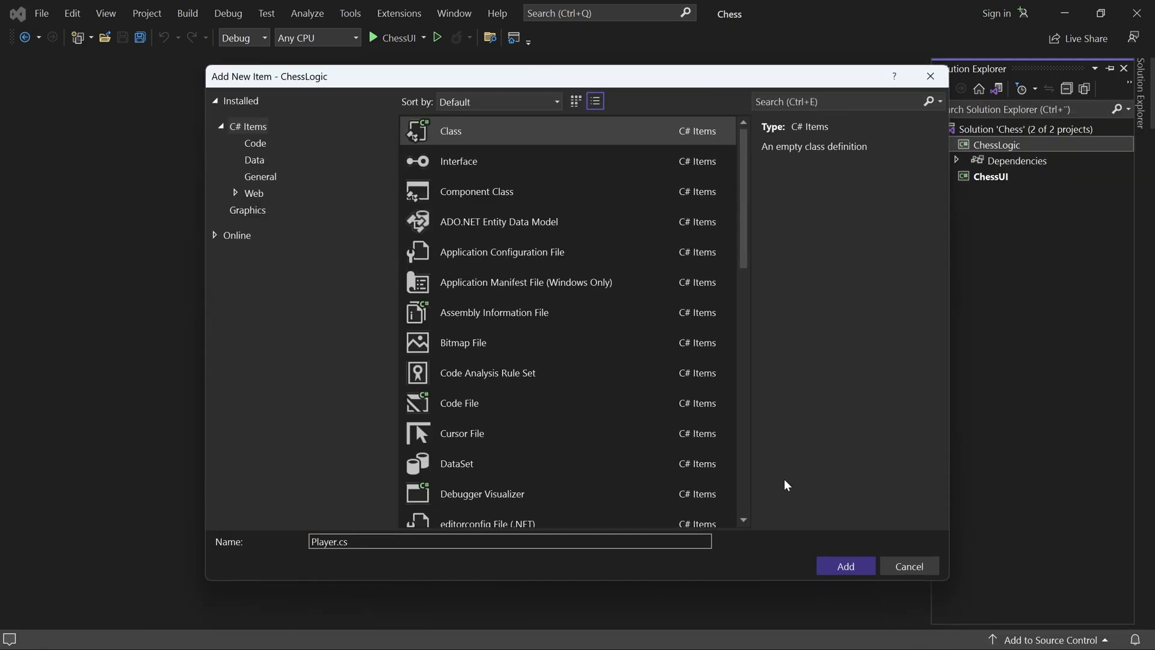
left_click(845, 566)
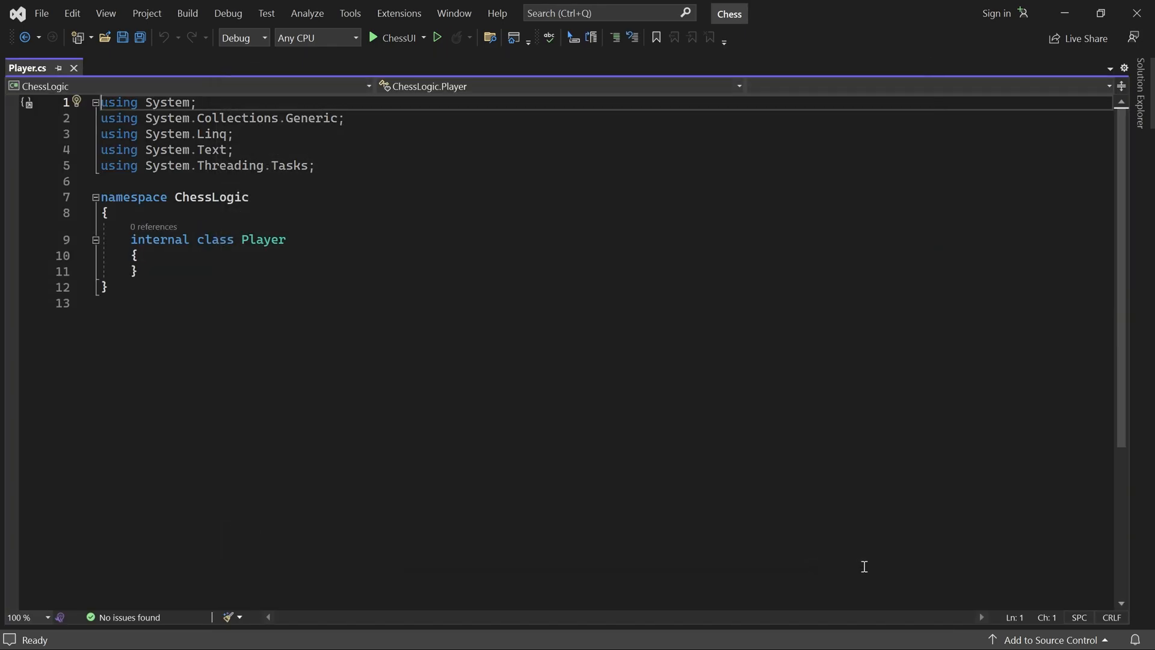
mouse_move(202, 288)
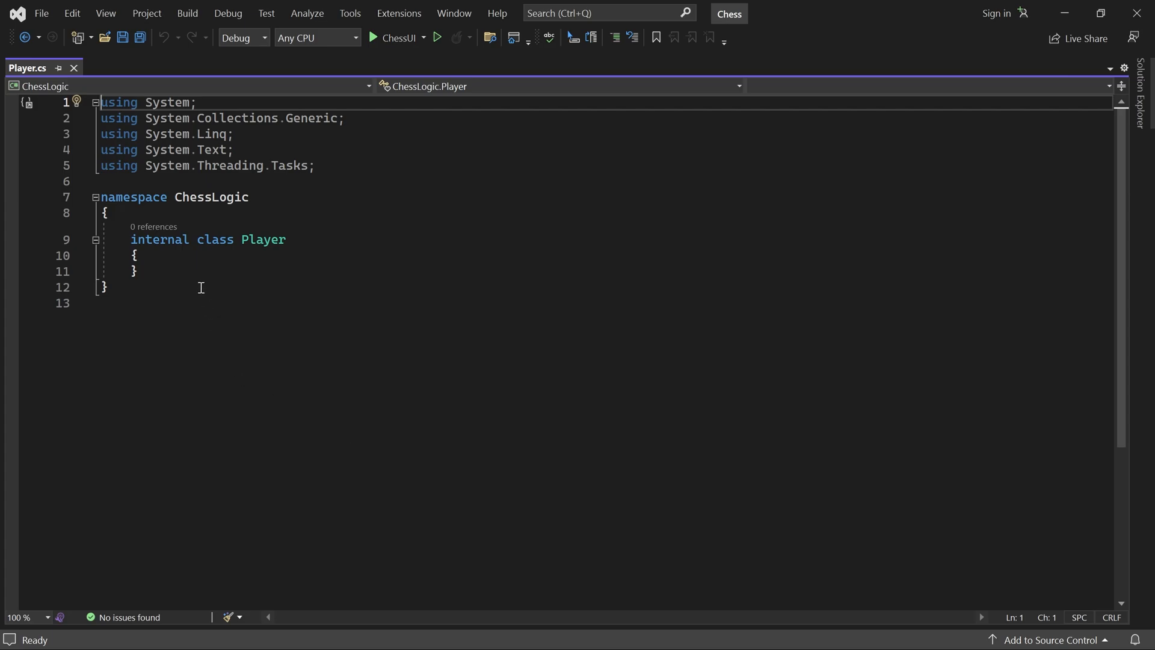
- Replace 'internal class' with 'public enum' and give Player the values None, White, Black
double_click(159, 239)
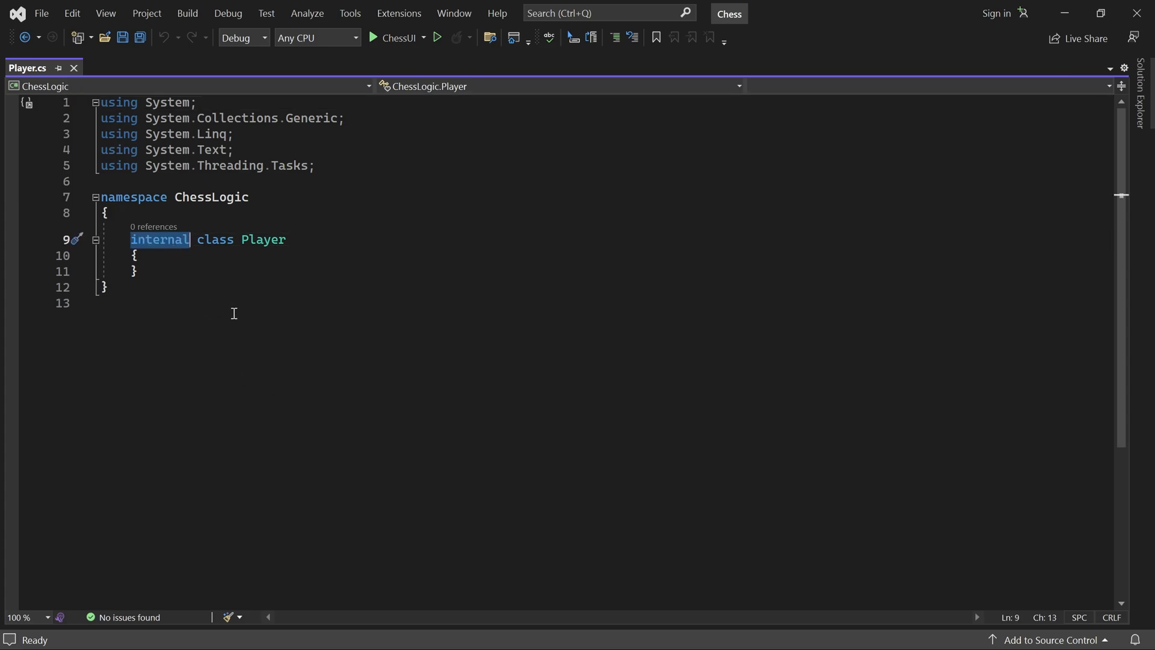
type("public e Player")
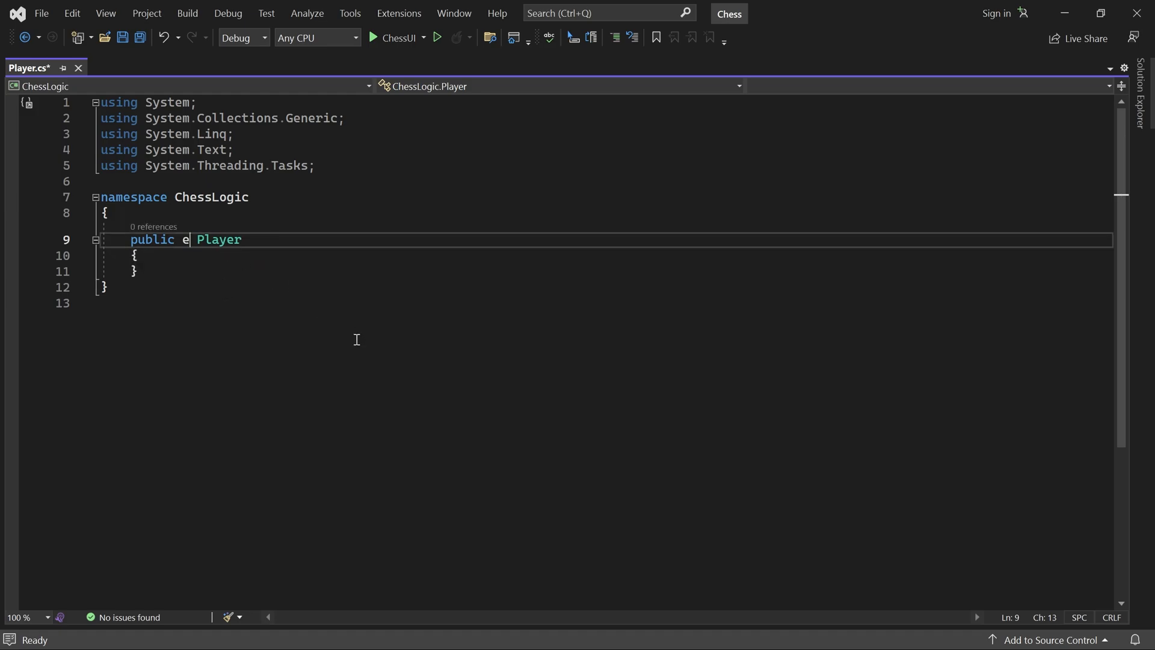
type("num")
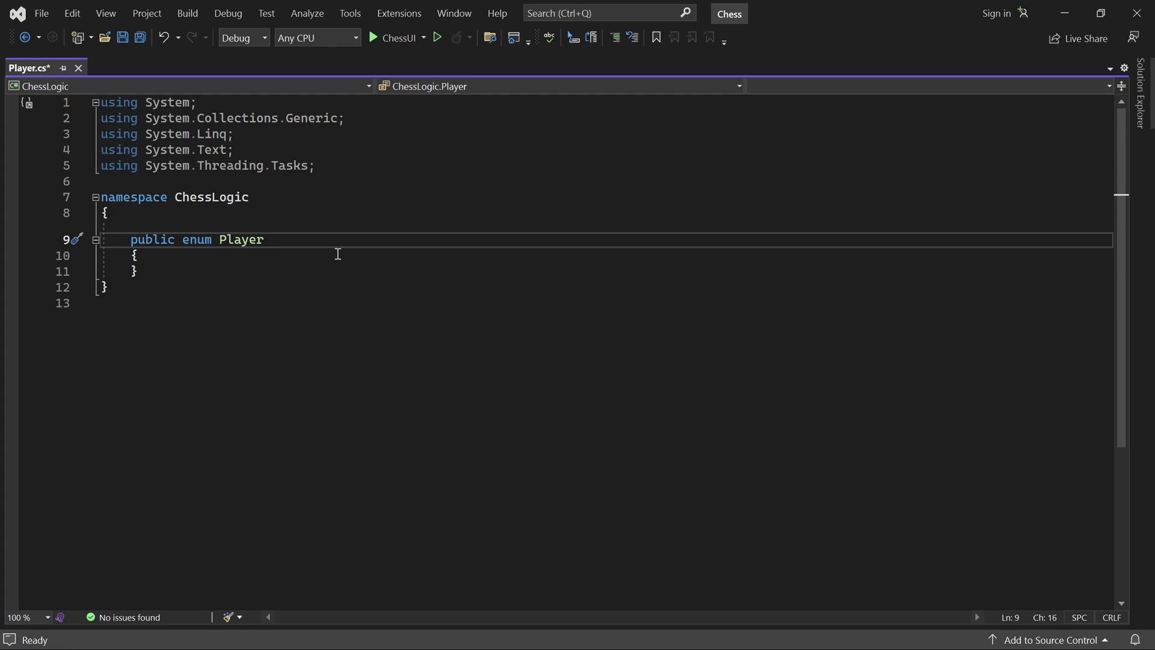
key("Enter")
type("None,")
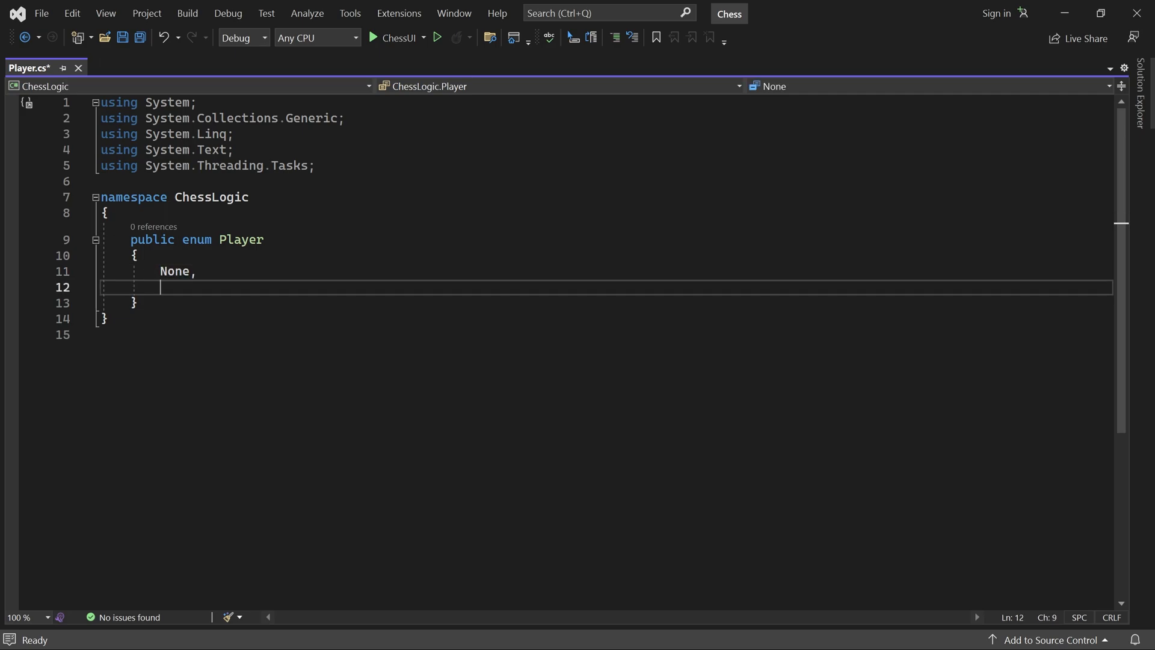
type("White,")
type("Black")
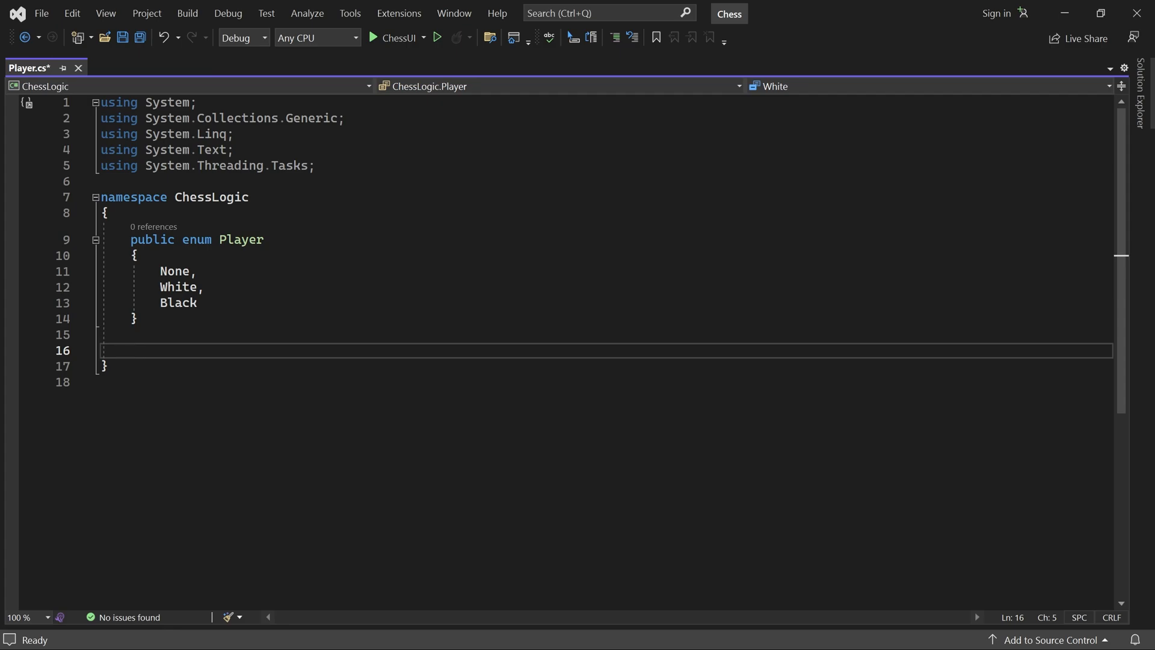
- Write public static class PlayerExtensions with an empty 'public static Player Opponent(this Player player)' method
type("public stat")
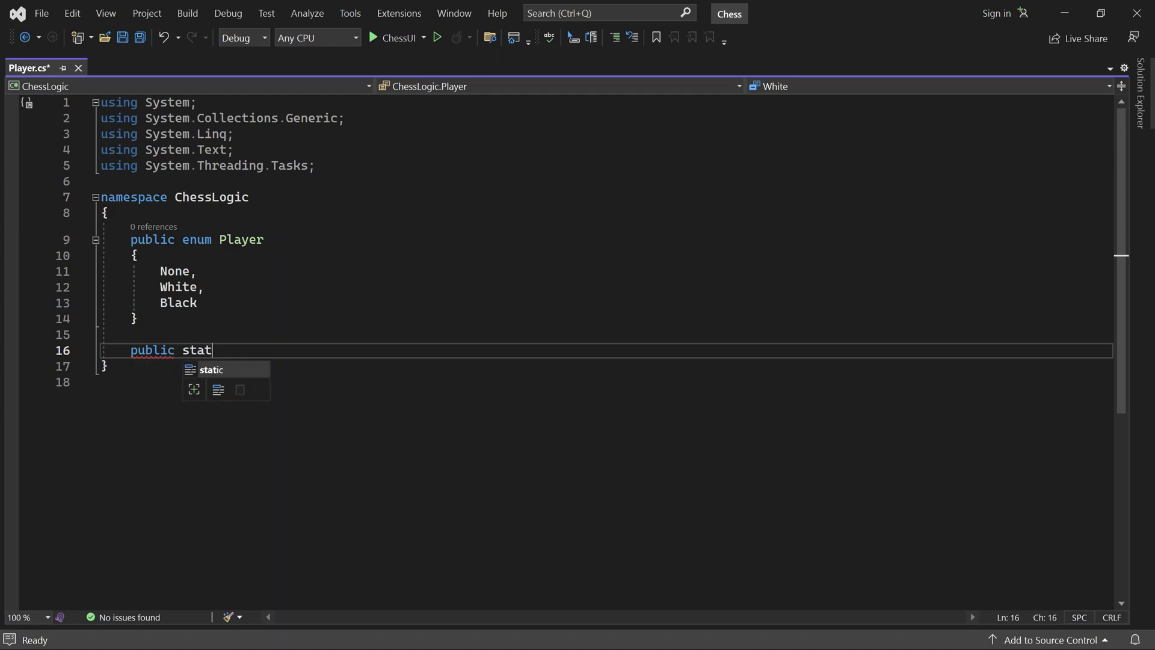
type("ic class PlayerE")
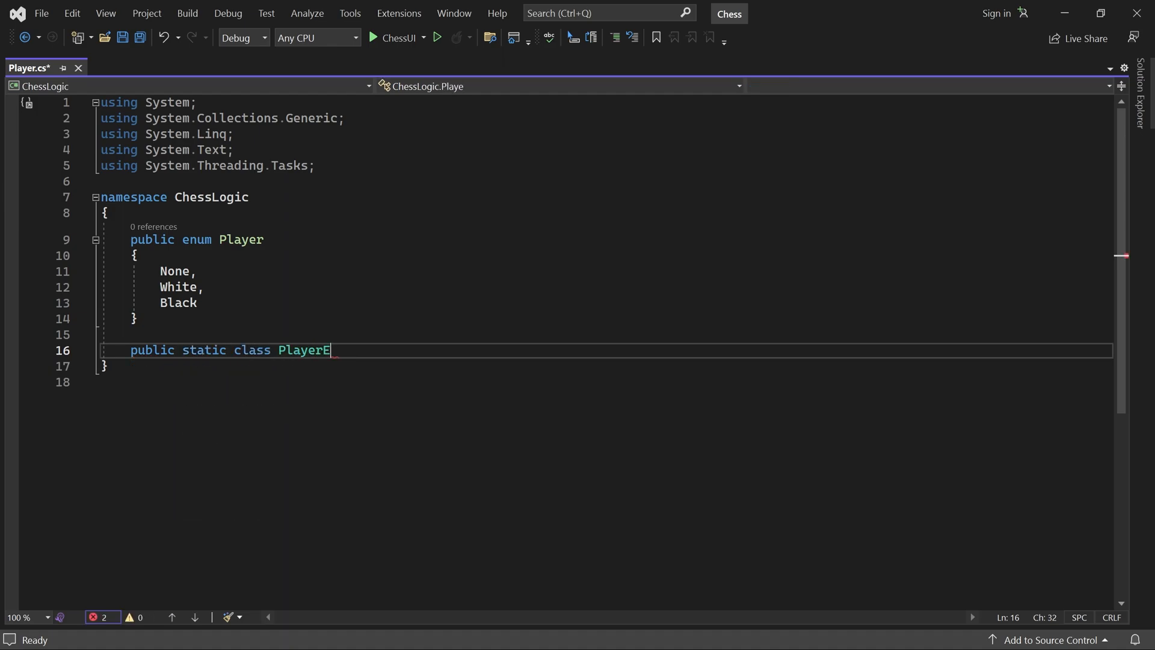
type("xtensions")
type("{")
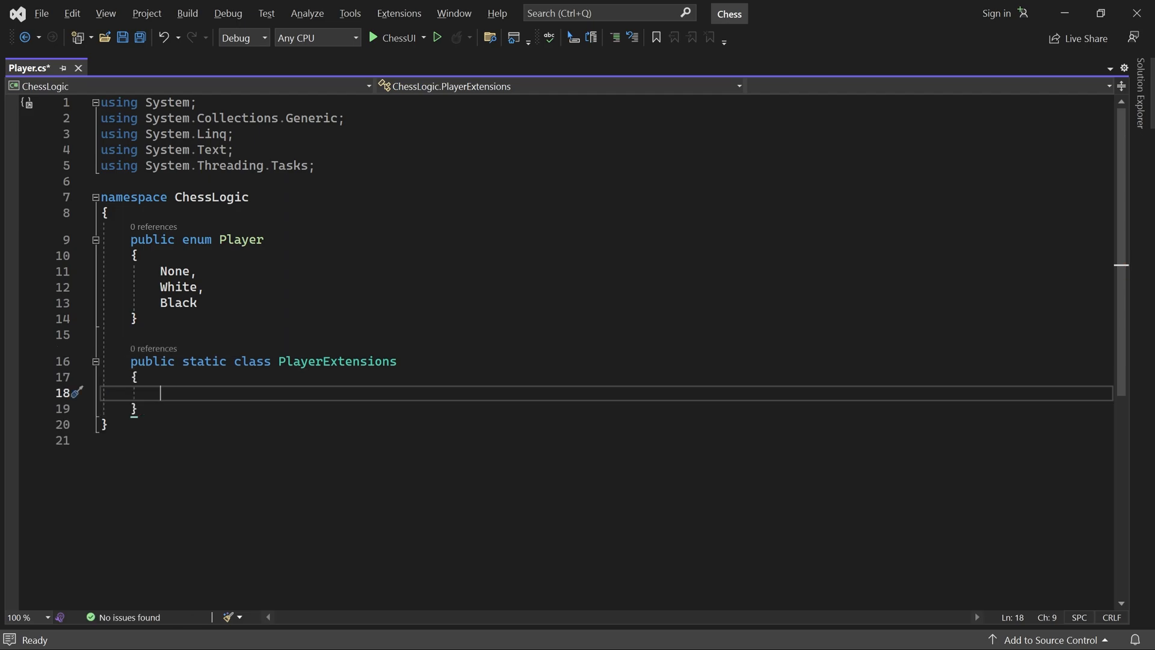
type("public")
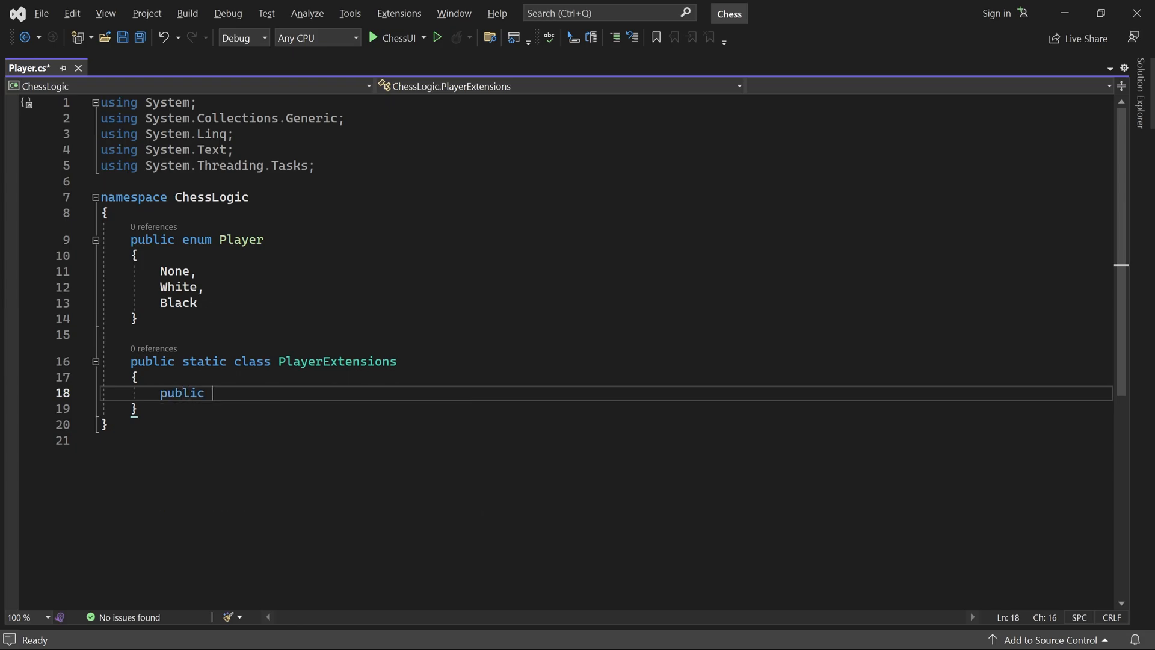
type("static Player")
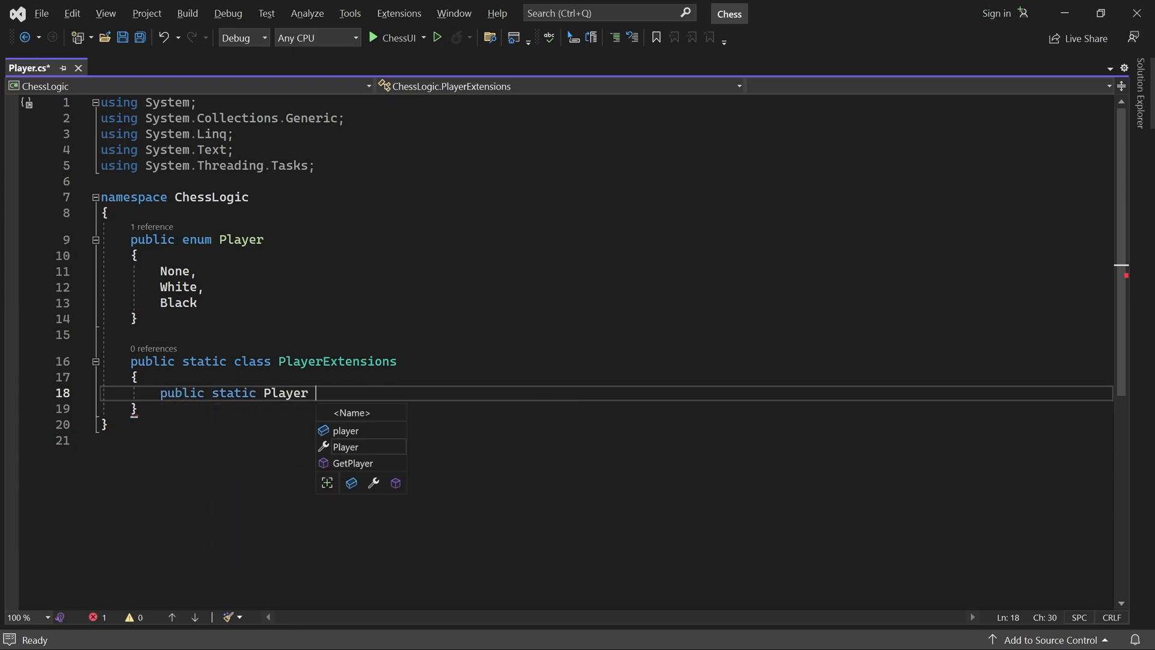
type("Opponent()")
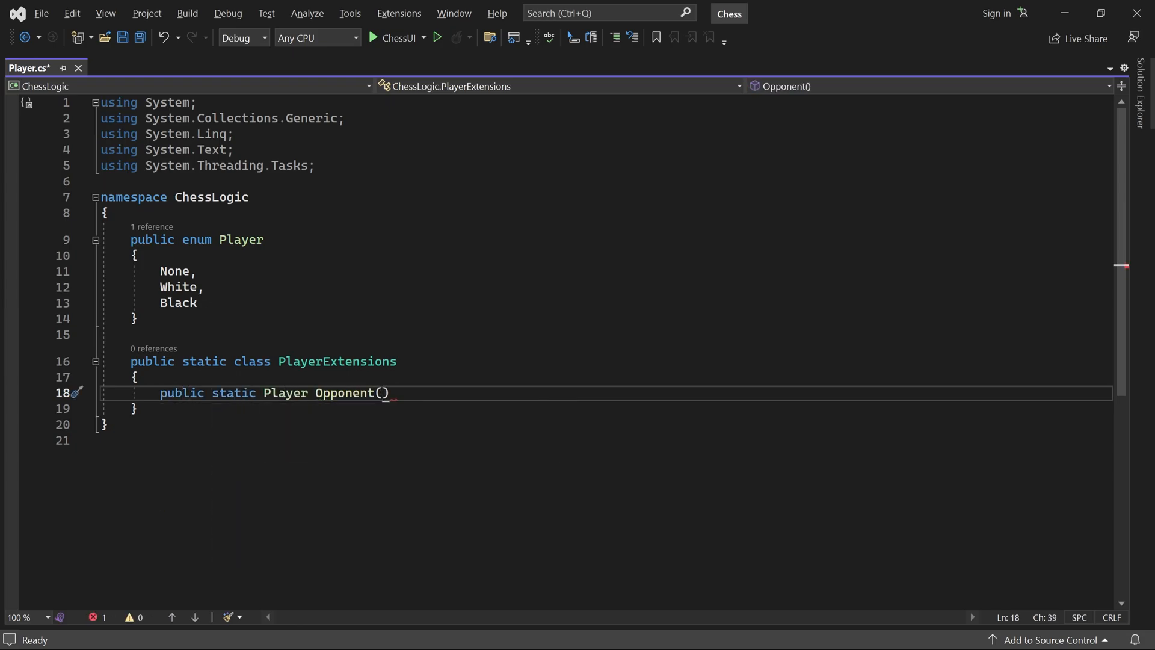
type("this Player player")
type("{")
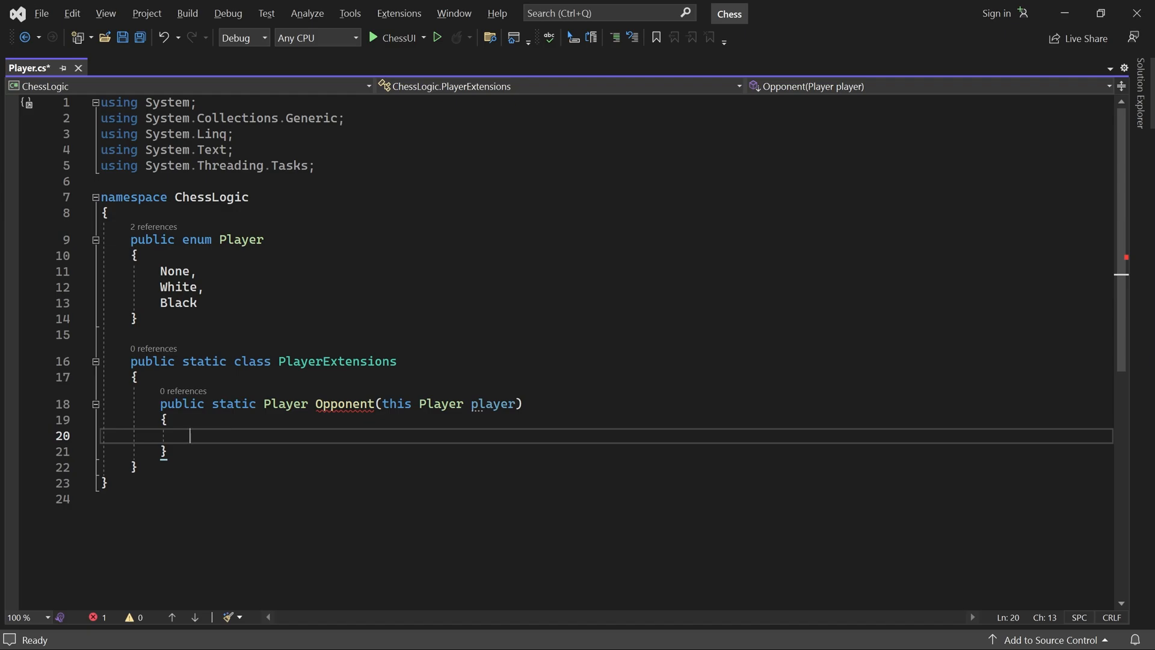
- Start a switch on player with case Player.White returning Player.Black
type("switch")
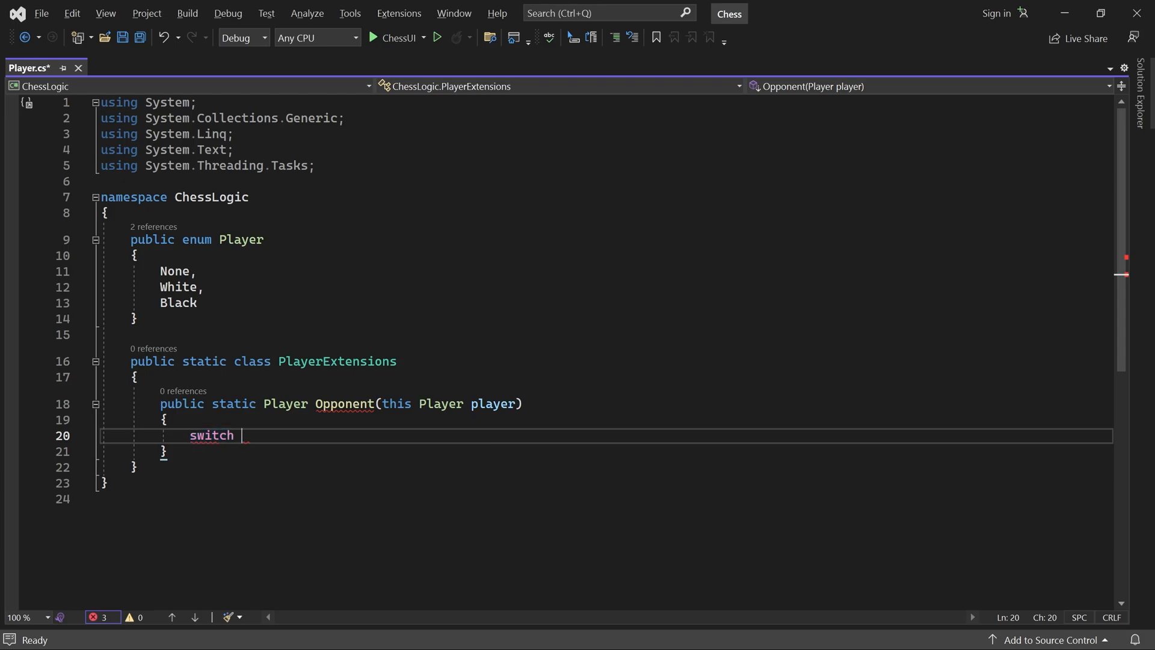
type("(player)")
type("{")
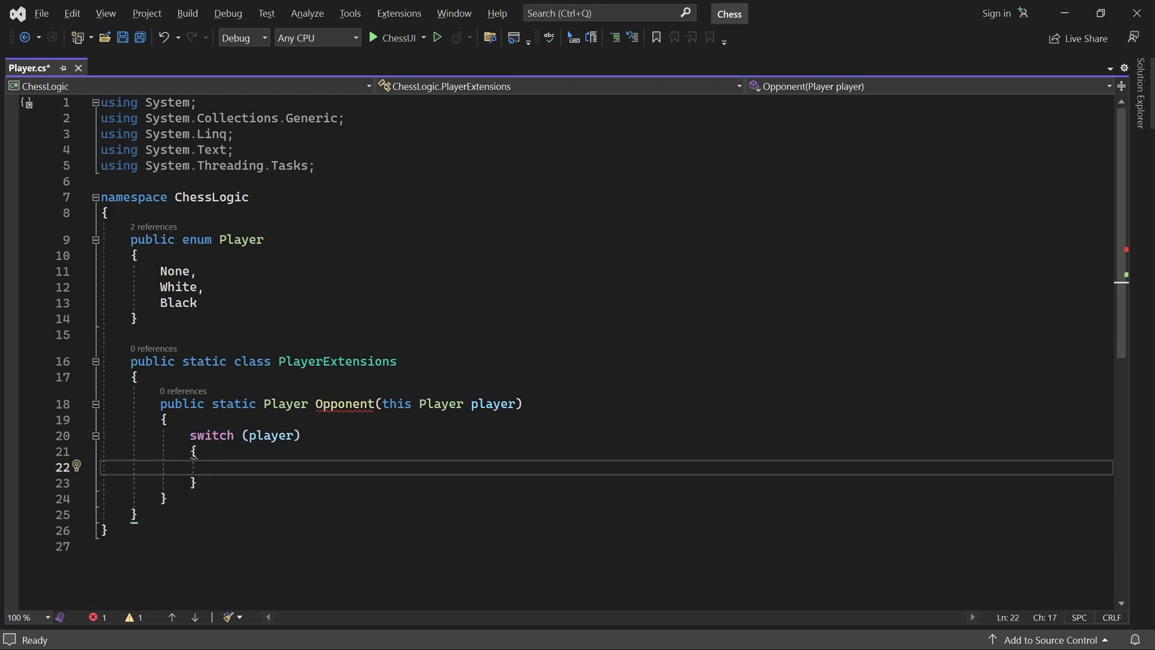
type("case")
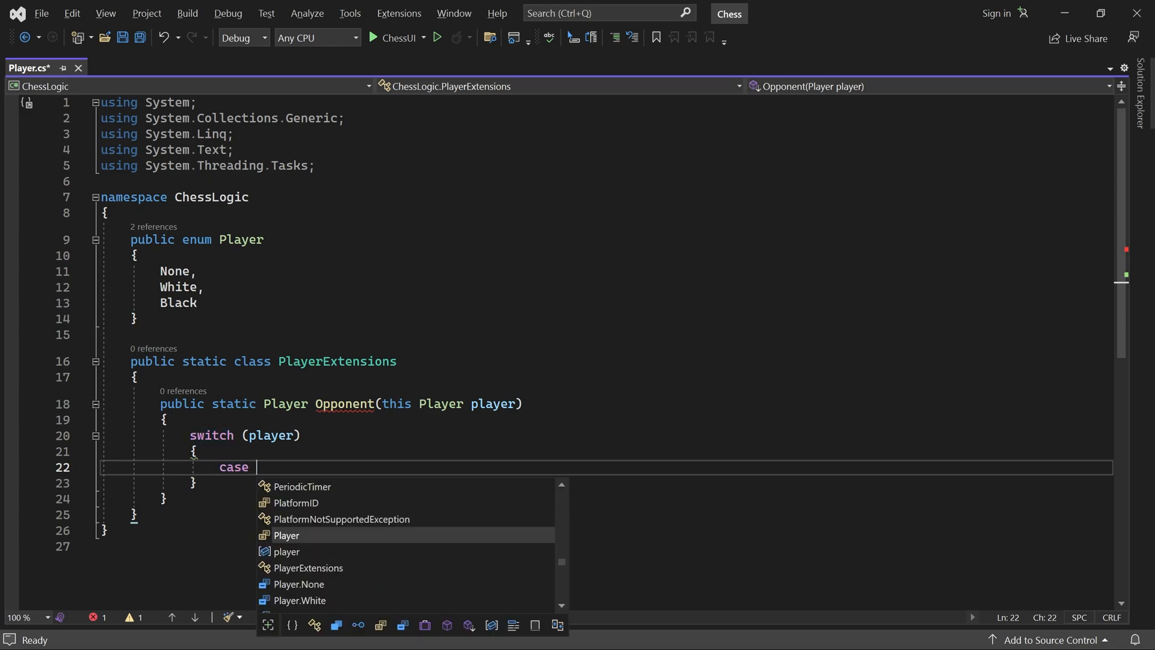
type("Player.White")
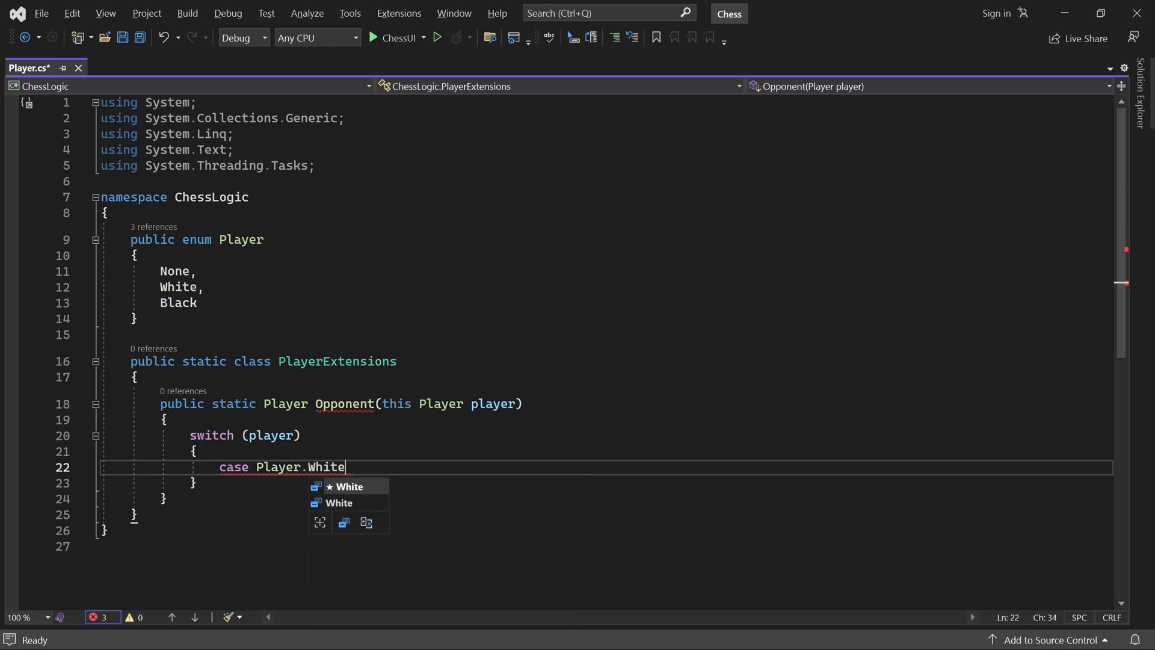
type(":")
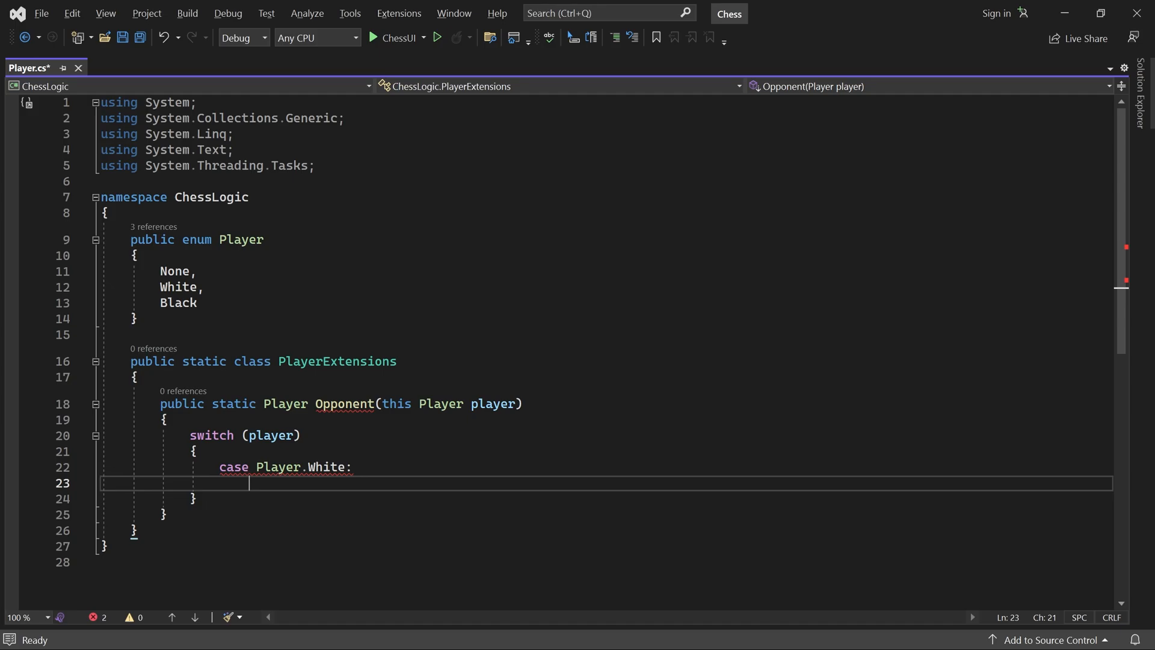
type("return Player.Black;")
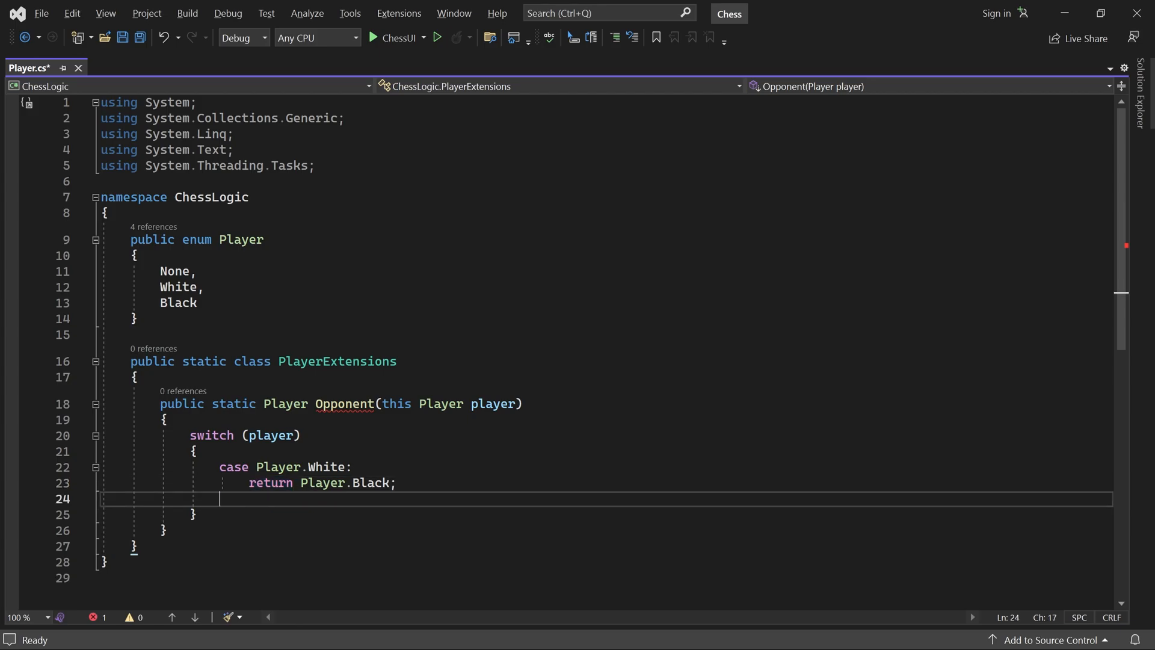
- Add case Player.Black returning Player.White and a default returning Player.None
type("case Player.")
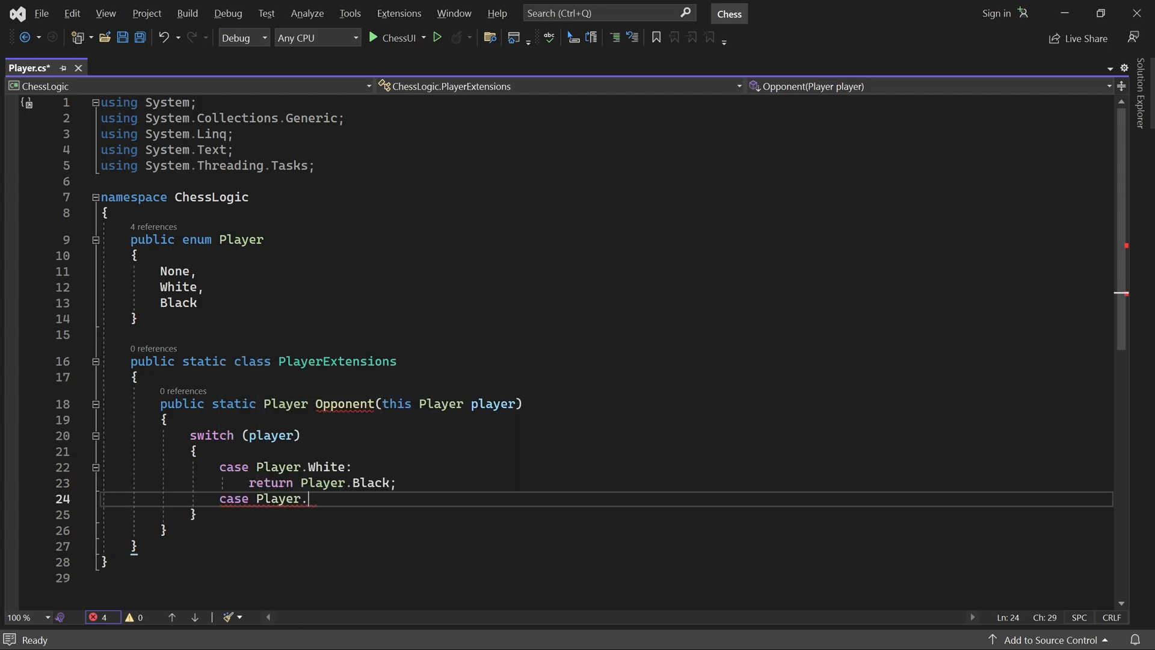
type("Black:")
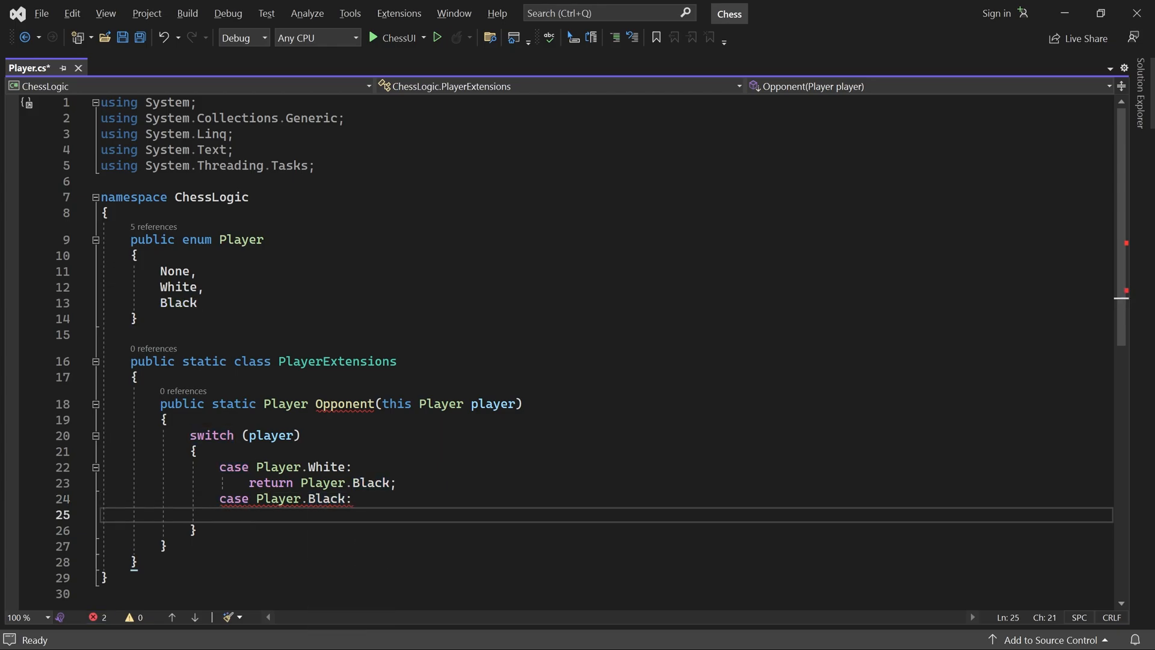
type("r")
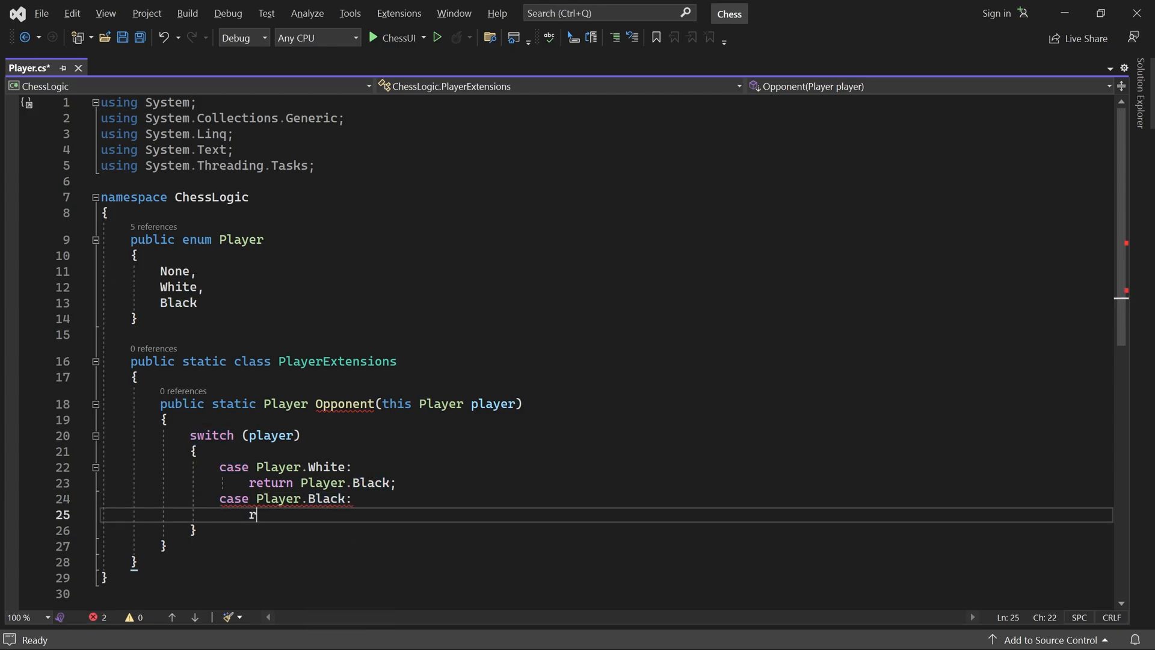
type("eturn Player.White;")
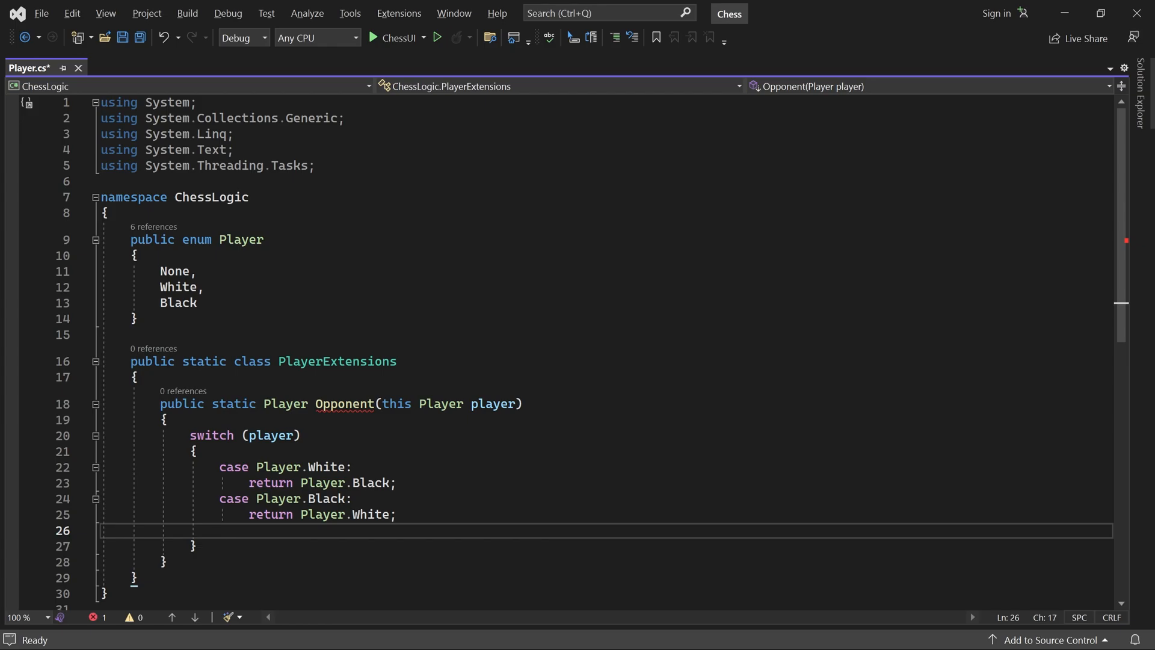
type("default:")
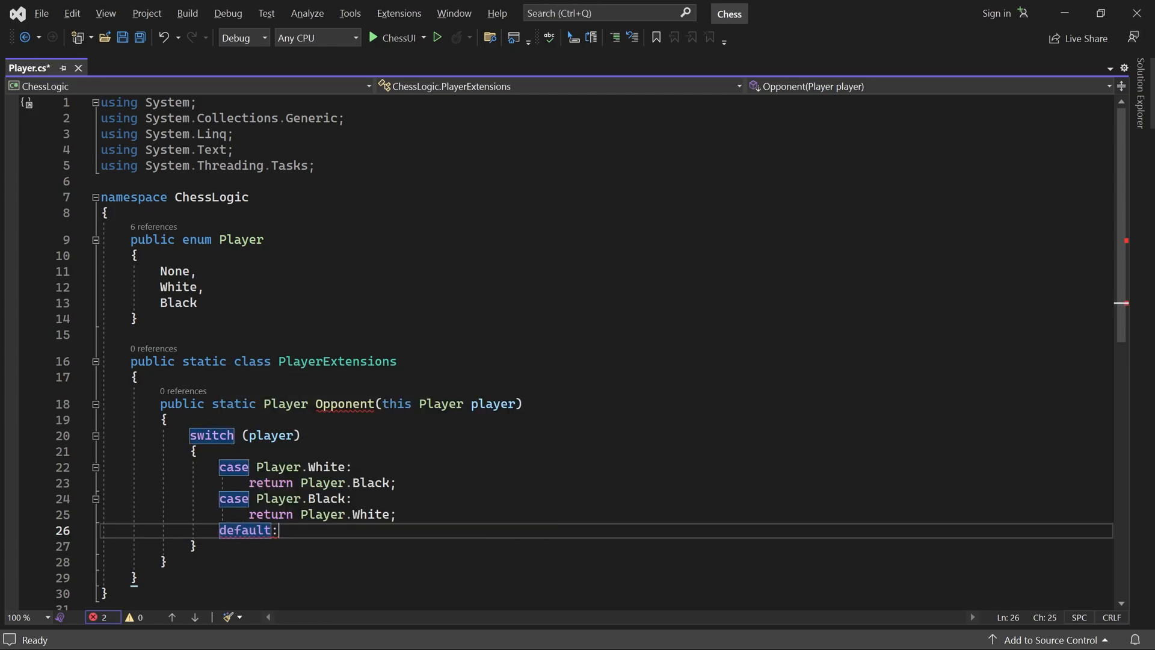
type("return Player.No")
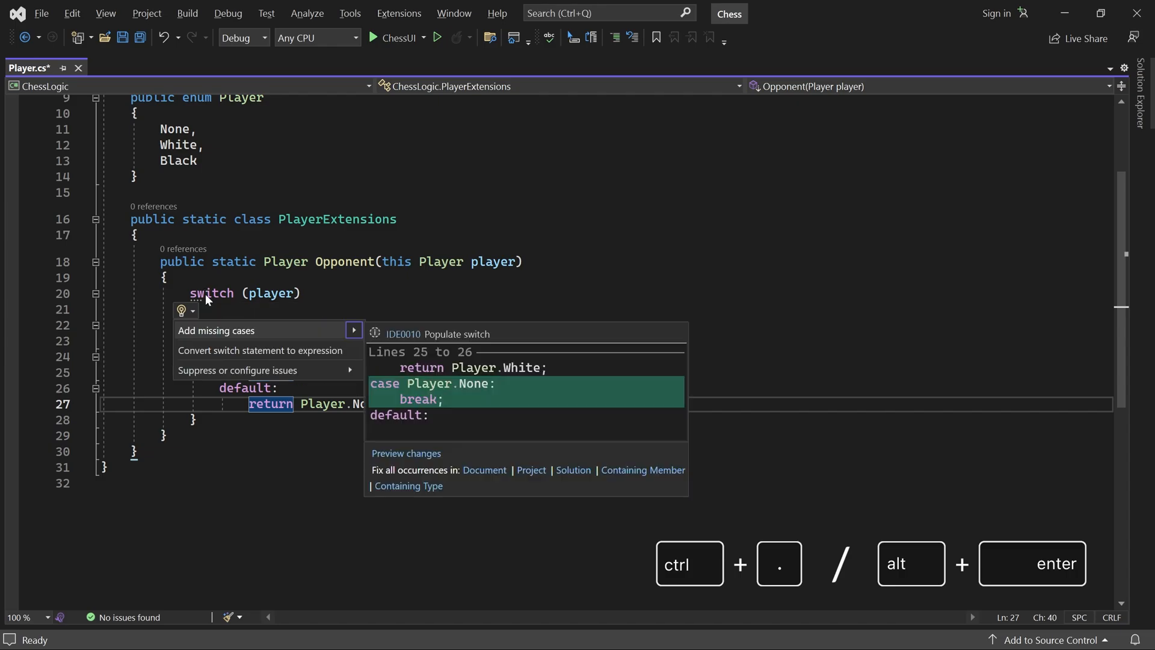
mouse_move(282, 350)
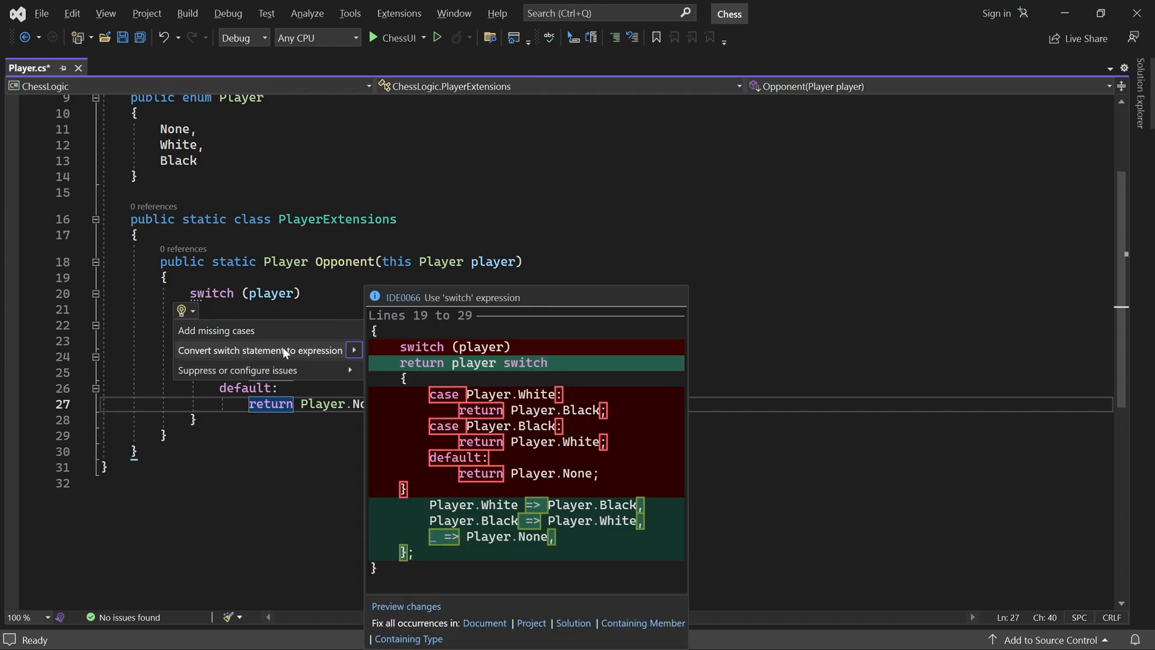
- Convert the Opponent switch statement into a switch expression via Quick Actions
left_click(259, 350)
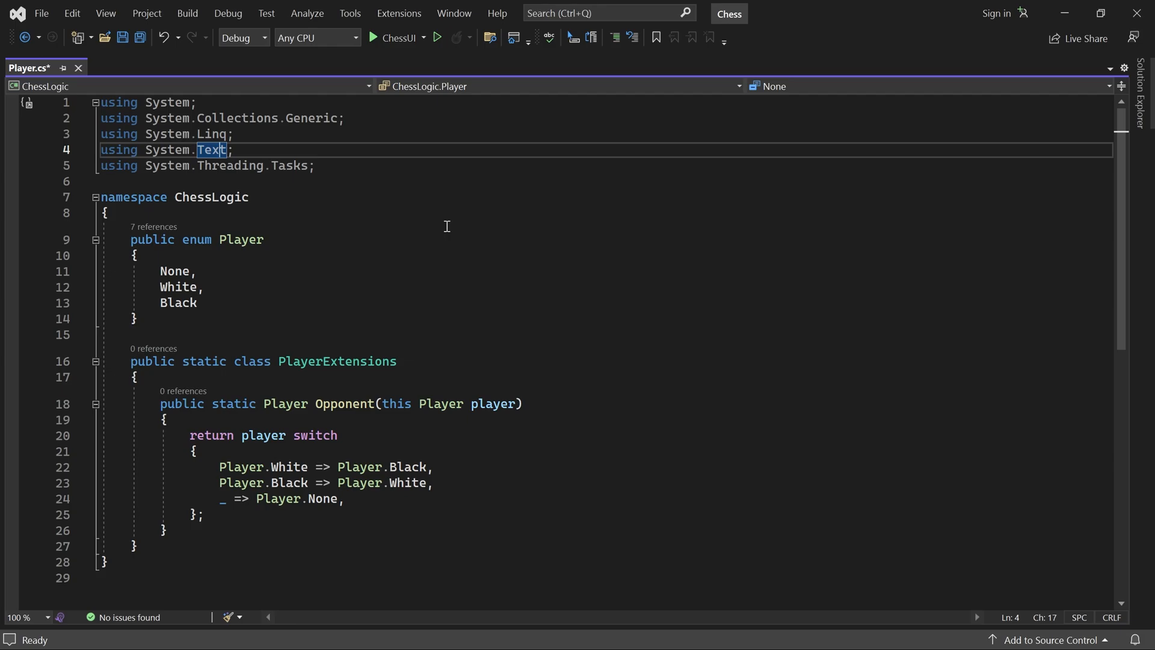
- Remove the unnecessary using directives from Player.cs via the lightbulb fix
left_click(60, 149)
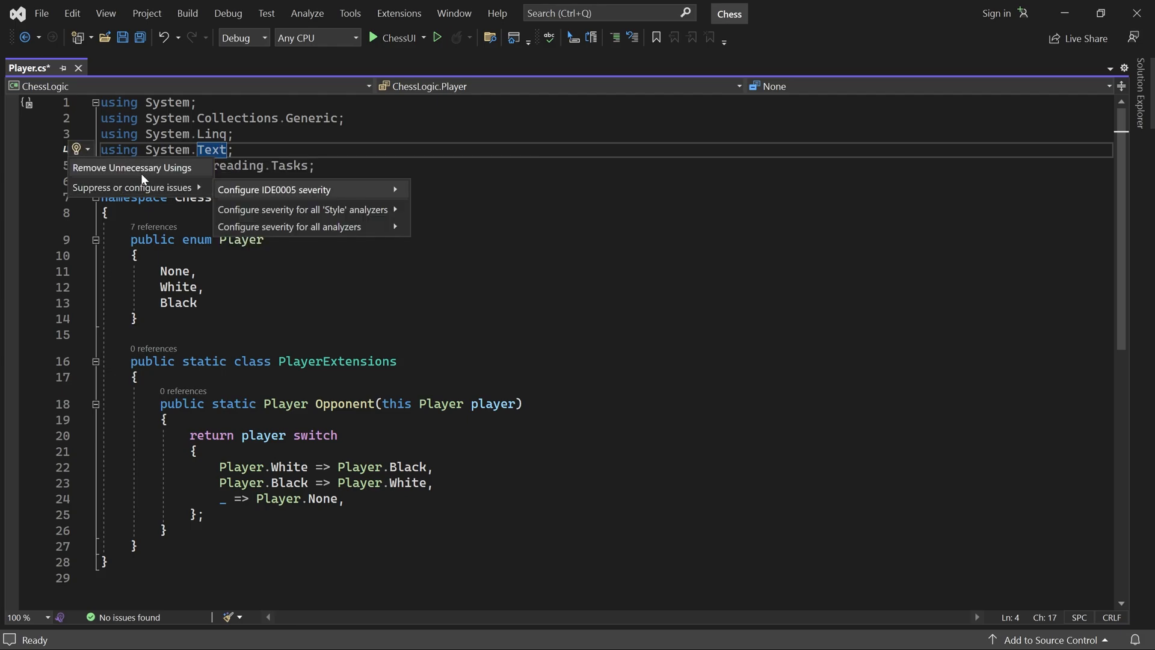
left_click(138, 168)
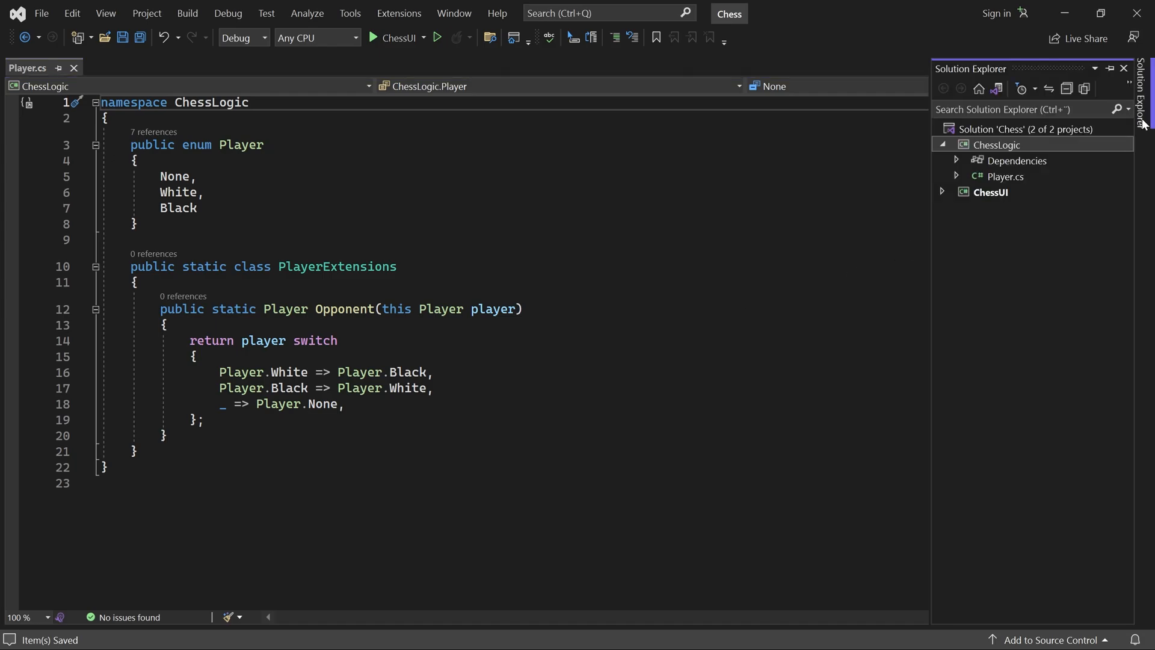
- Add a Position class file to ChessLogic and make the class public
right_click(993, 145)
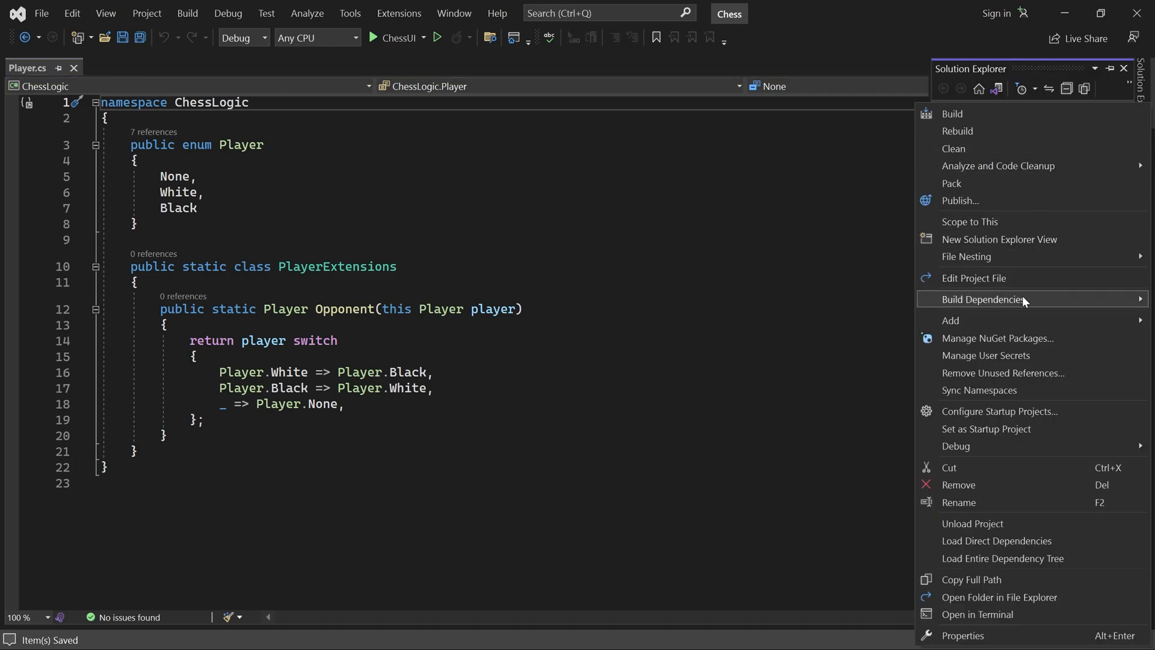
mouse_move(951, 320)
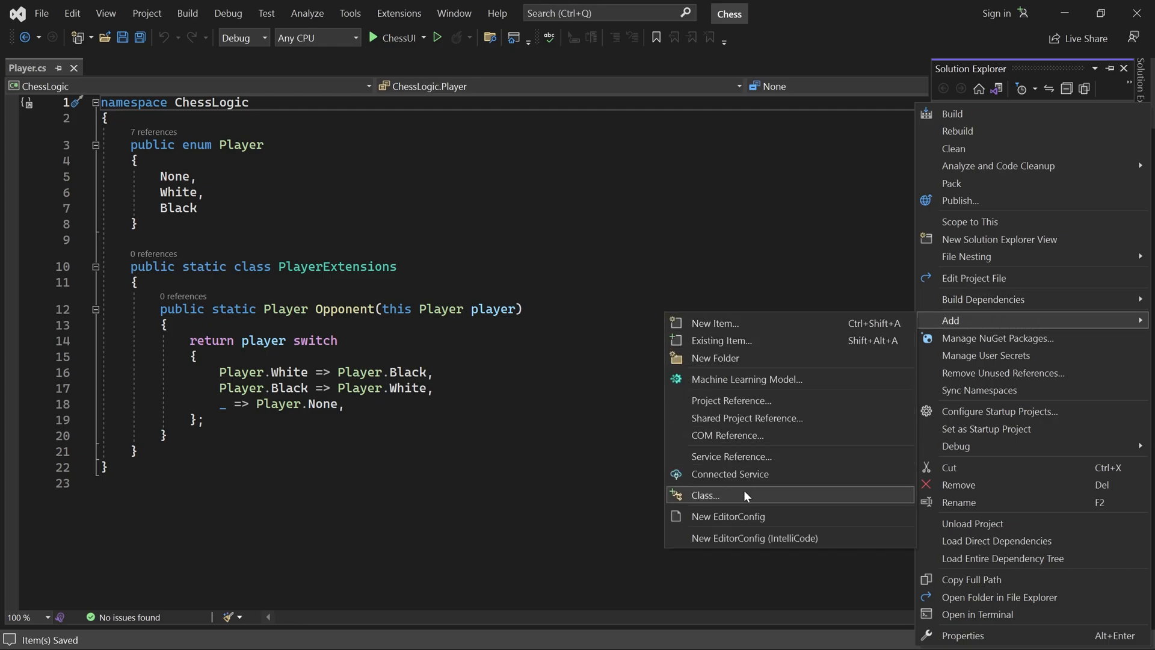
left_click(705, 496)
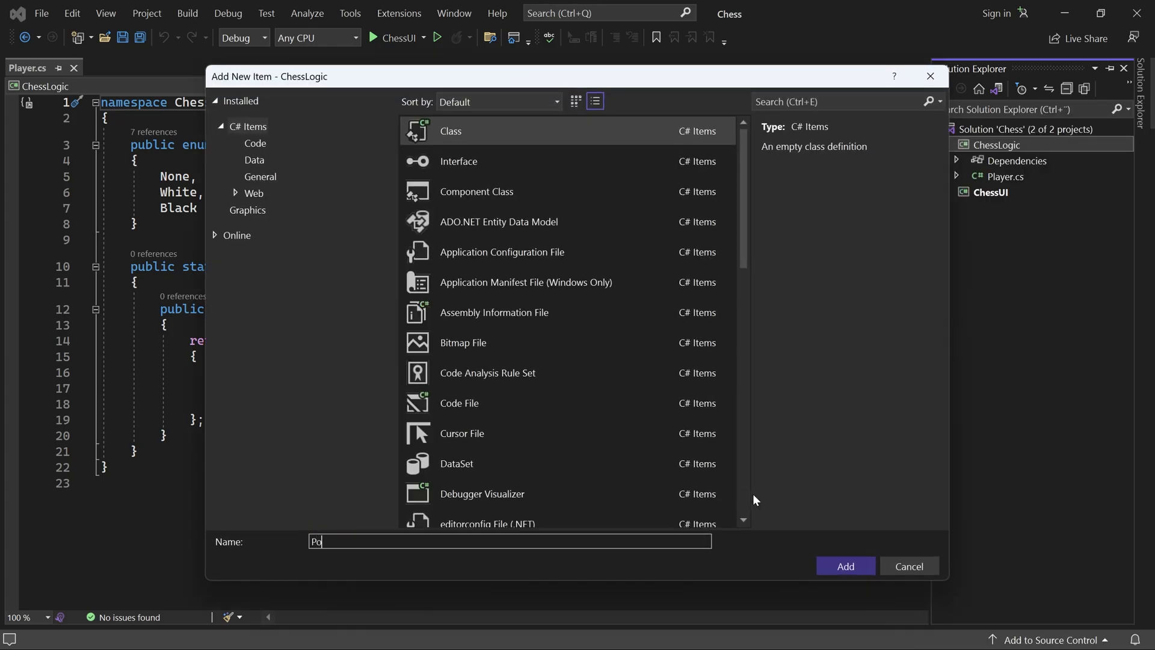
left_click(846, 565)
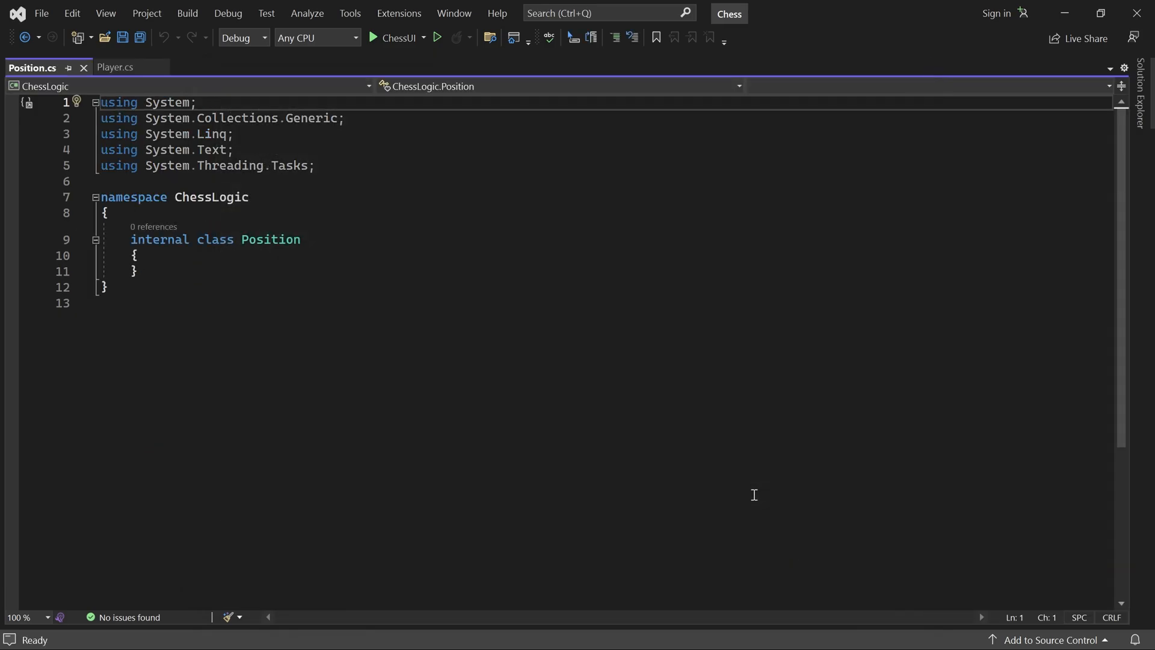
double_click(159, 239)
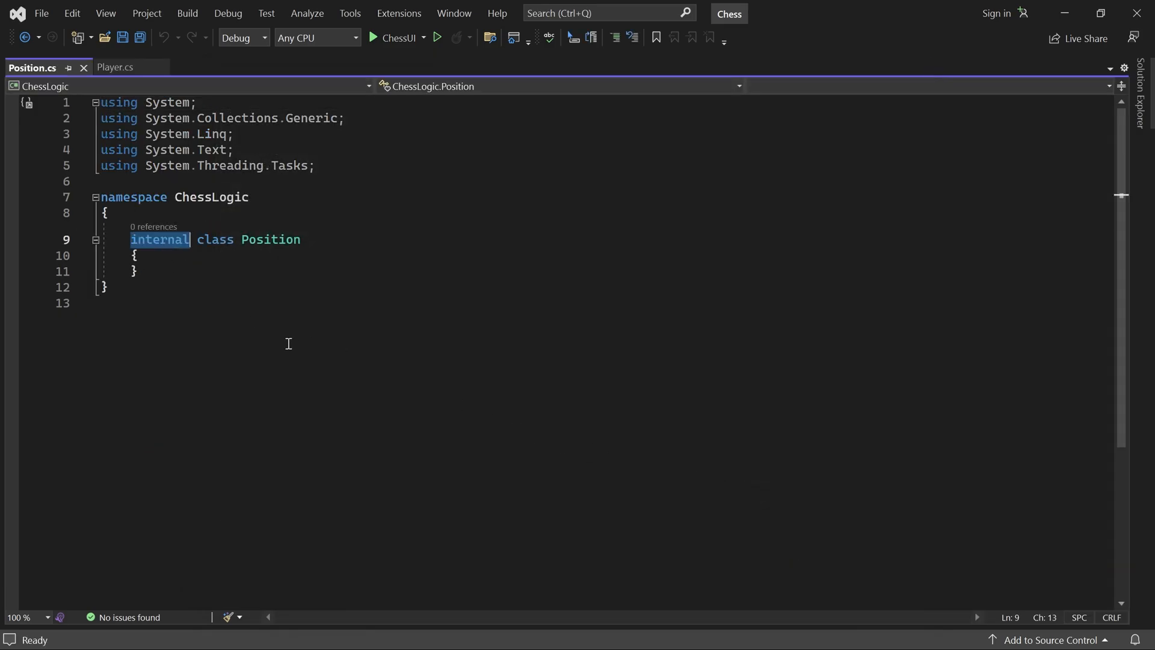
type("public")
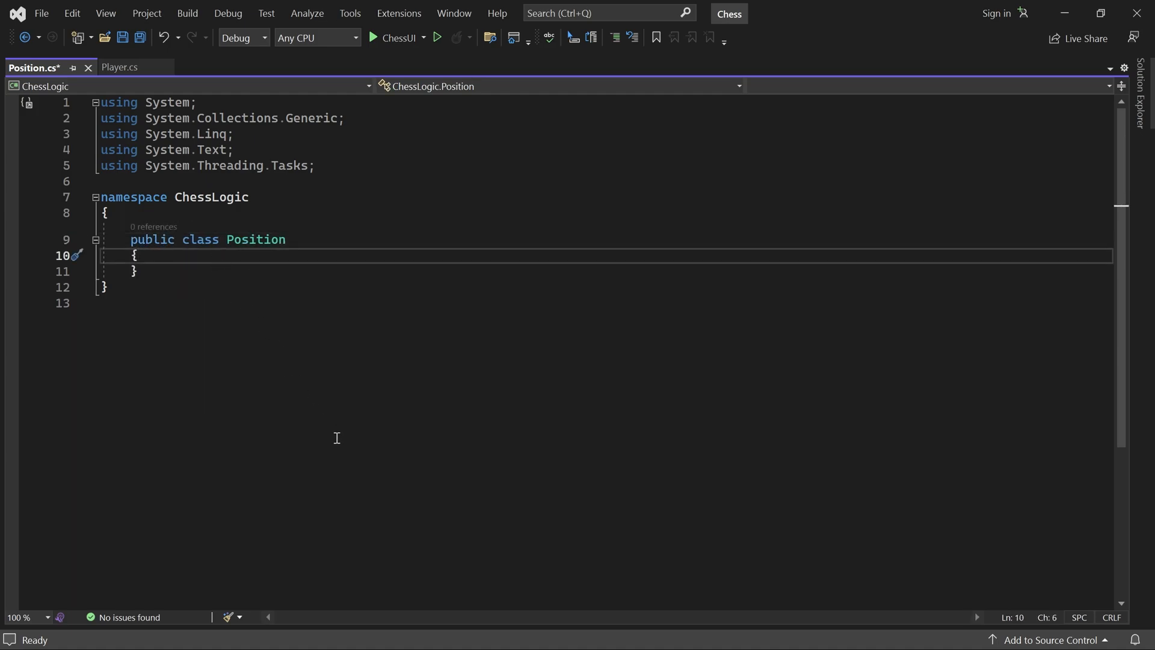
- Declare get-only properties 'public int Row { get; }' and 'public int Column { get; }'
key("Enter")
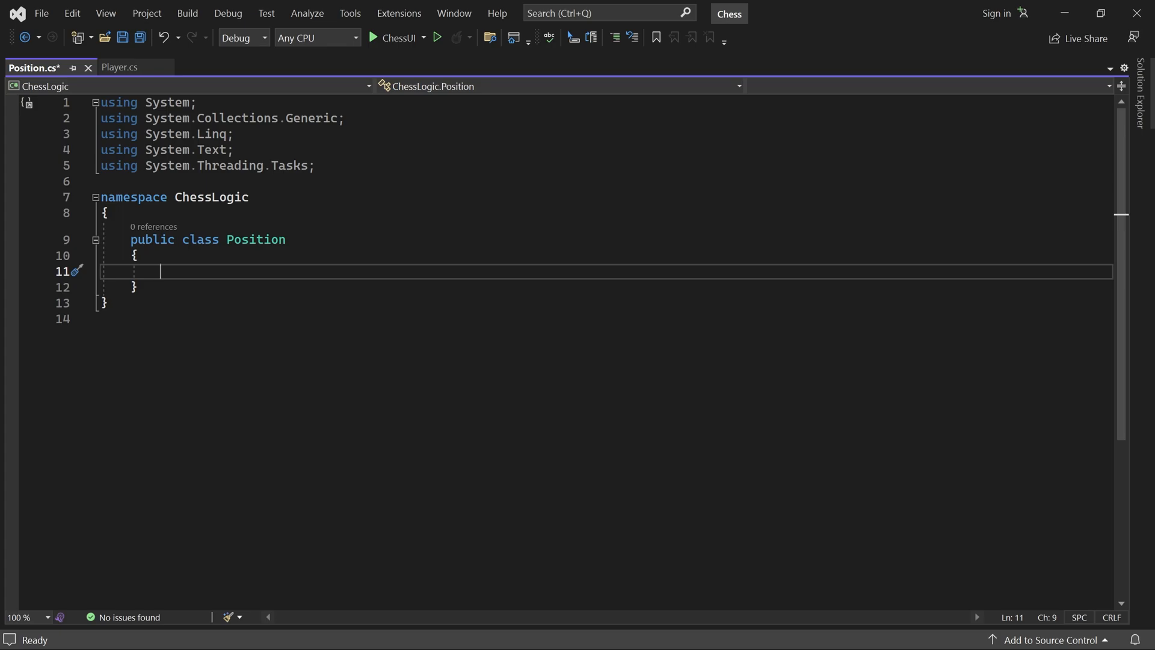
type("p")
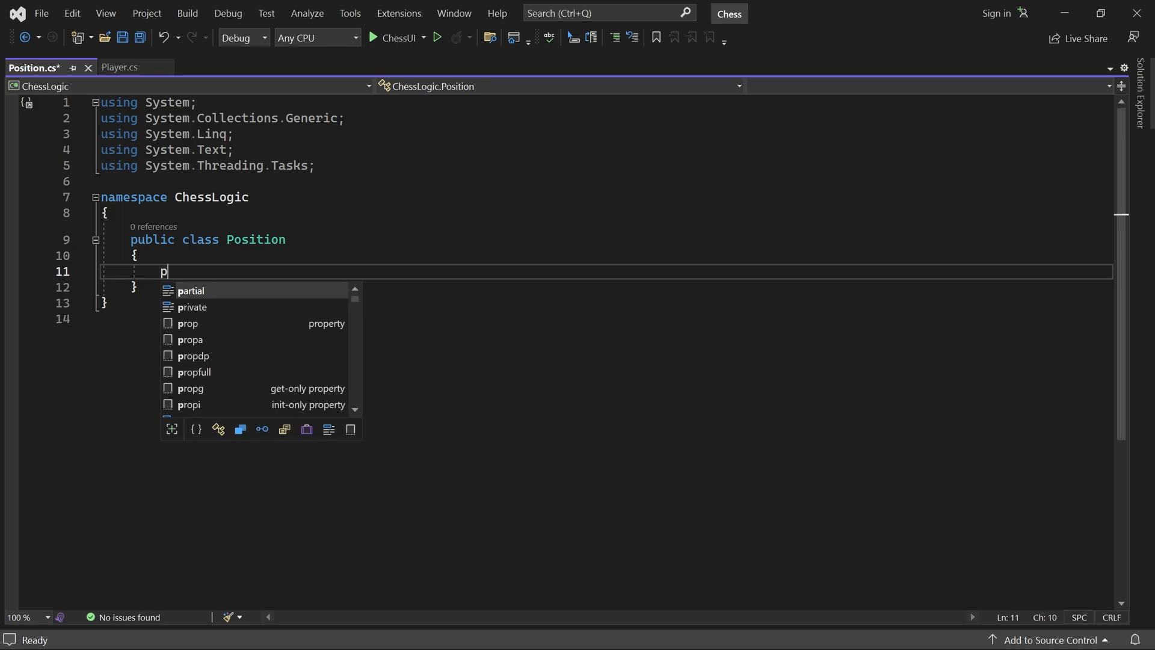
type("ublic int Row")
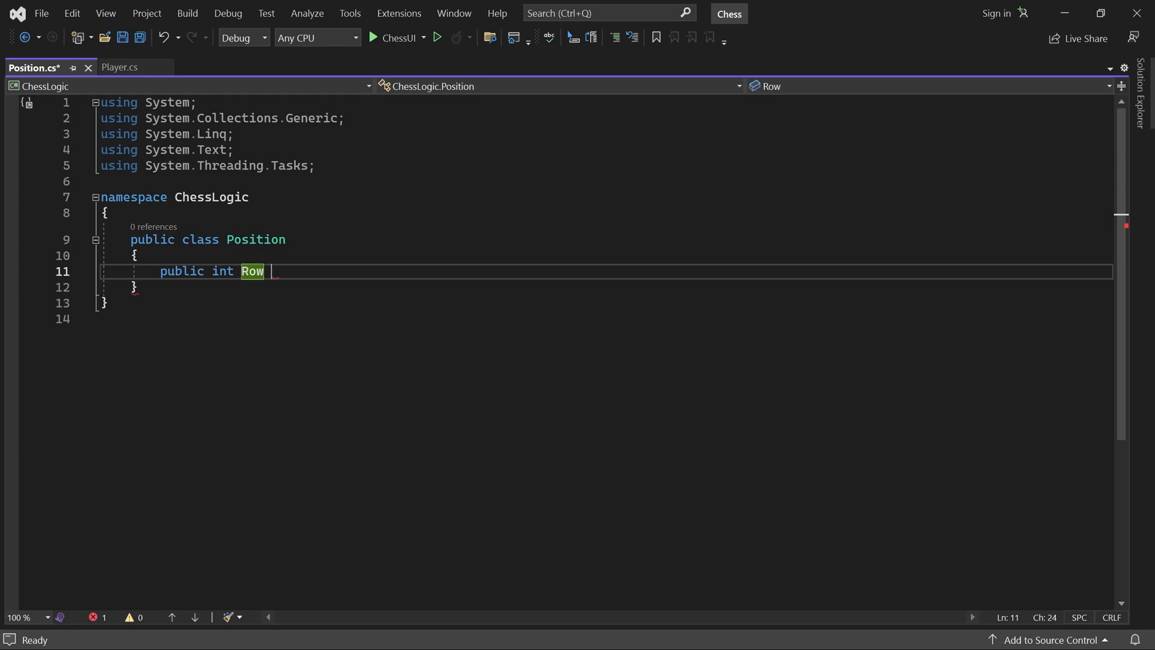
type("{ get; }")
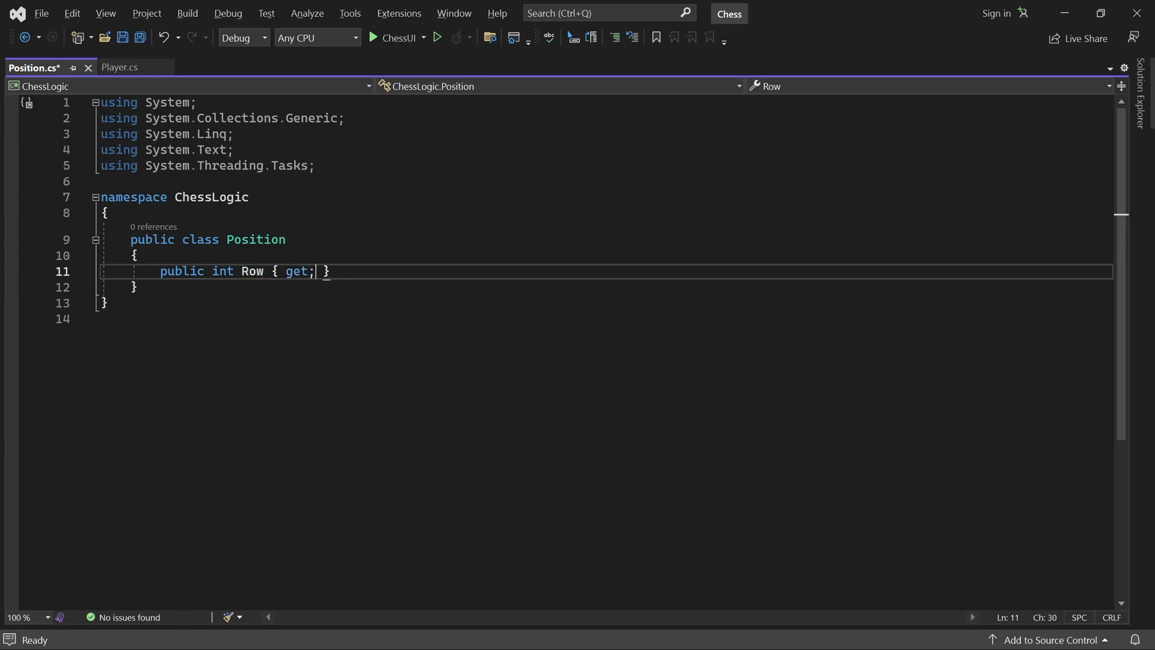
key("Enter")
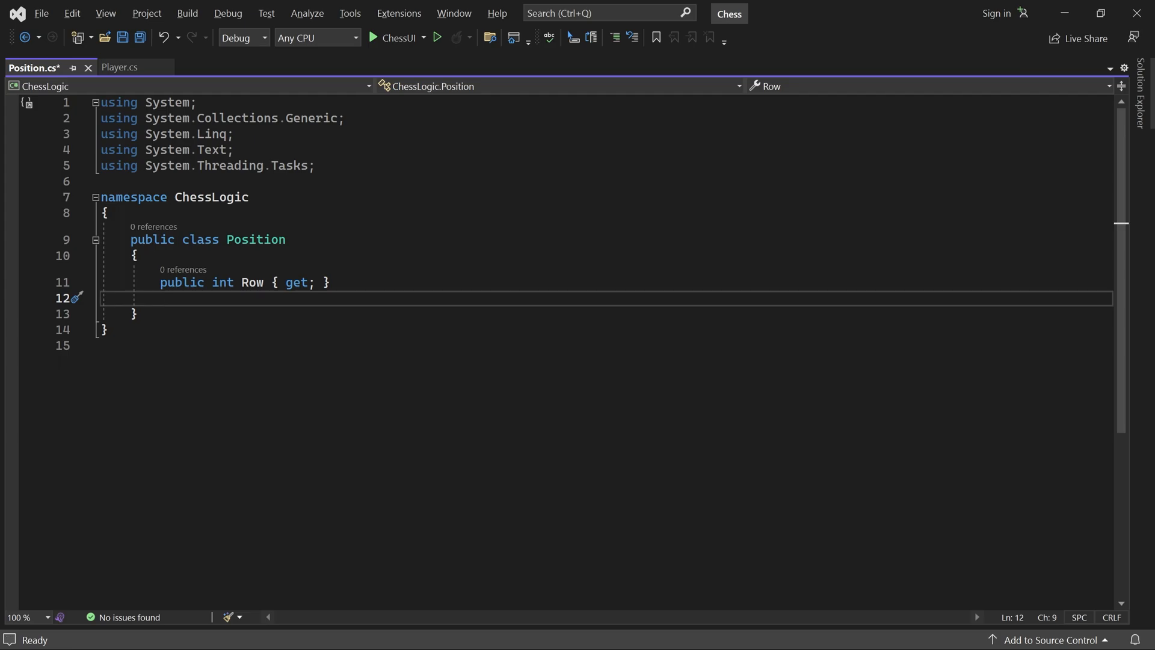
type("public int Column { get;")
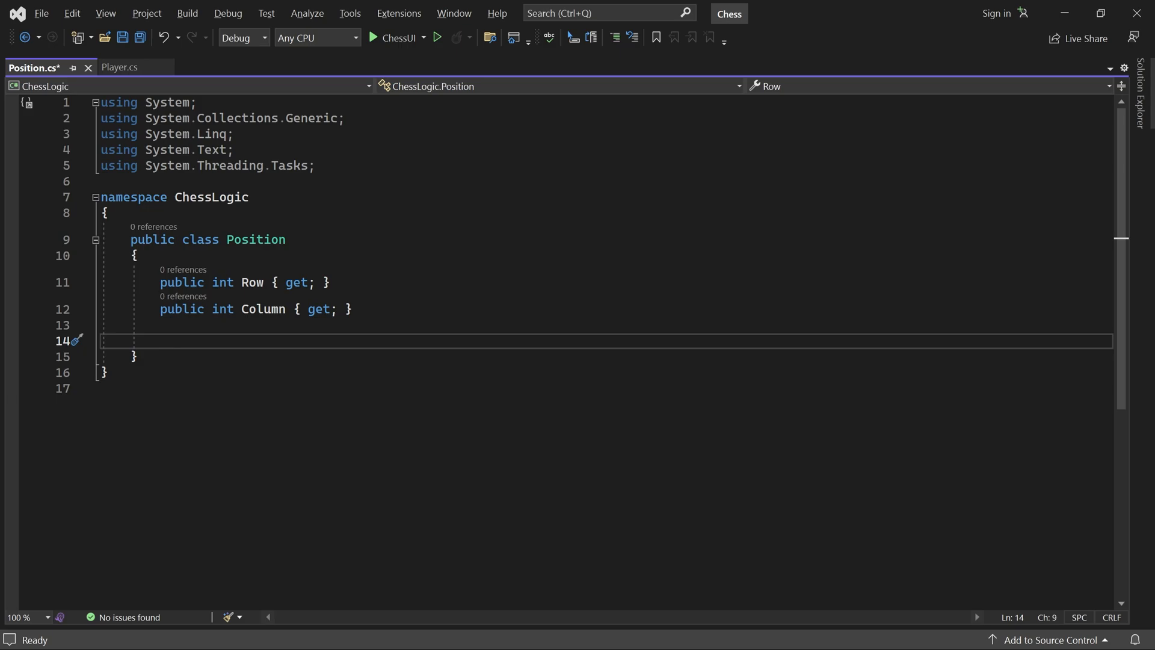
- Write constructor Position(int row, int column) assigning Row = row and Column = column
type("public Posit")
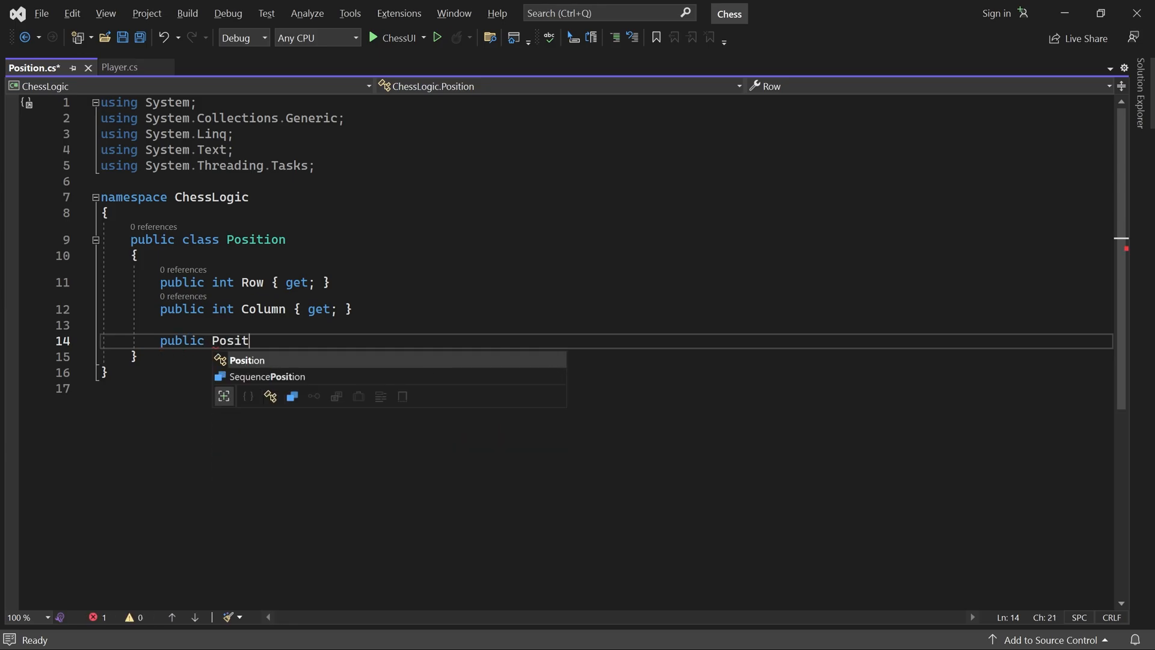
type("ion(int row, i")
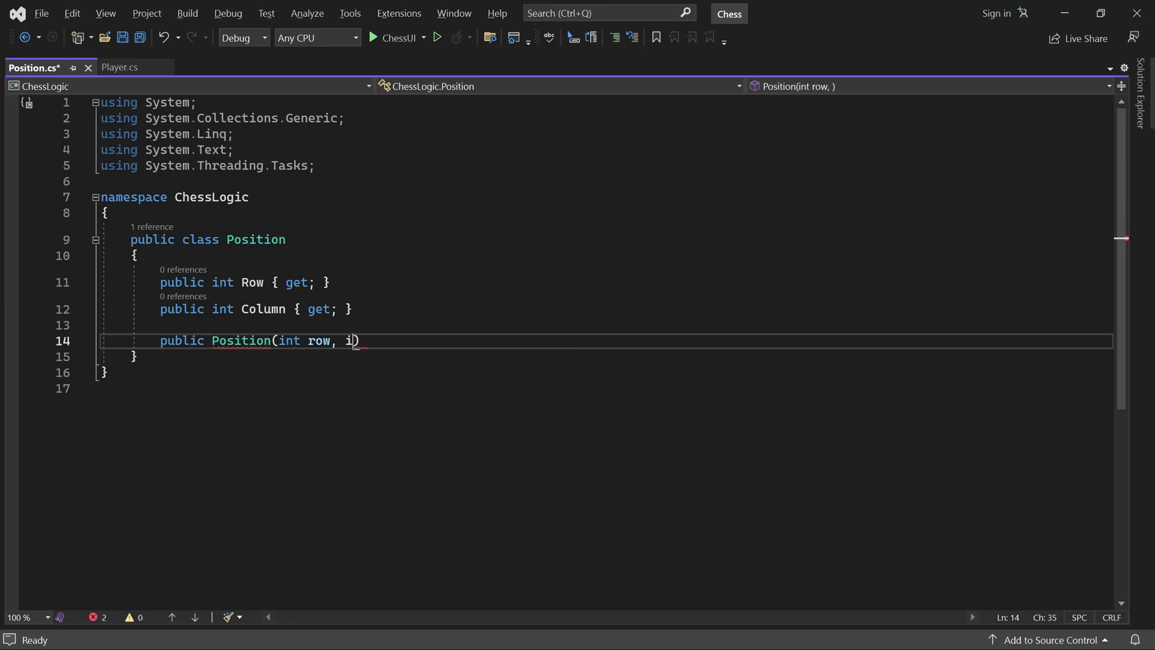
type("nt column)")
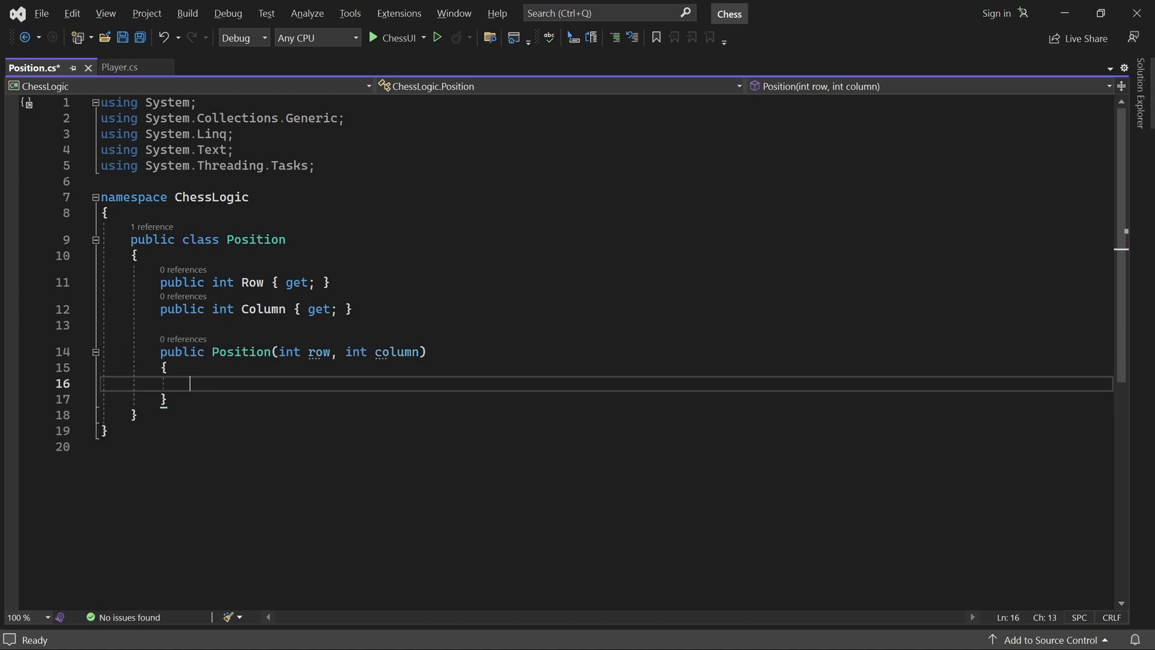
type("Row = row;")
type("C")
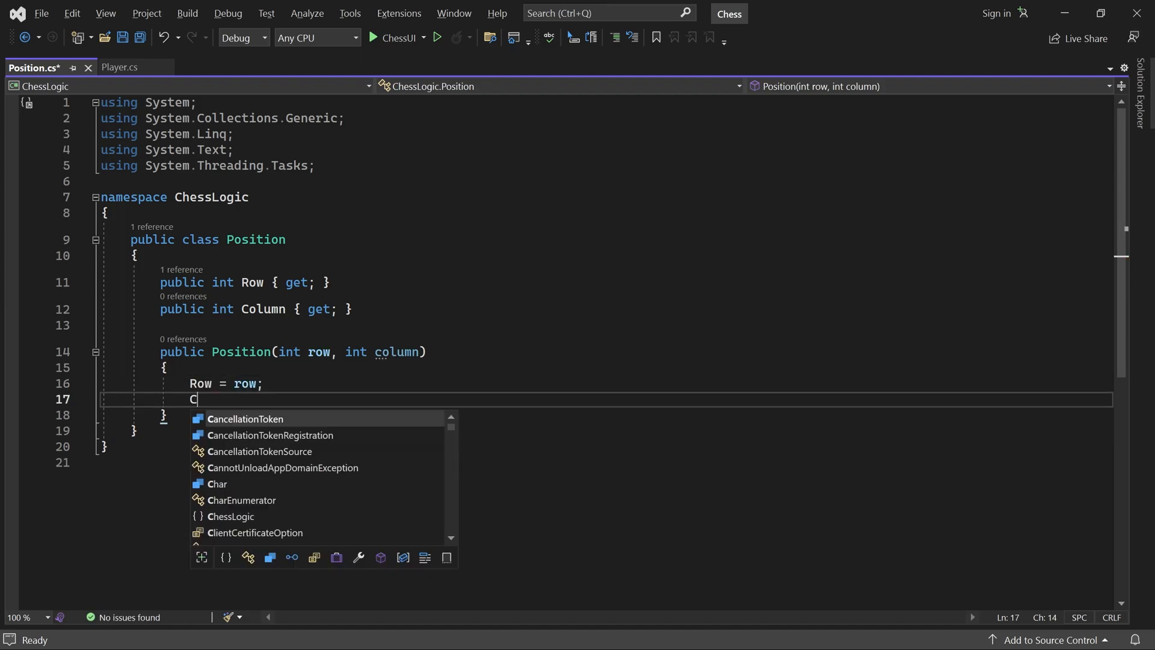
type("olumn = column;")
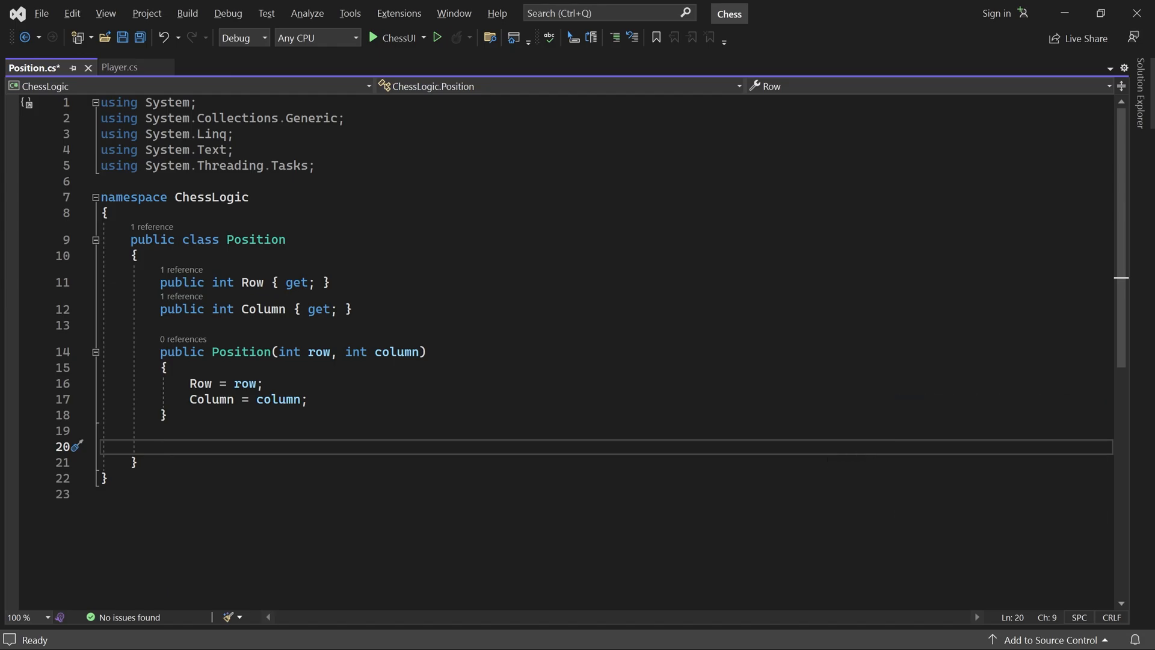
- Declare public Player SquareColor() with an if testing (Row + Column) % 2 == 0
type("public")
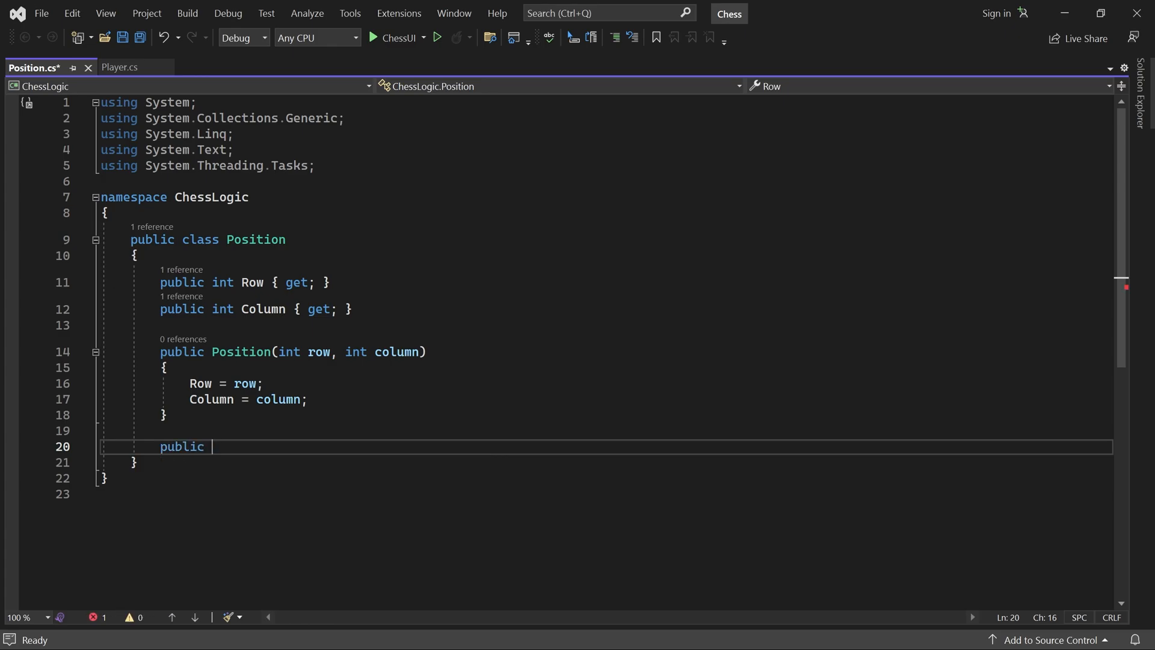
type("Player SquareCo")
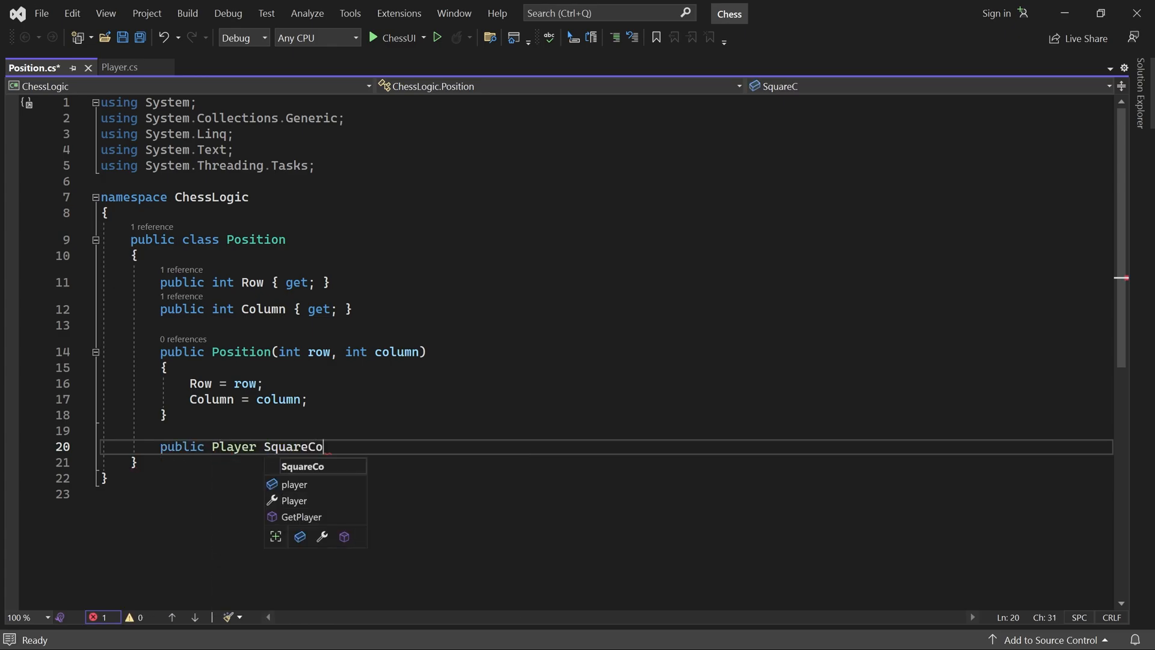
type("lor(){")
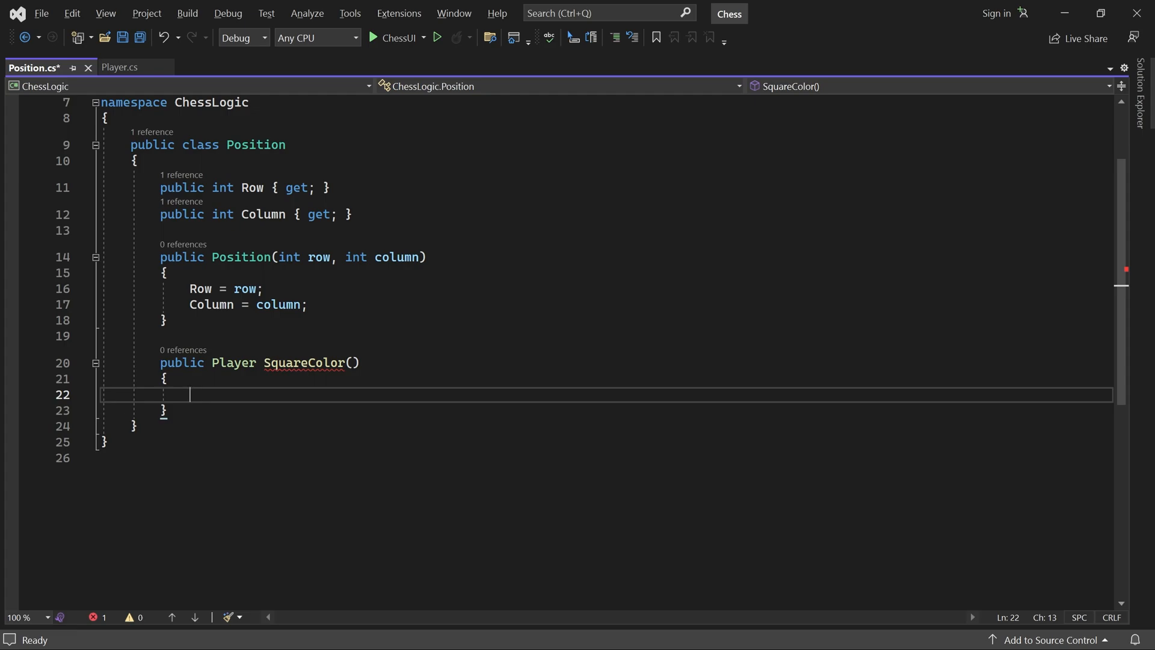
type("if (()")
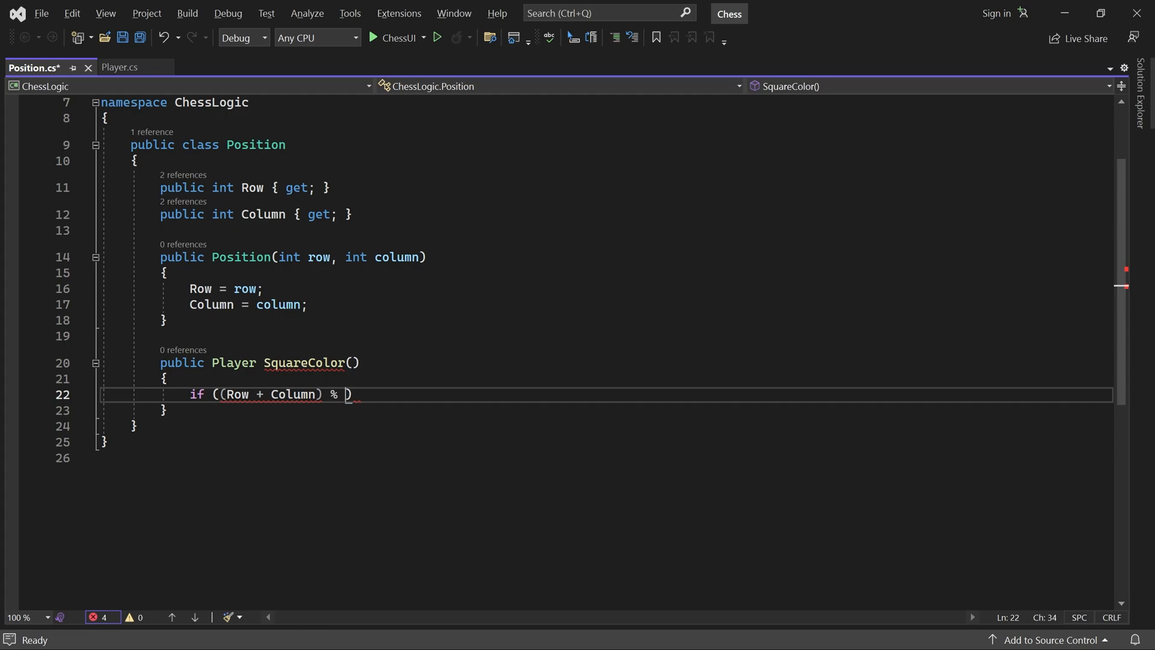
type("2 == 0")
type("return")
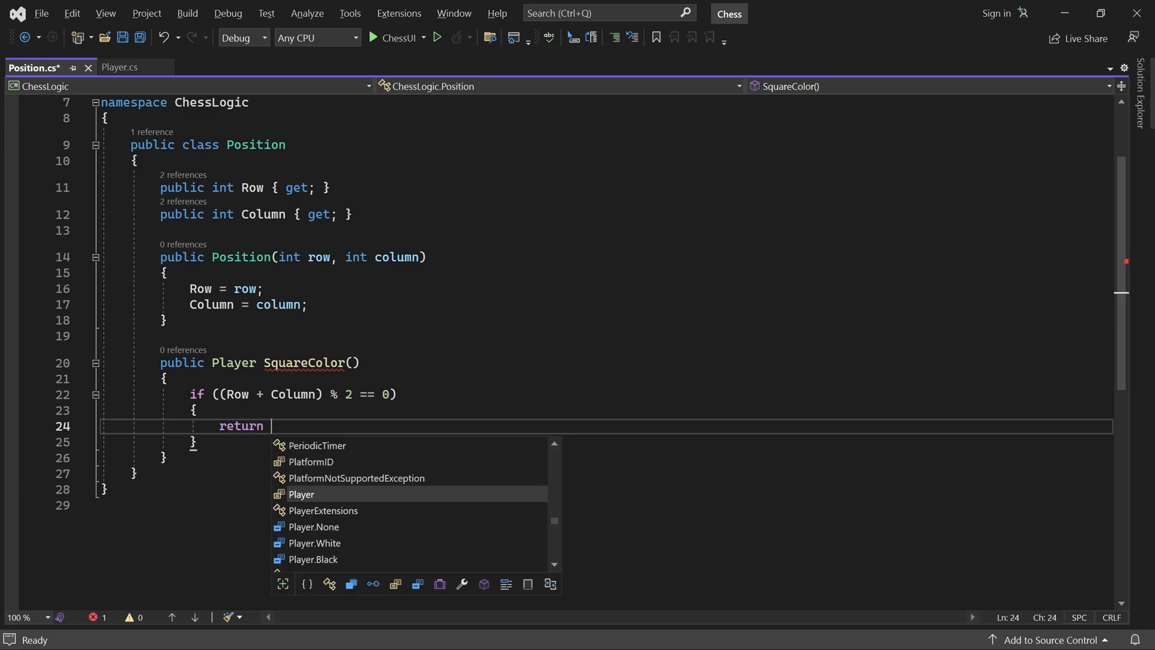
- Return Player.White inside the if and Player.Black after it
type("Player.White;")
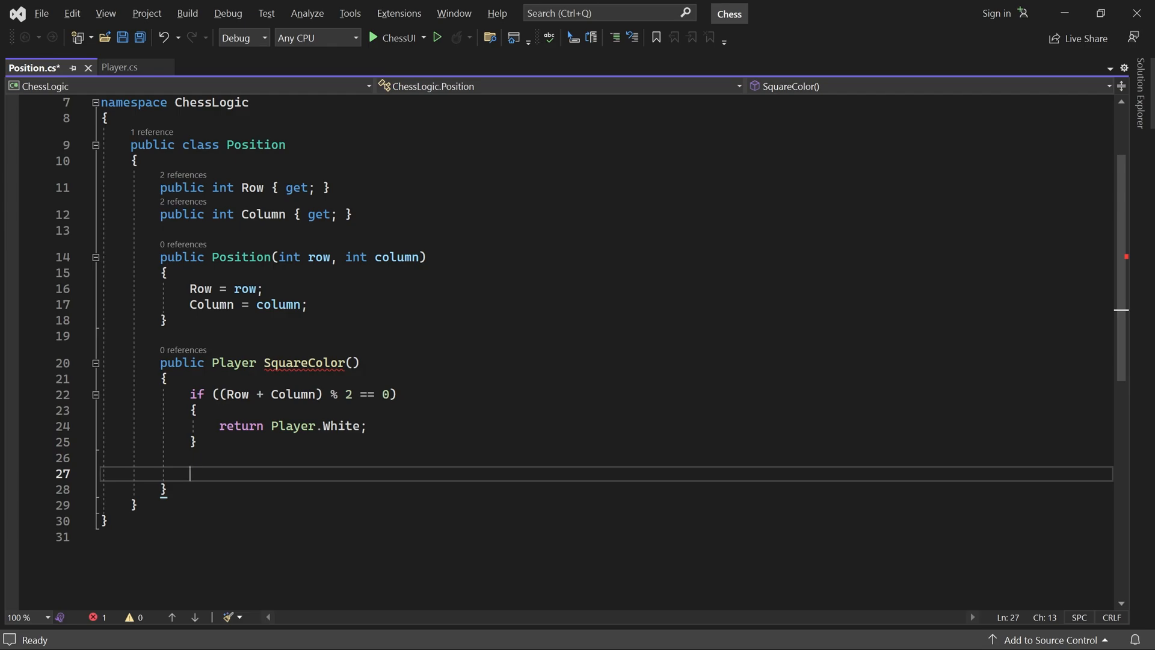
type("return")
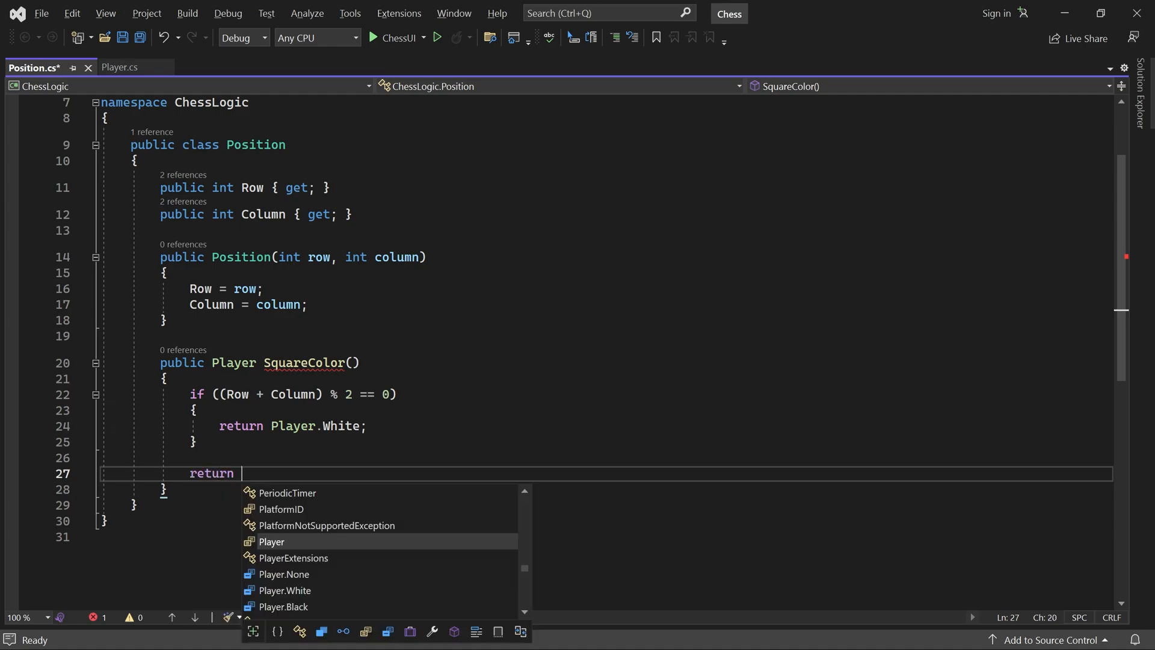
type("Player.Black;")
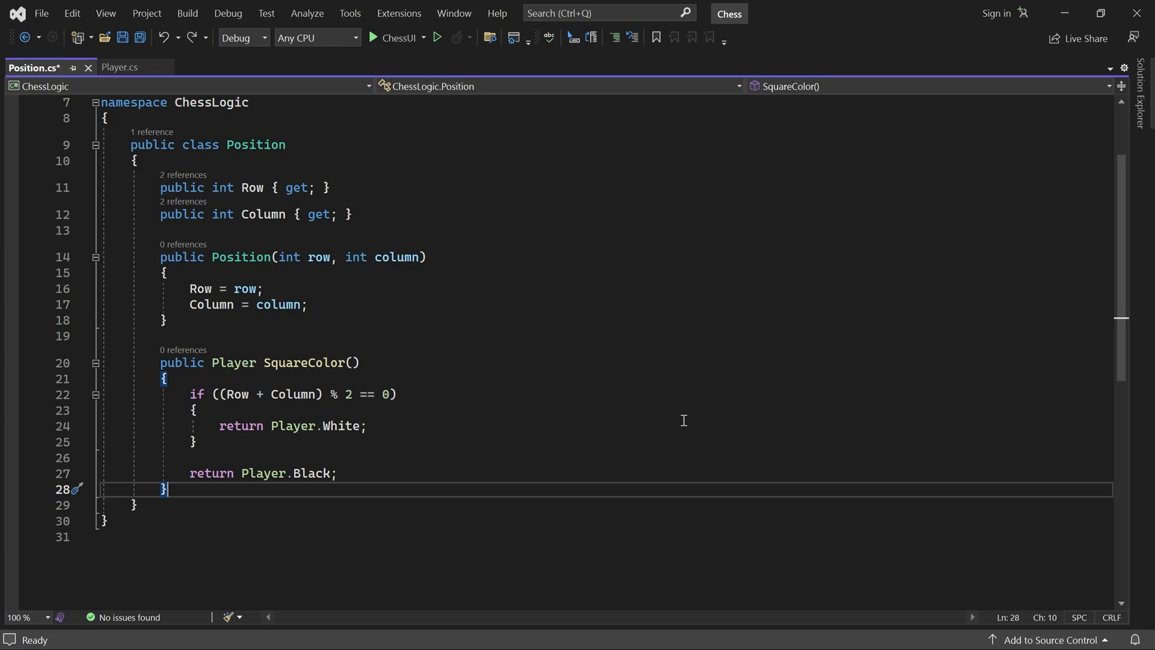
- Generate Equals, GetHashCode and == / != operators for Position from Row and Column
key("Enter")
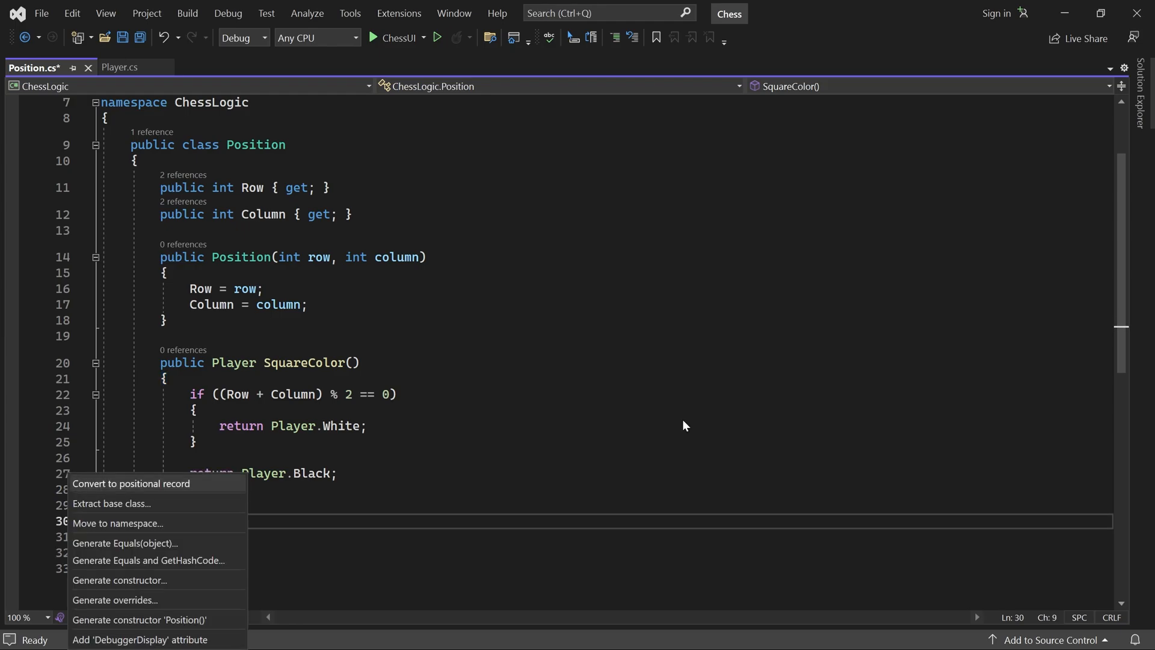
mouse_move(131, 484)
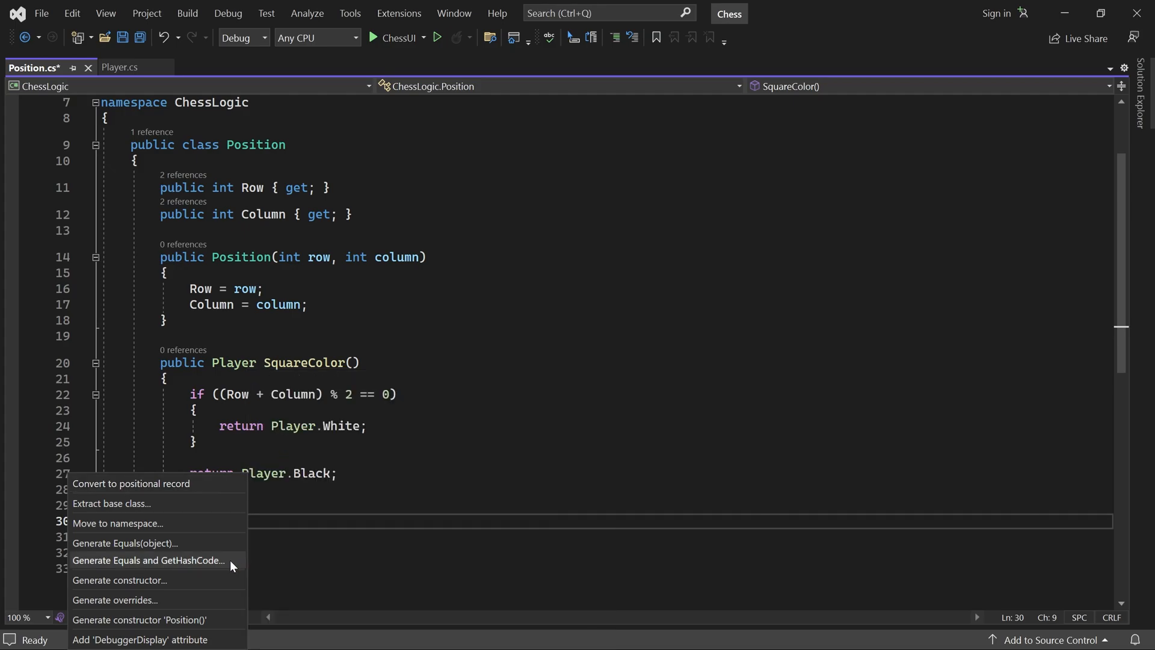
left_click(148, 560)
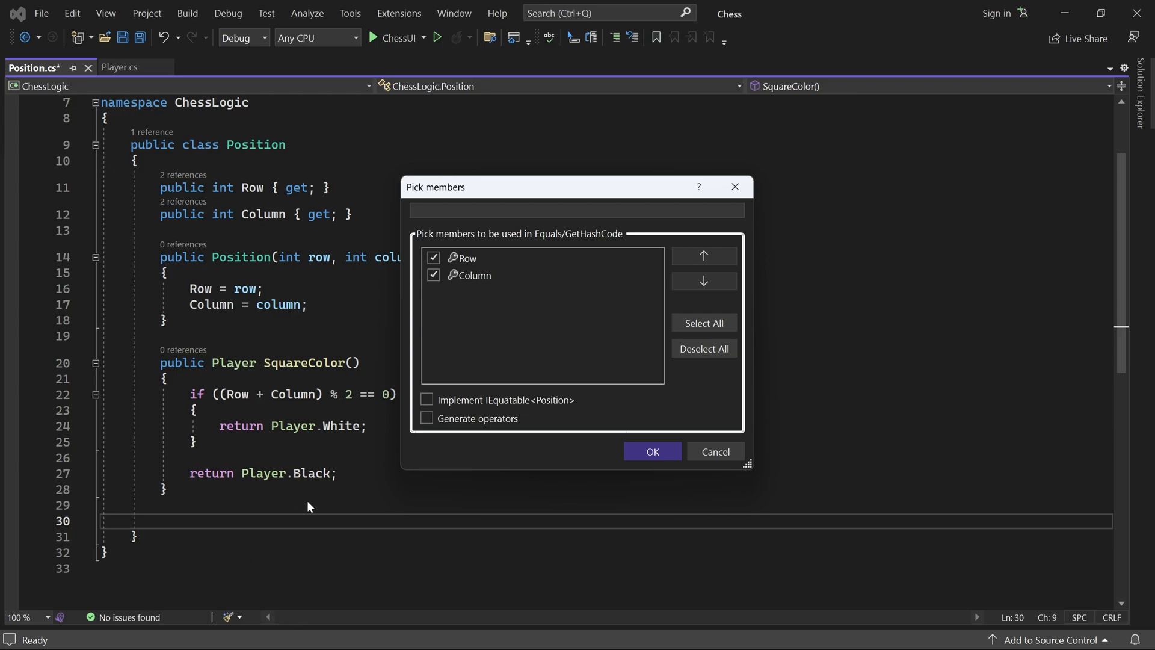
left_click(425, 419)
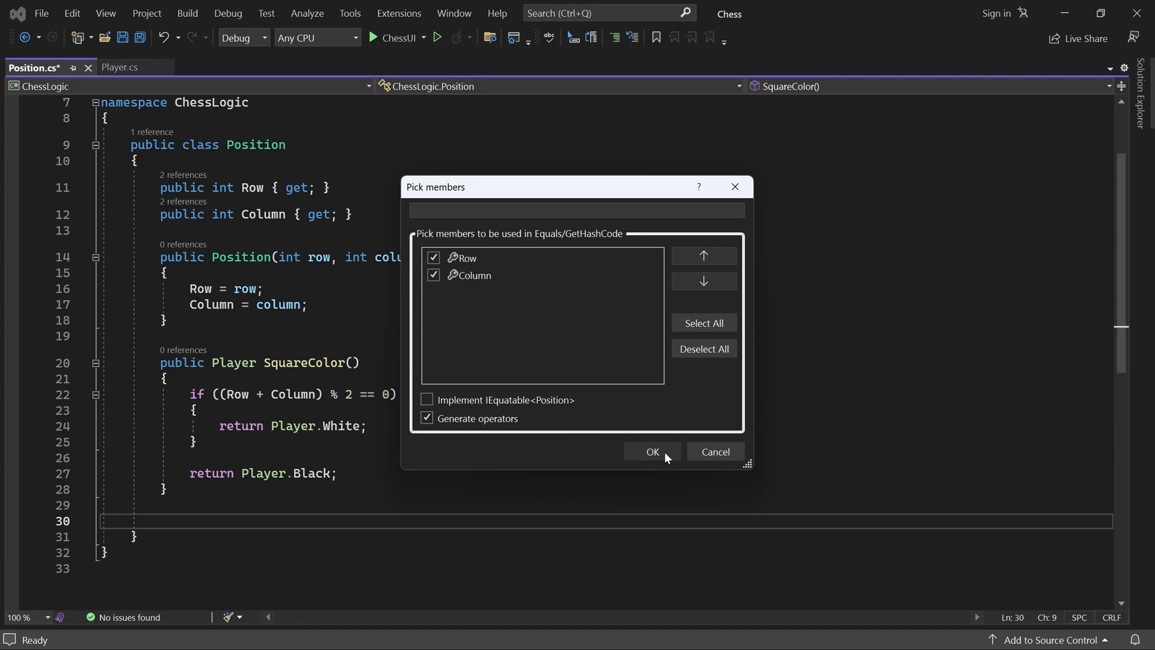
left_click(652, 451)
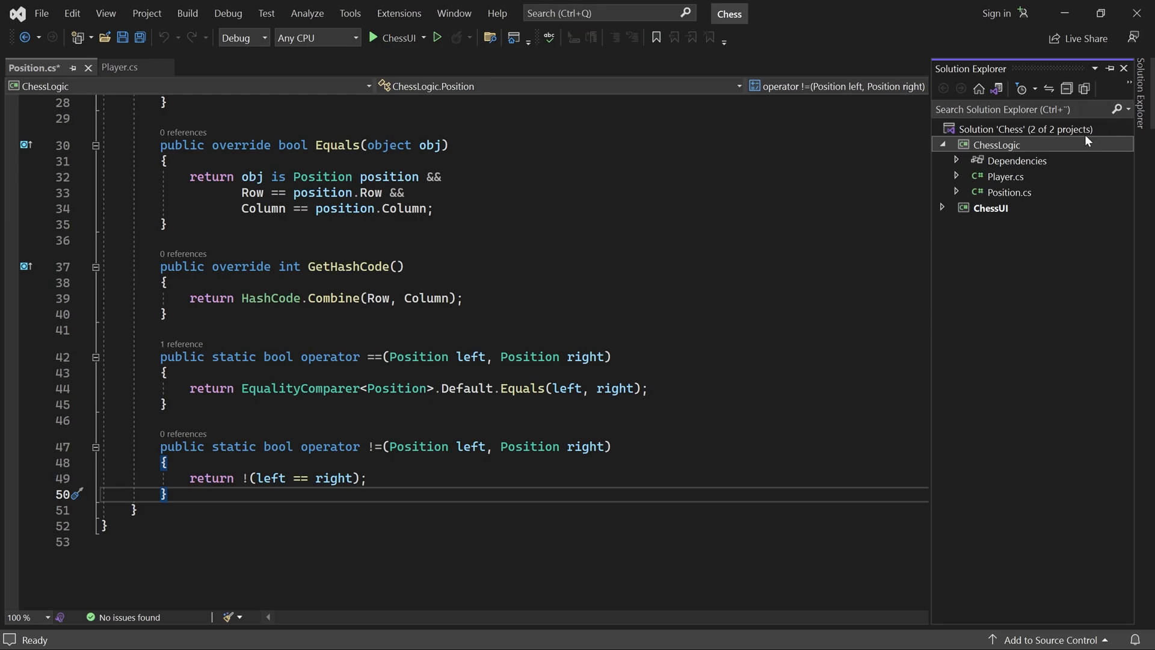
- Create Direction.cs in ChessLogic and change the class from internal to public
right_click(996, 145)
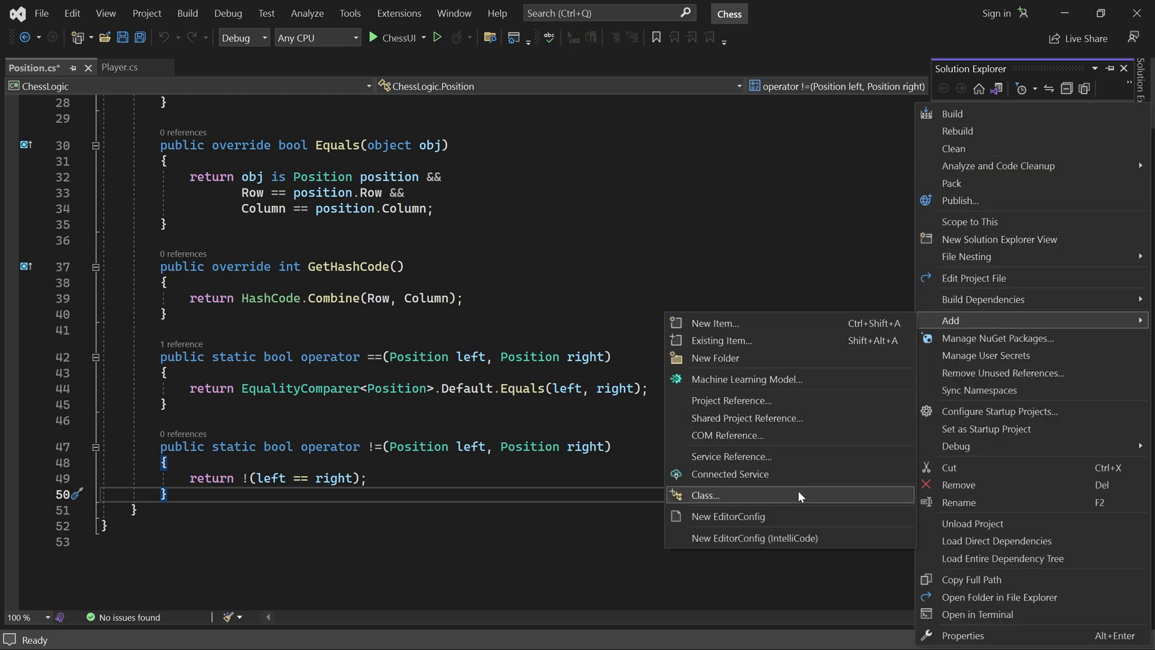
left_click(705, 495)
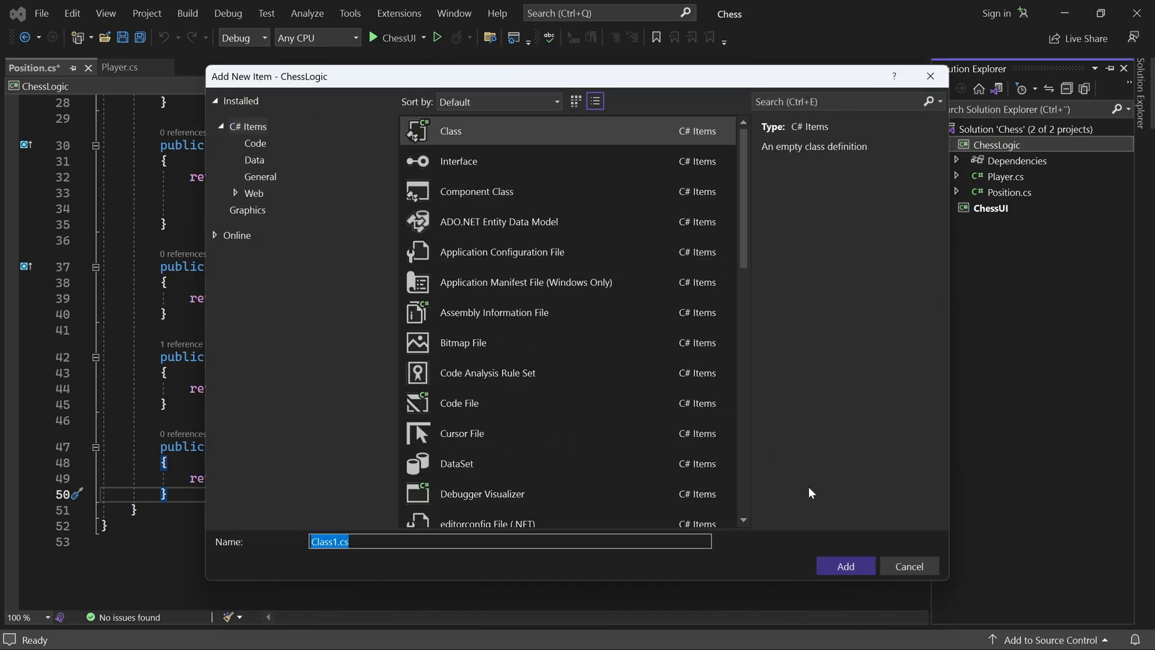
type("Direction.cs")
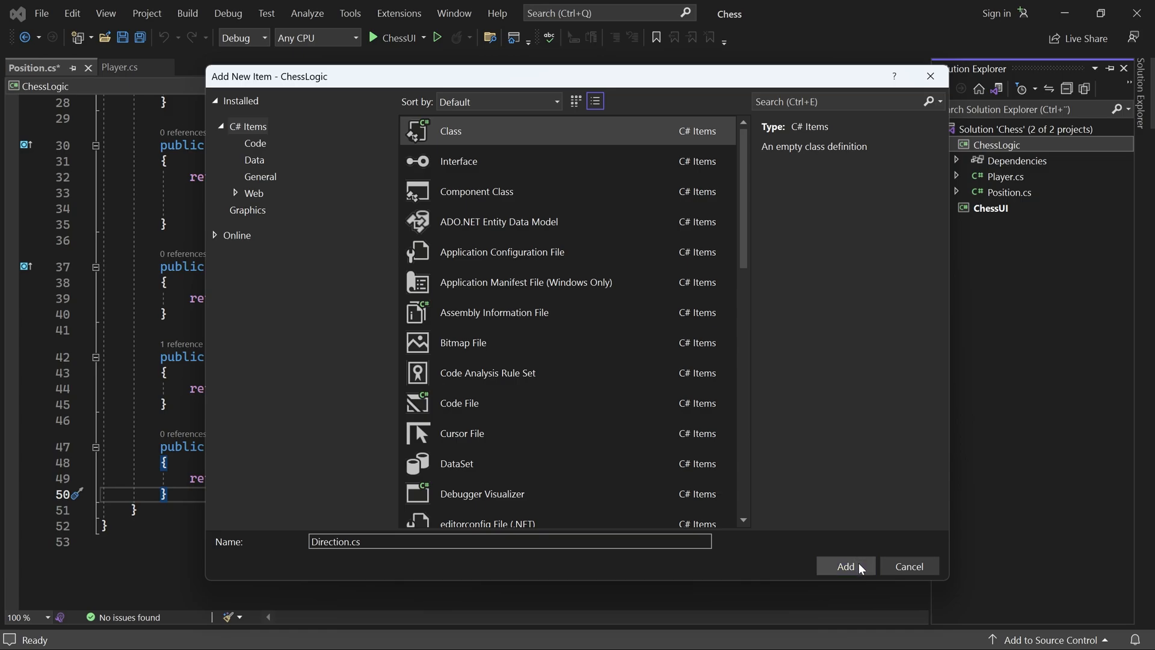
left_click(845, 565)
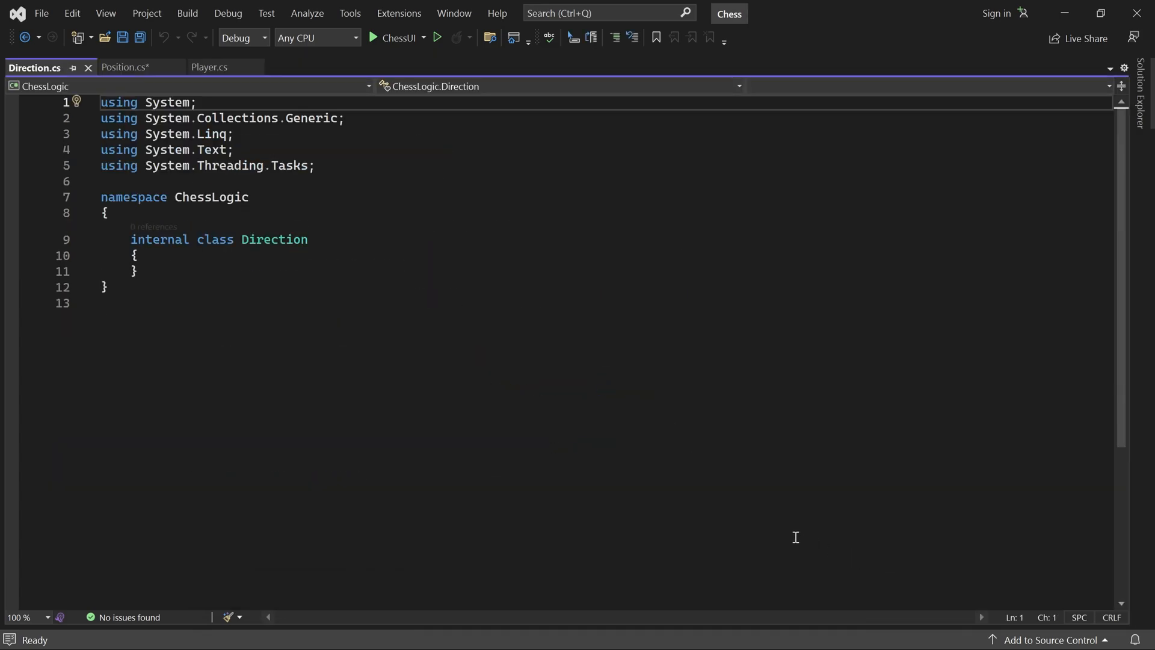
double_click(159, 239)
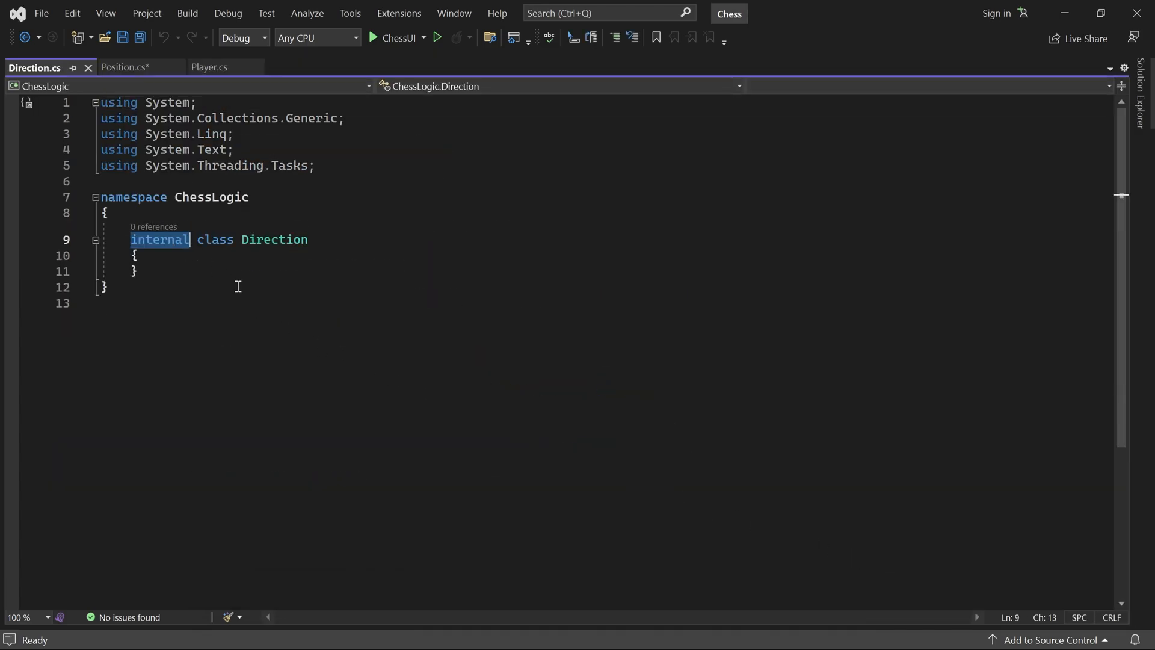
type("public")
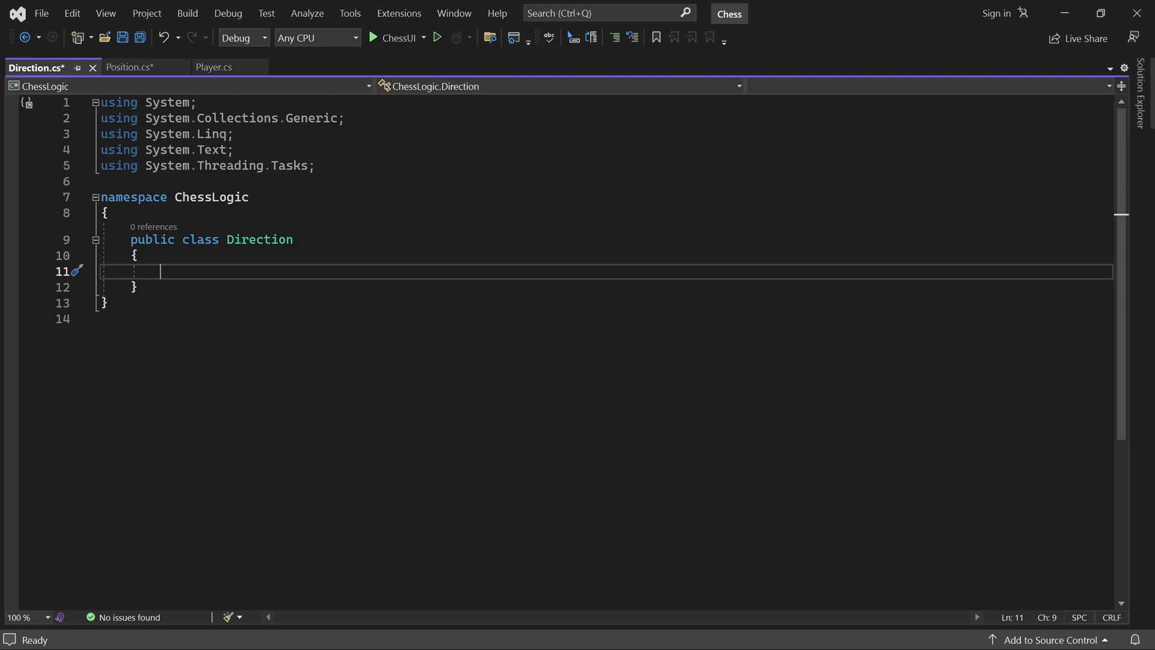
- Declare get-only int properties RowDelta and ColumnDelta in Direction
type("public")
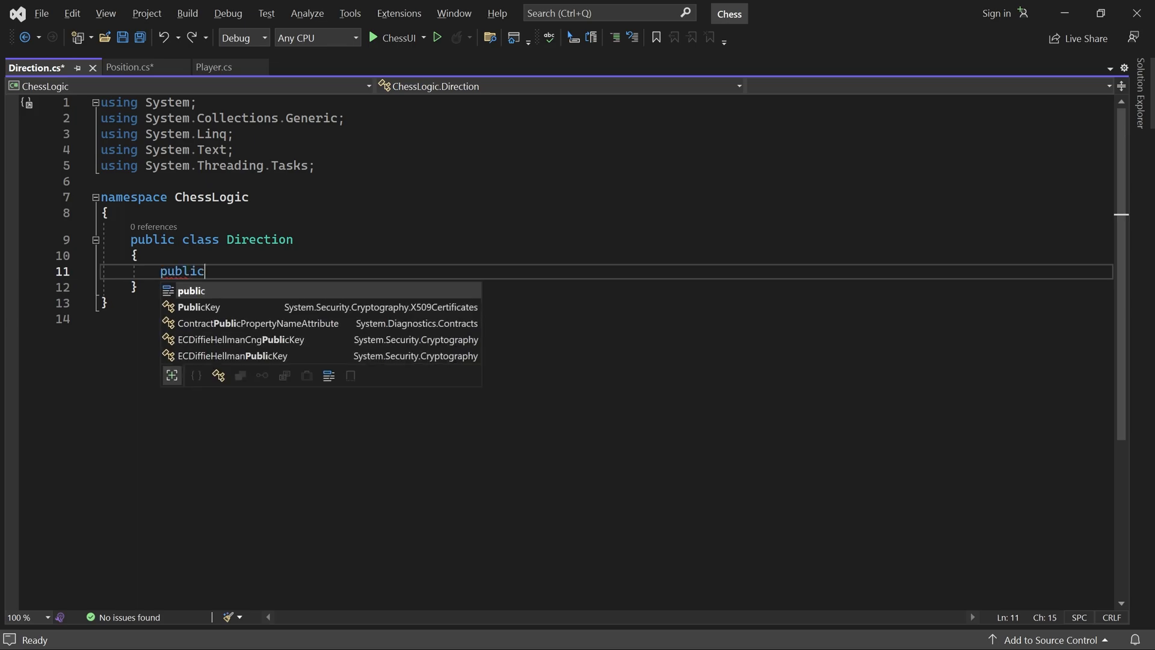
type("int RowDelta { get;")
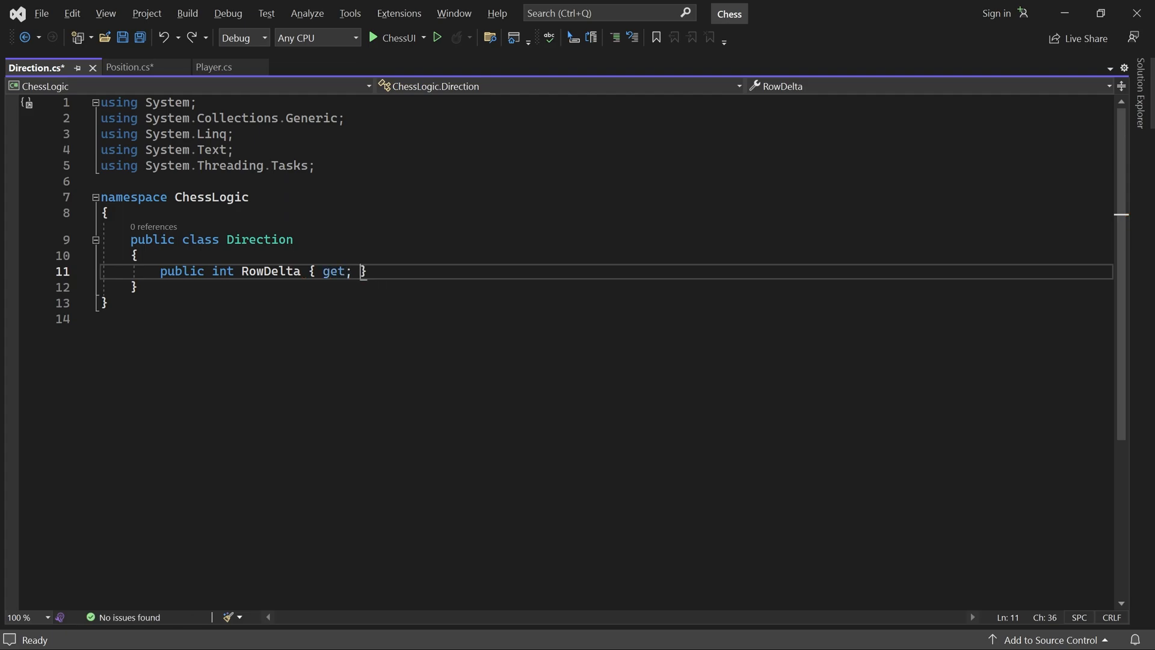
type("pu")
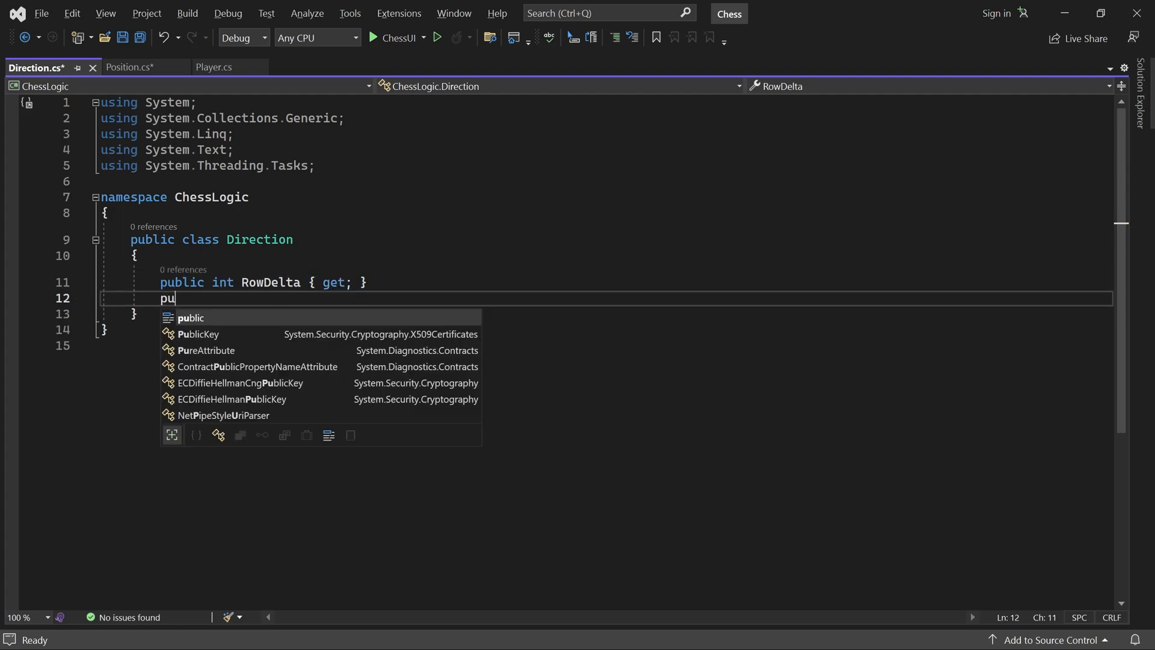
type("blic int Column")
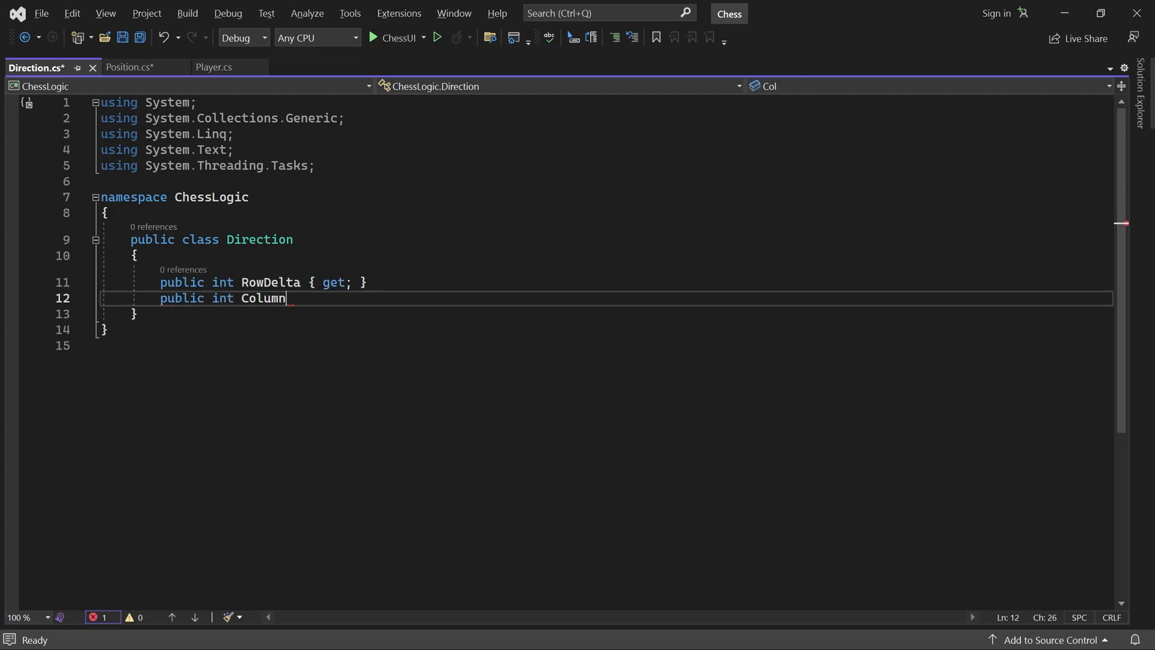
type("Delta { get;")
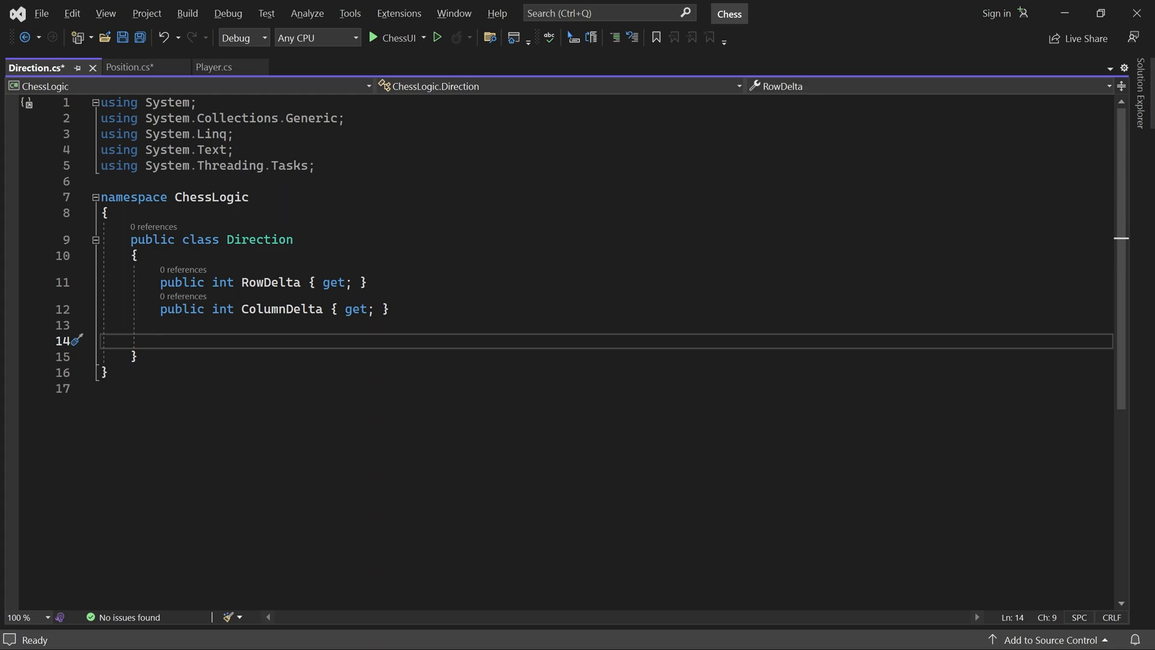
type("public")
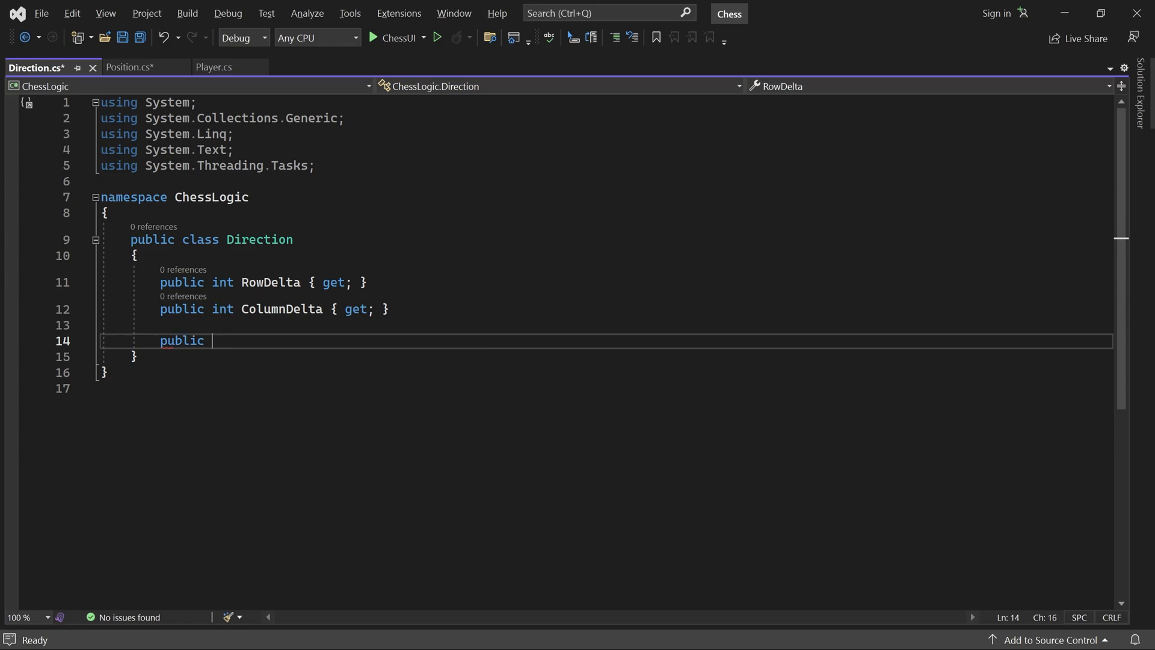
- Write the Direction(int rowDelta, int columnDelta) constructor assigning RowDelta and ColumnDelta
type("Direction()")
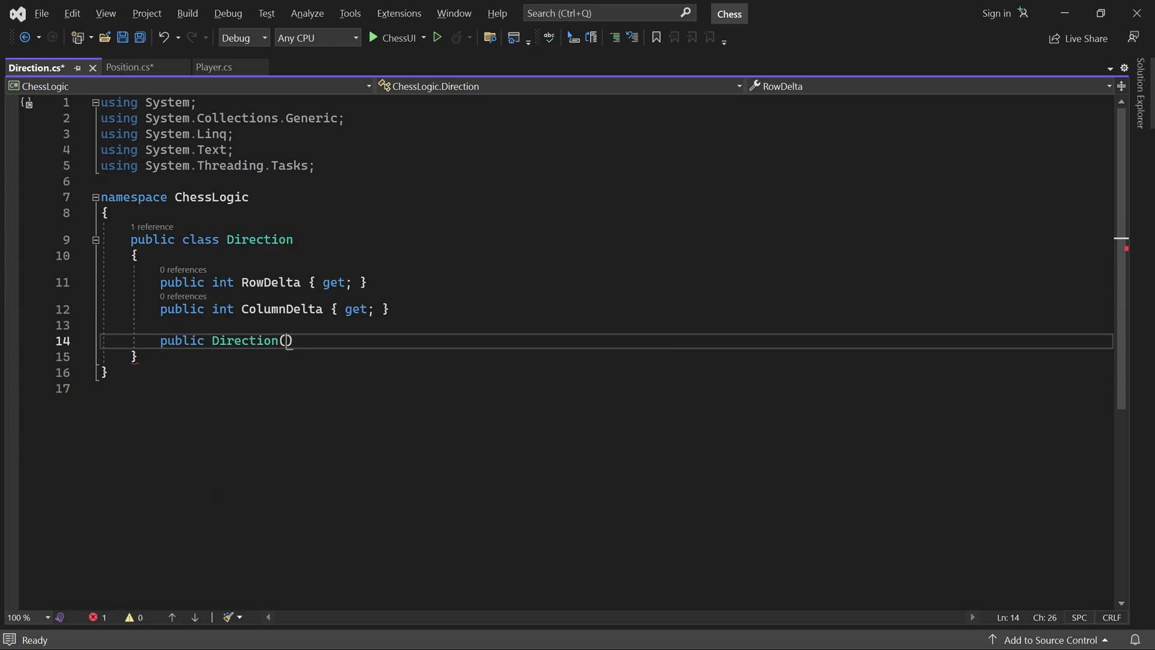
type("int row")
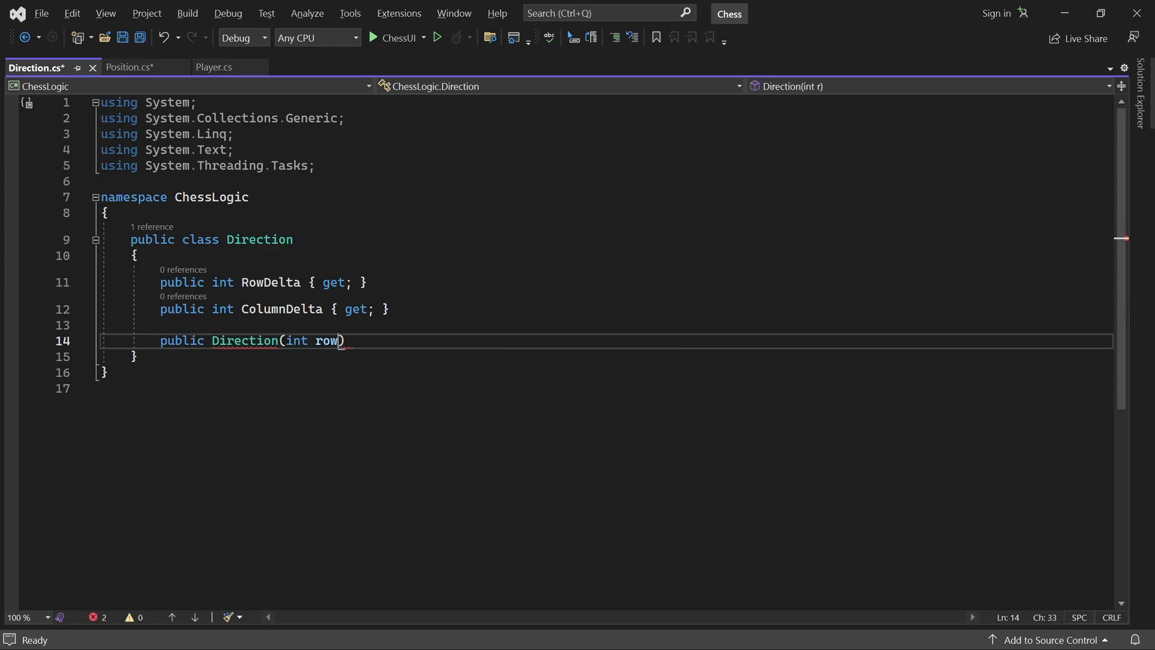
type("Delta, int")
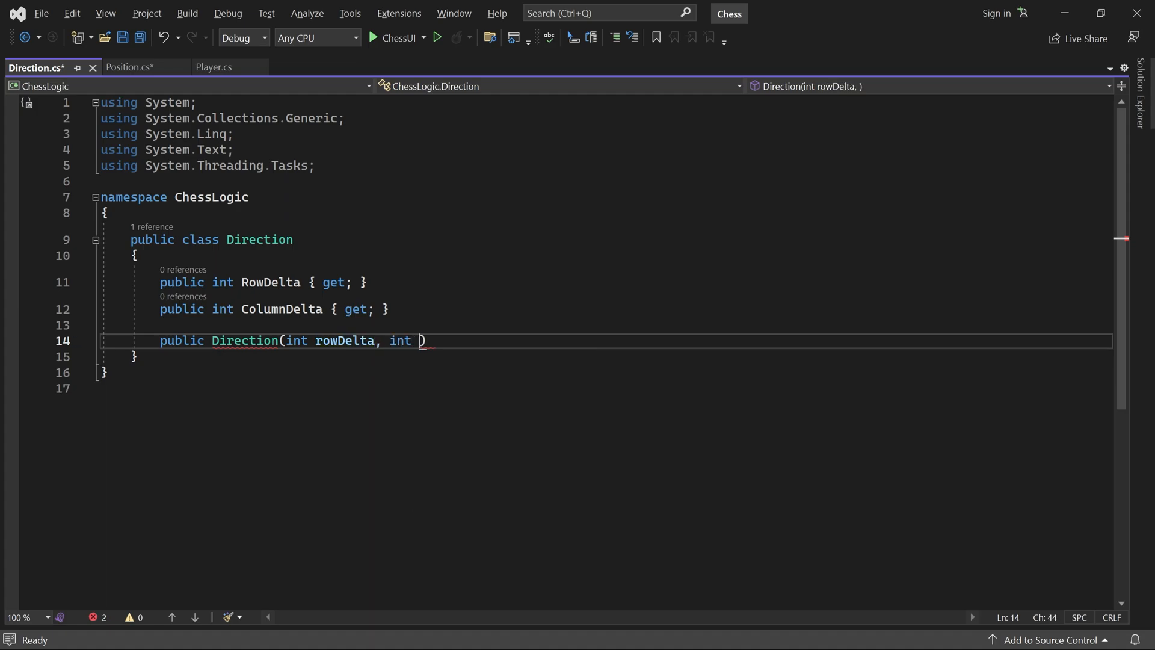
type("columnDelta")
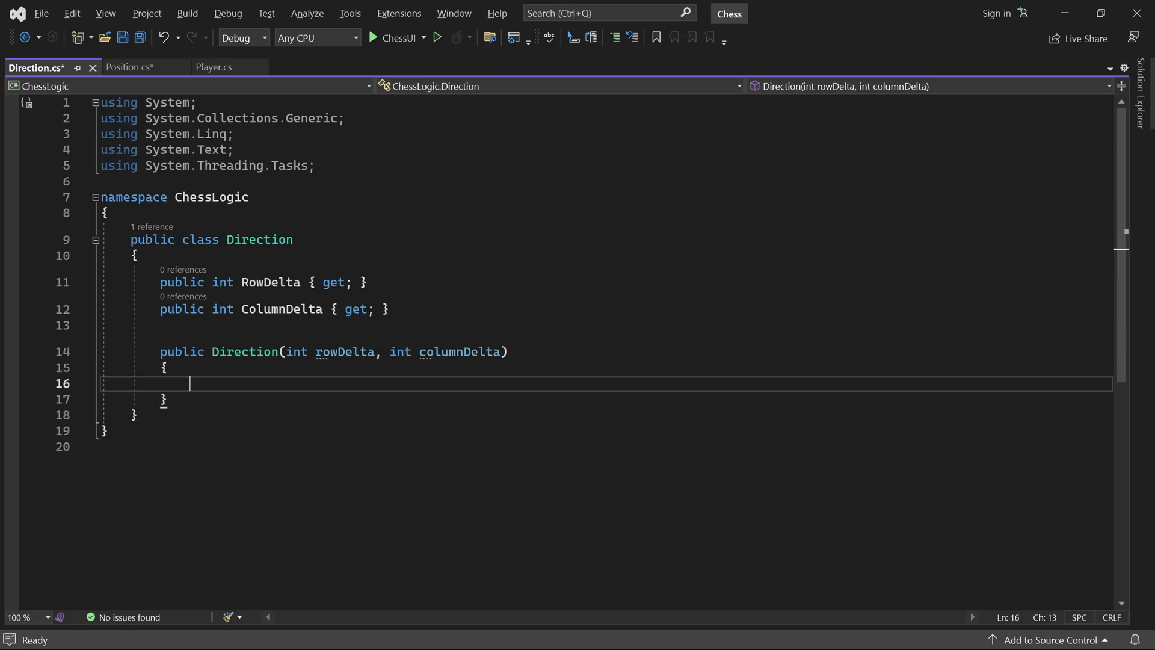
type("RowDelta =")
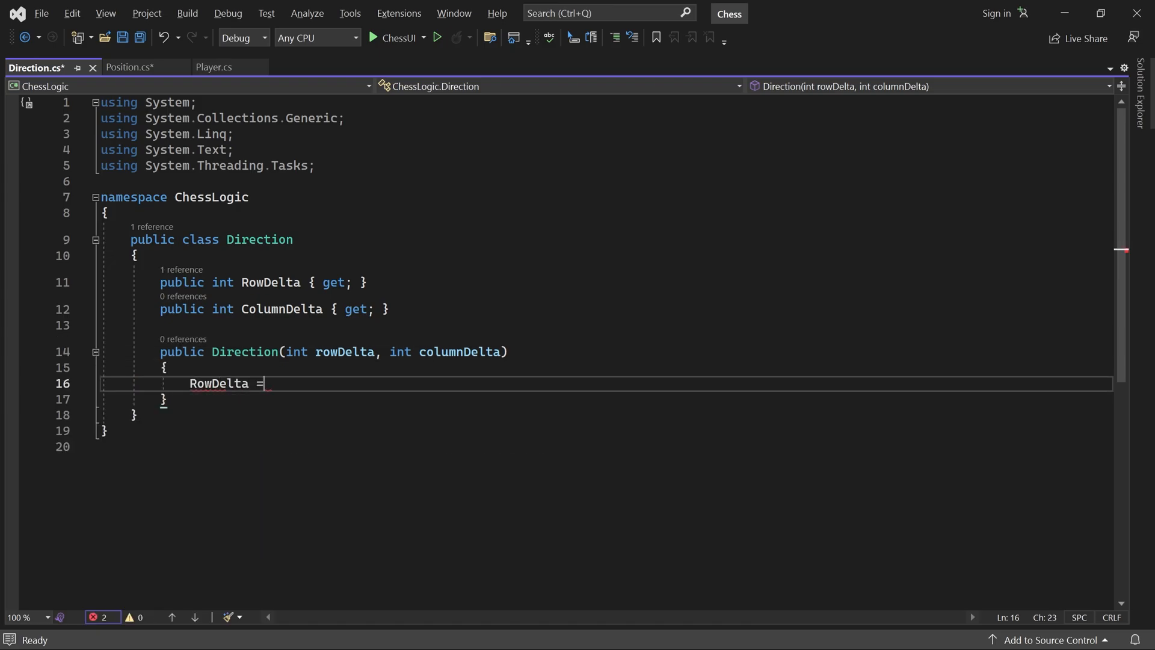
type("rowDelta;")
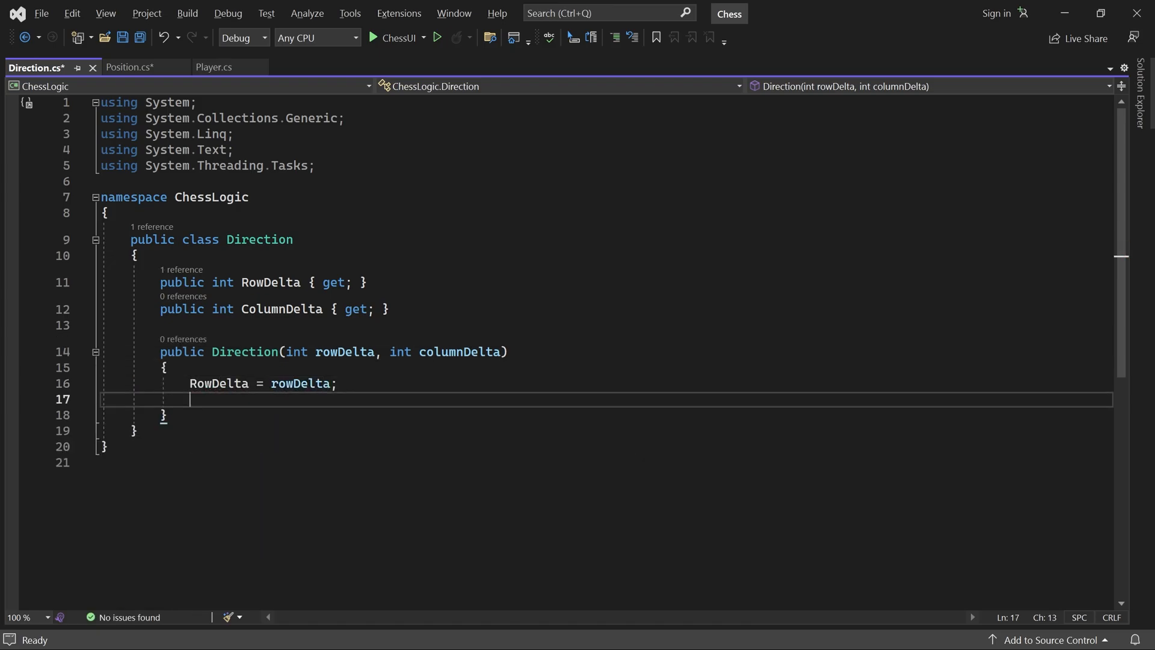
type("ColumnDelta = columnDelta;")
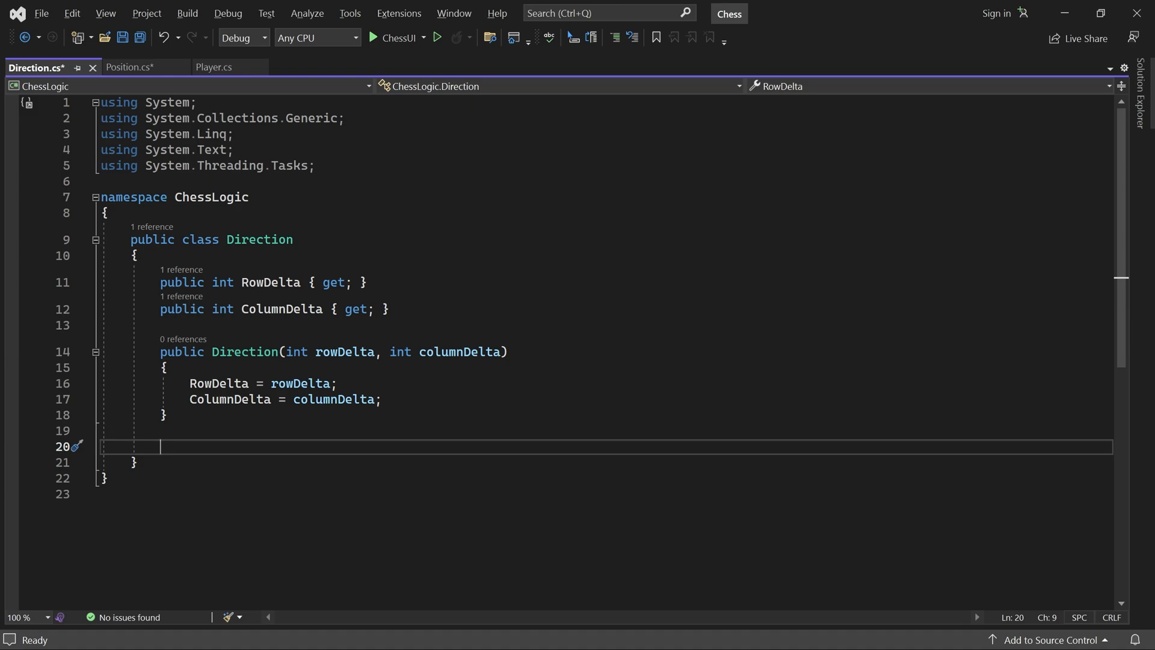
type("pub")
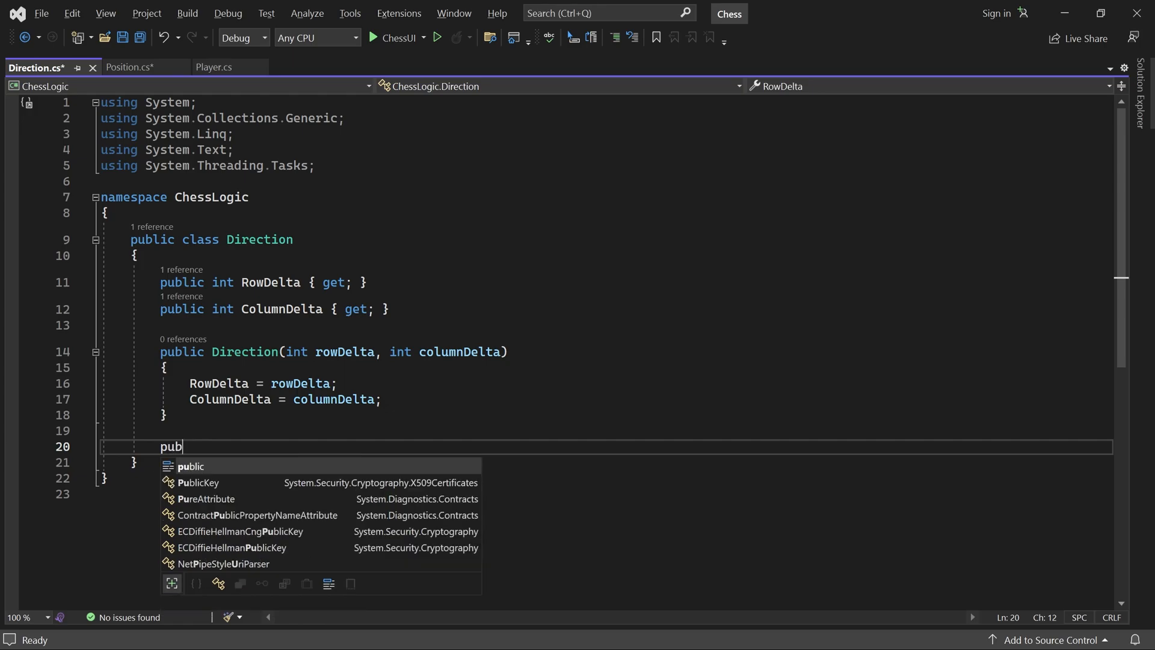
type("lic static Direction")
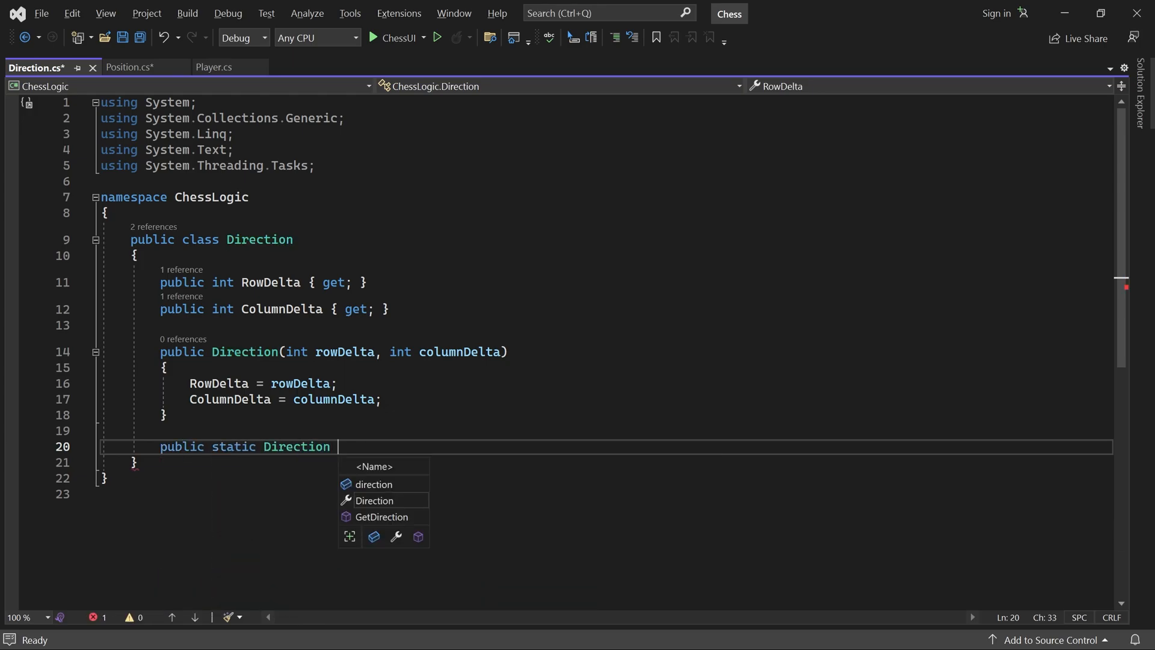
- Define operator +(Direction dir1, Direction dir2) returning a new Direction with summed RowDelta and ColumnDelta
type("operator +(Direction")
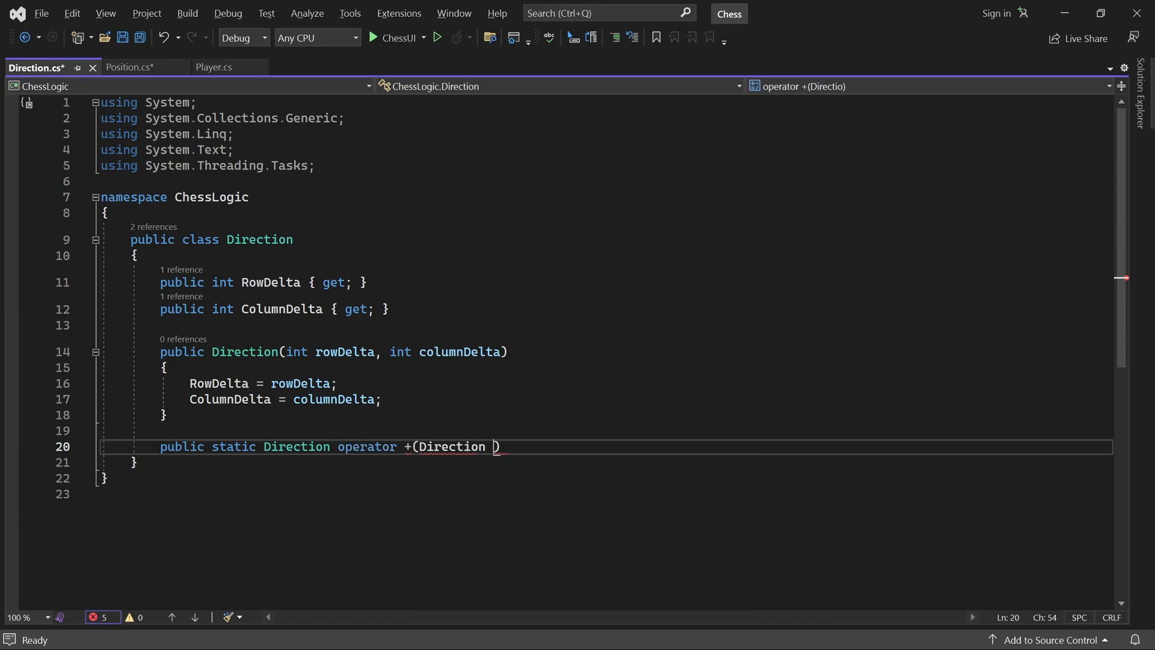
type("dir1, Dir")
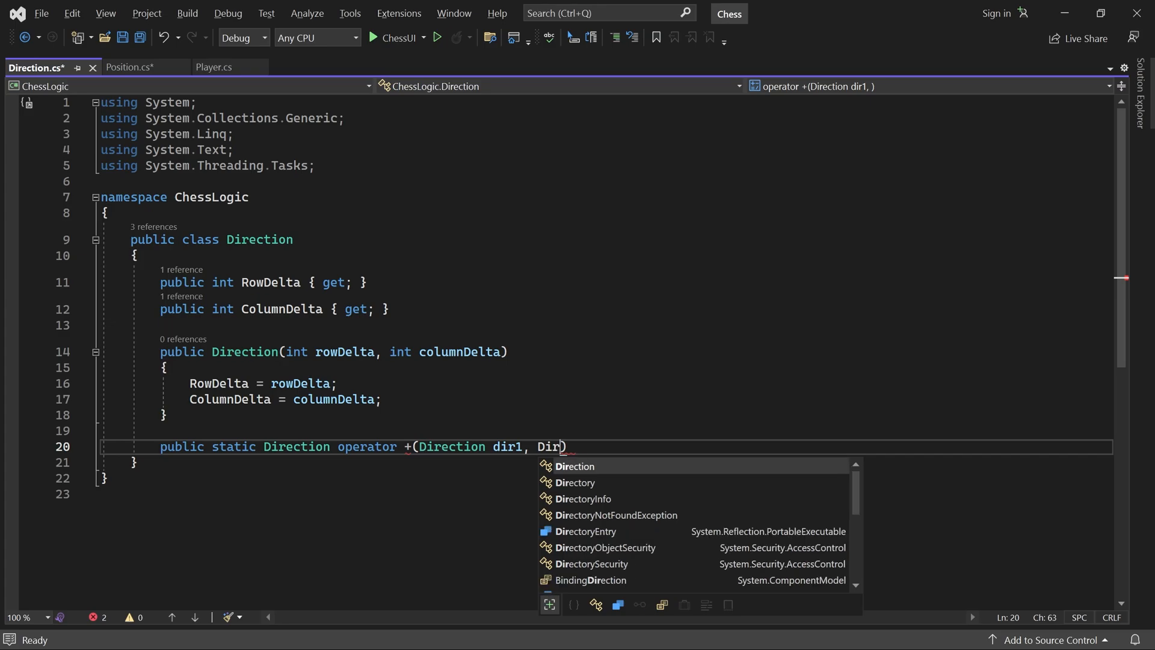
type("ection dir2")
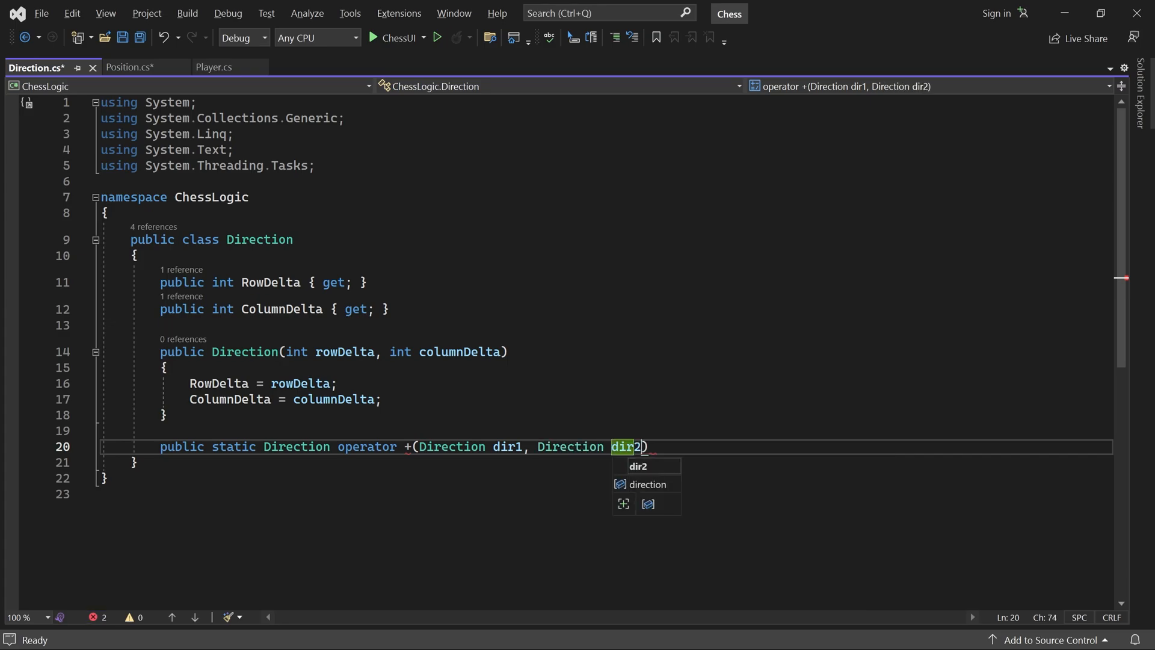
type(")")
type("{")
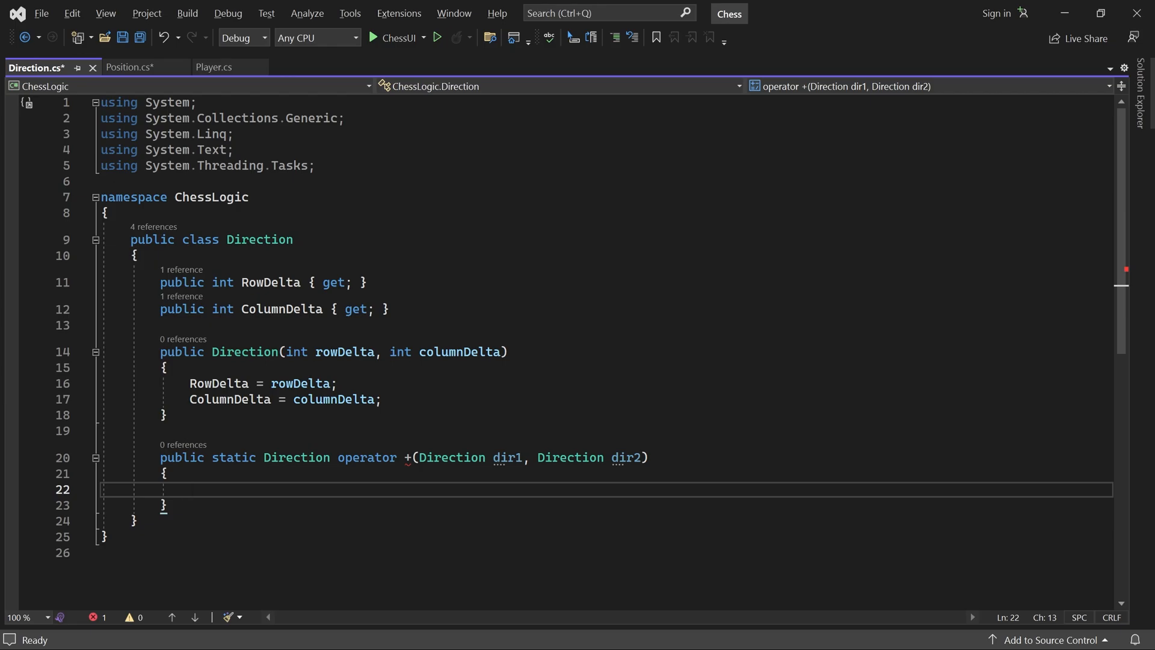
type("return new D")
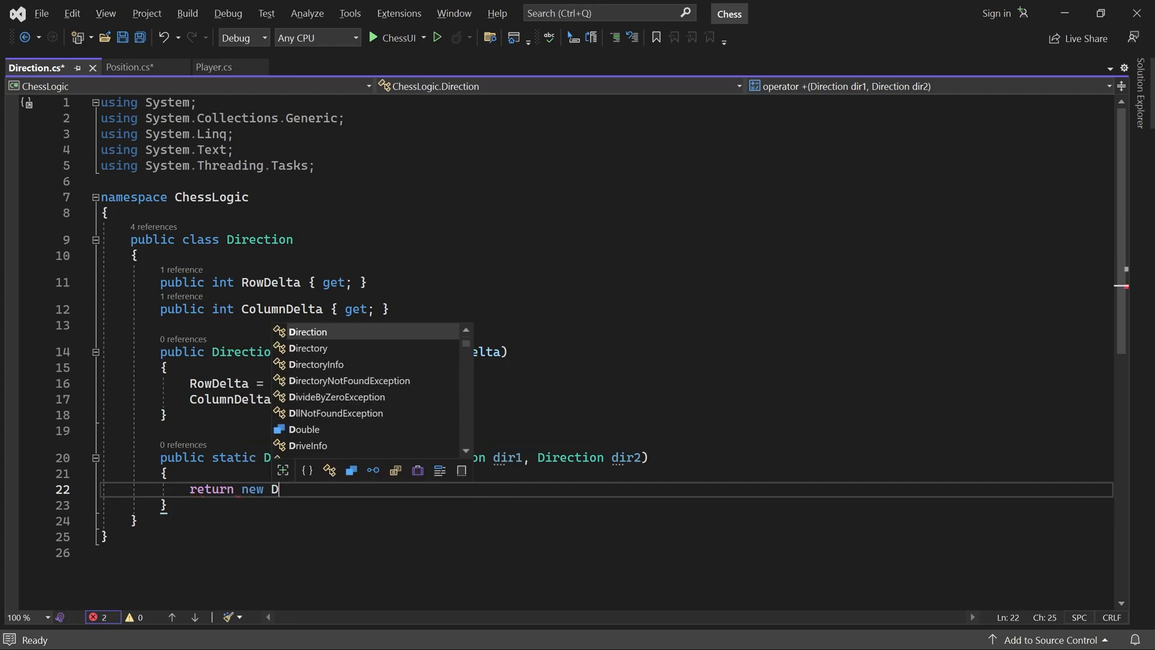
type("irection()")
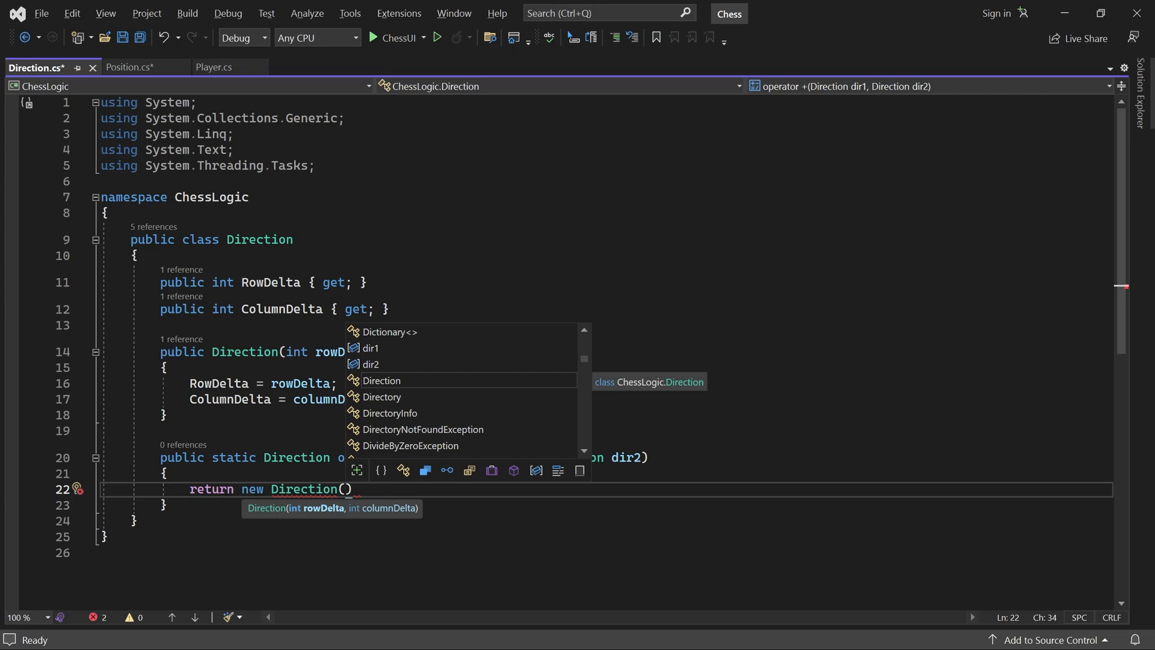
type("dir")
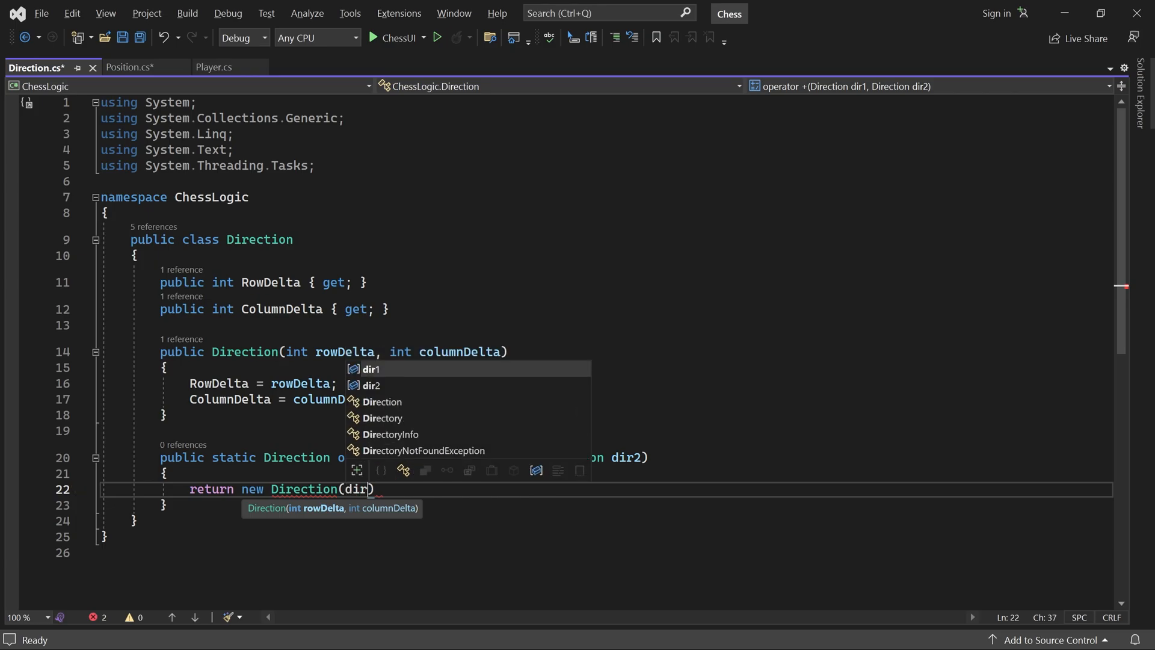
type("1.RowDelta + dir2")
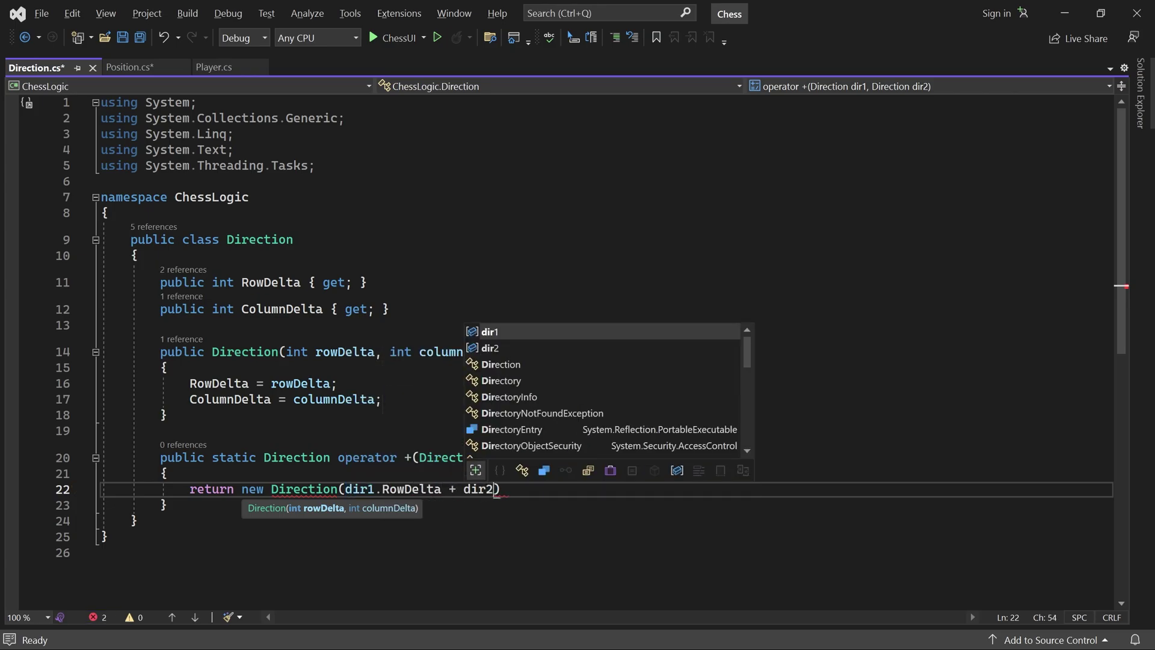
type(".RowDelta,")
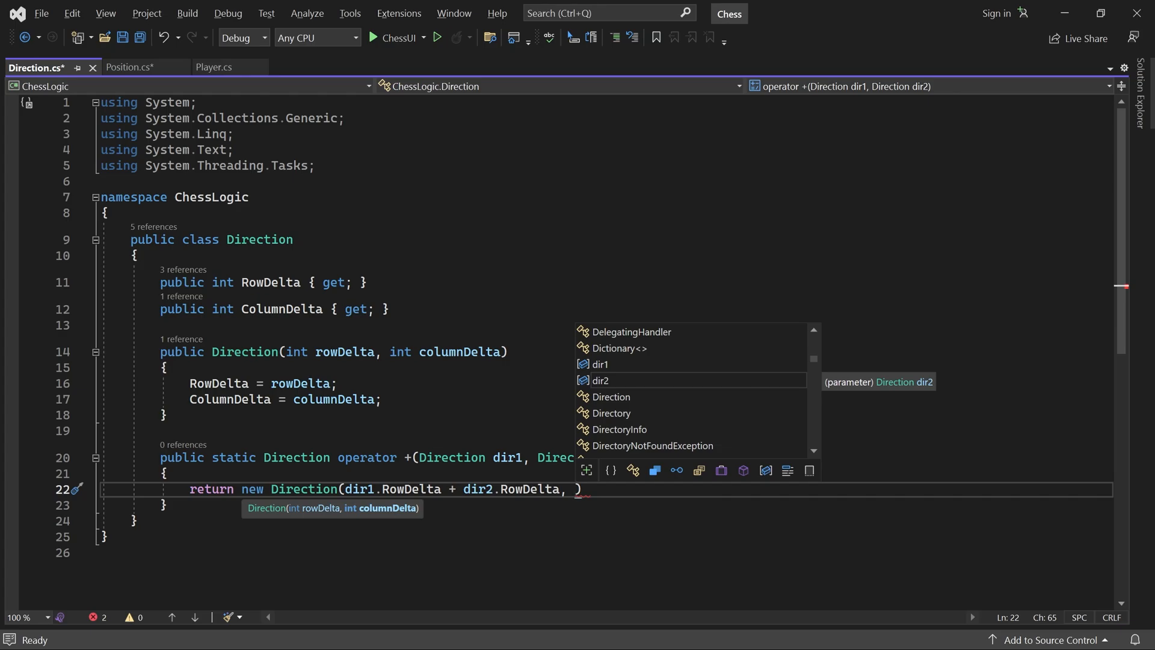
type("dir1.")
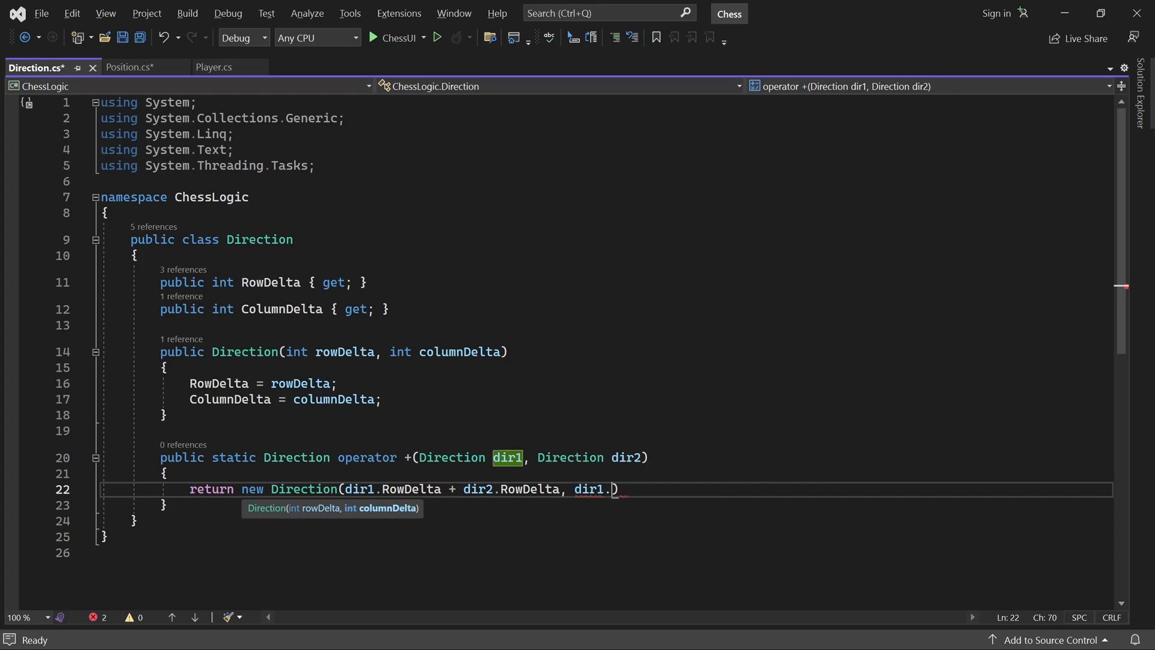
type("ColumnDelta + dir2.")
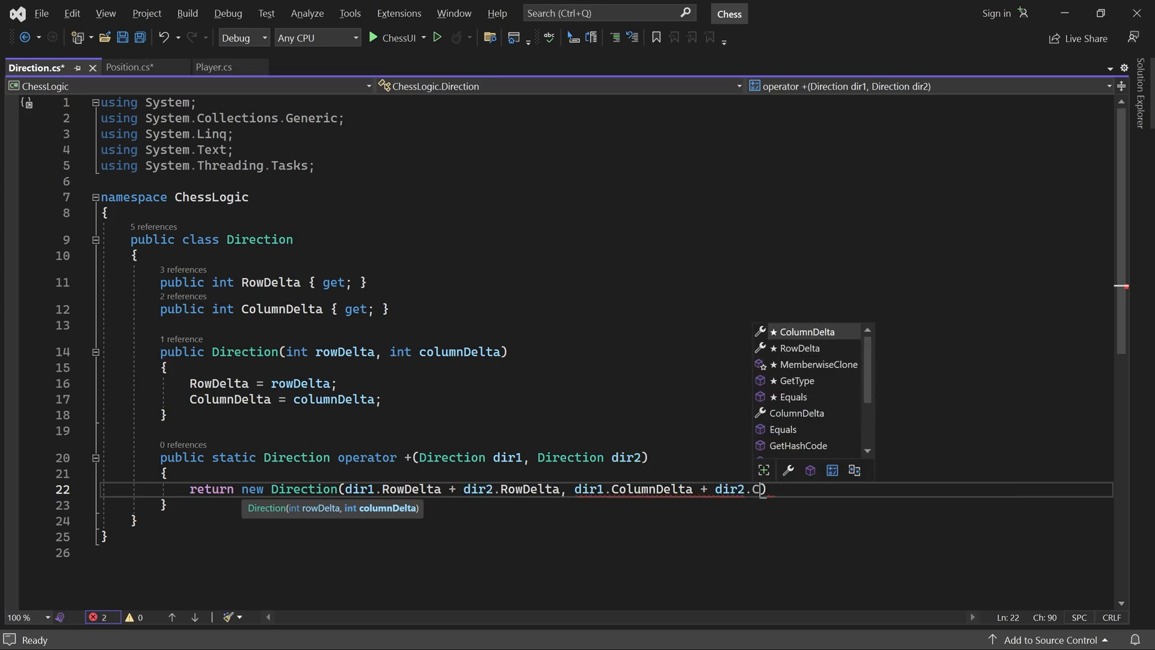
type("ColumnDelta")
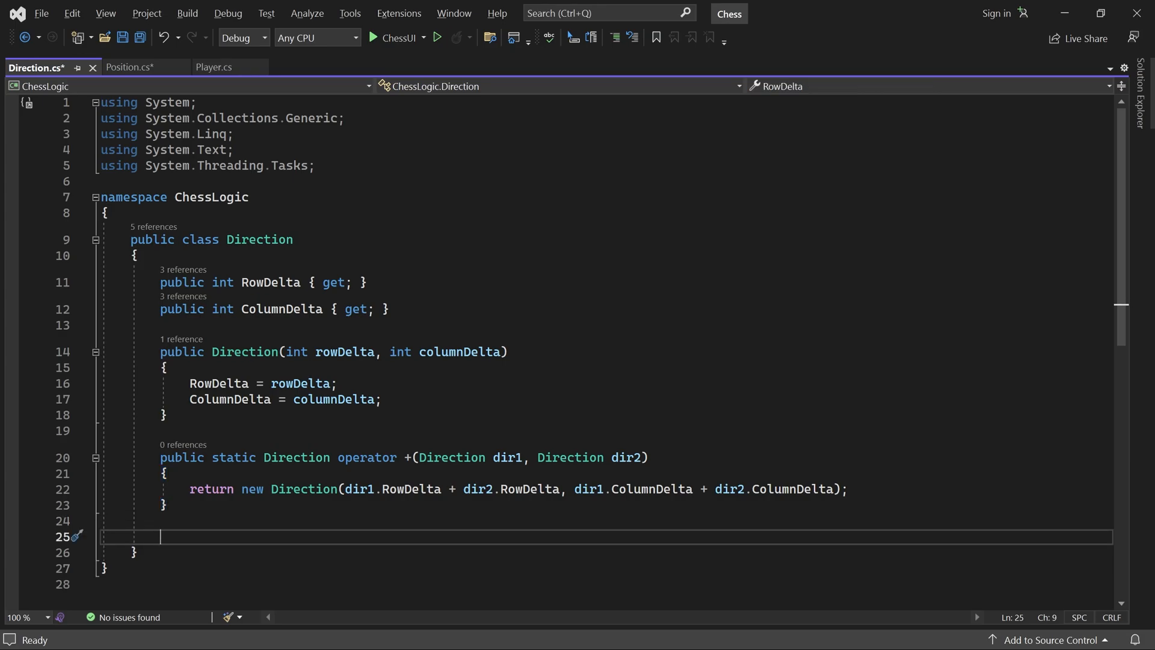
- Define operator *(int scalar, Direction dir) returning a new Direction with scalar-multiplied deltas
scroll("down", 3)
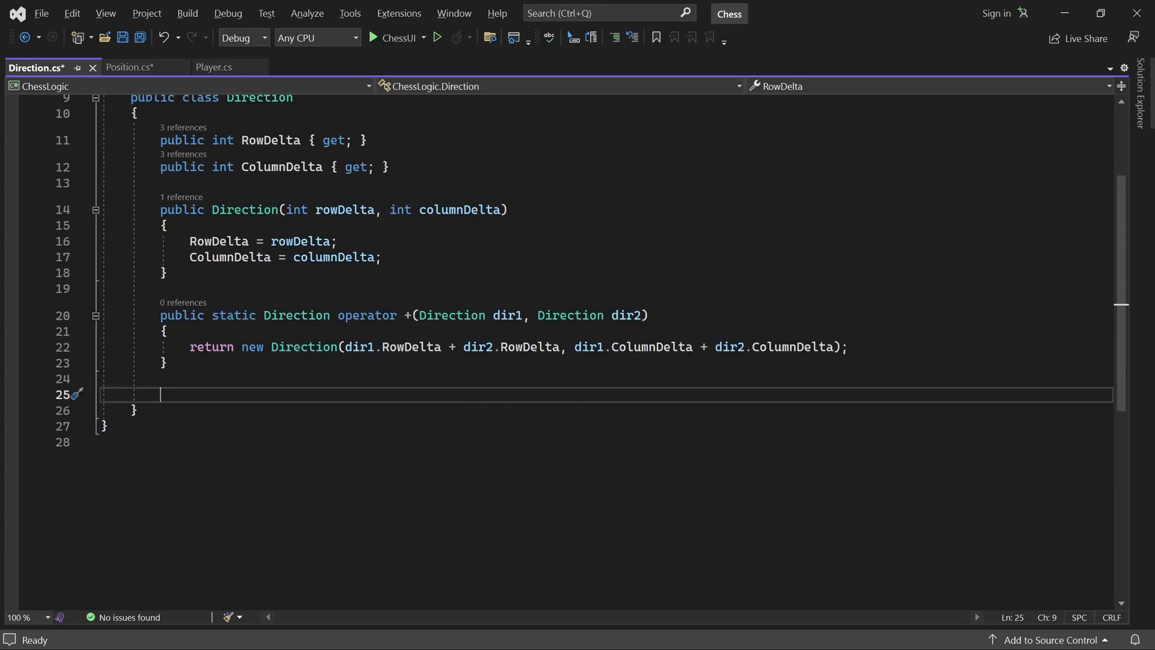
type("public")
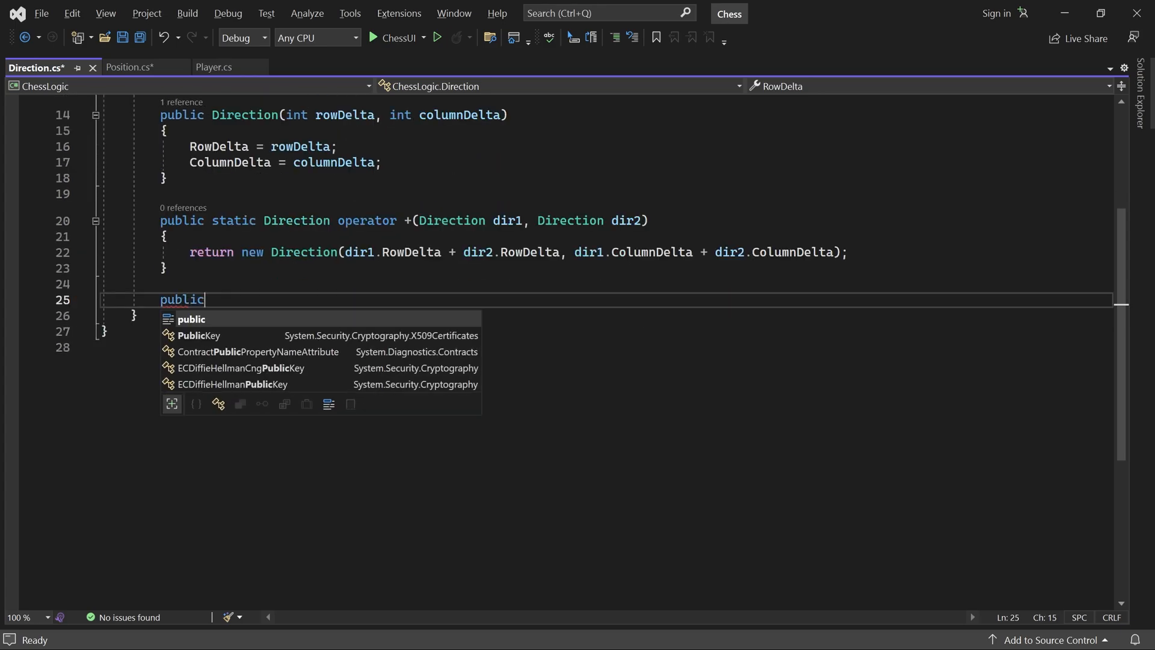
type("static Direc")
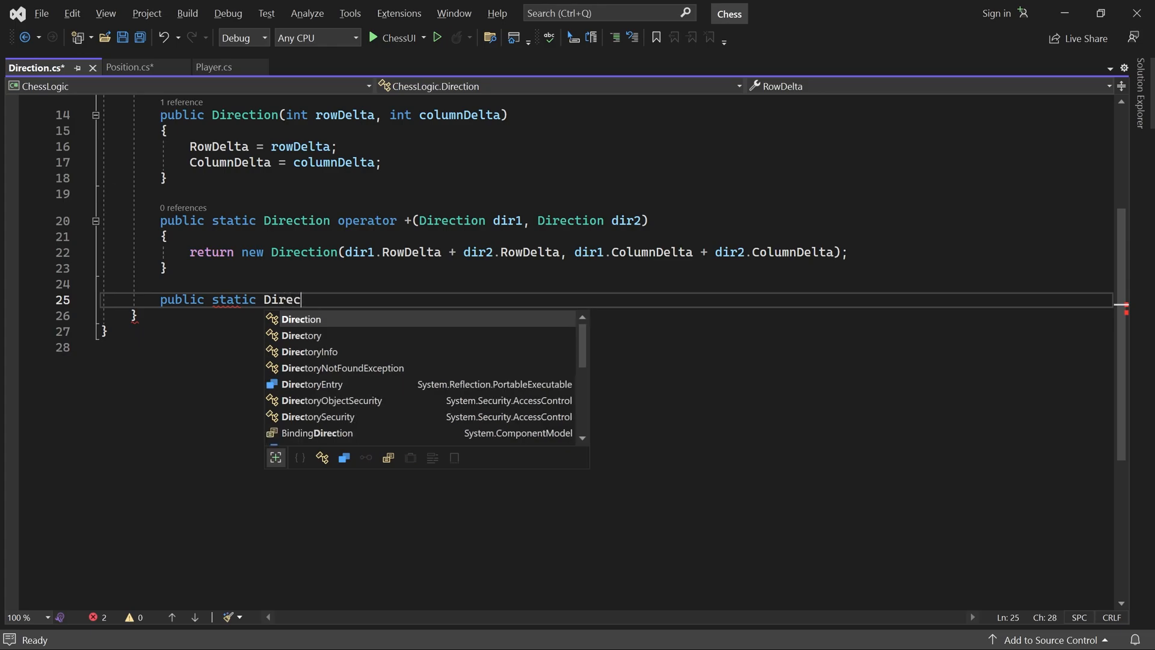
type("tion operator")
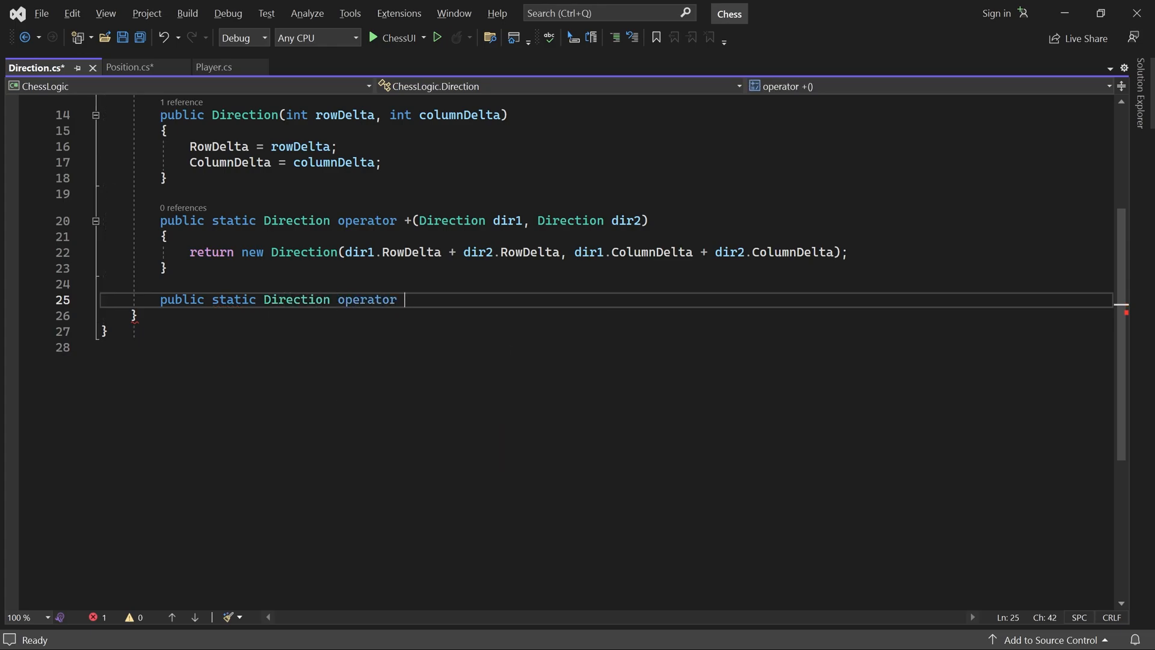
type("*(")
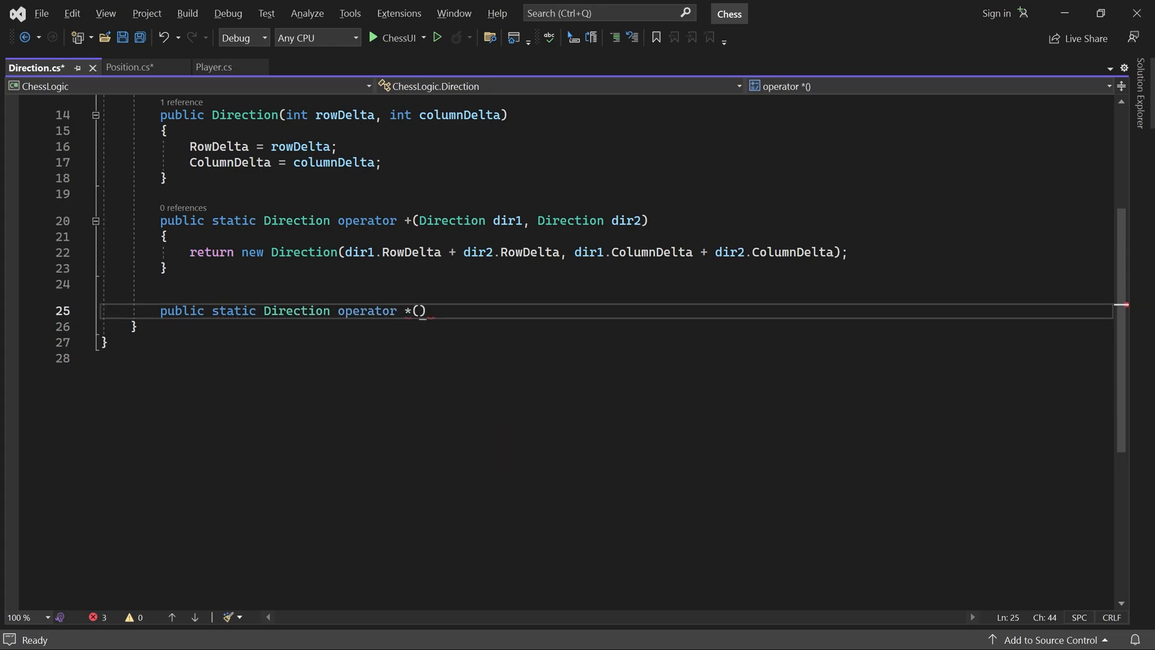
type("int scalar")
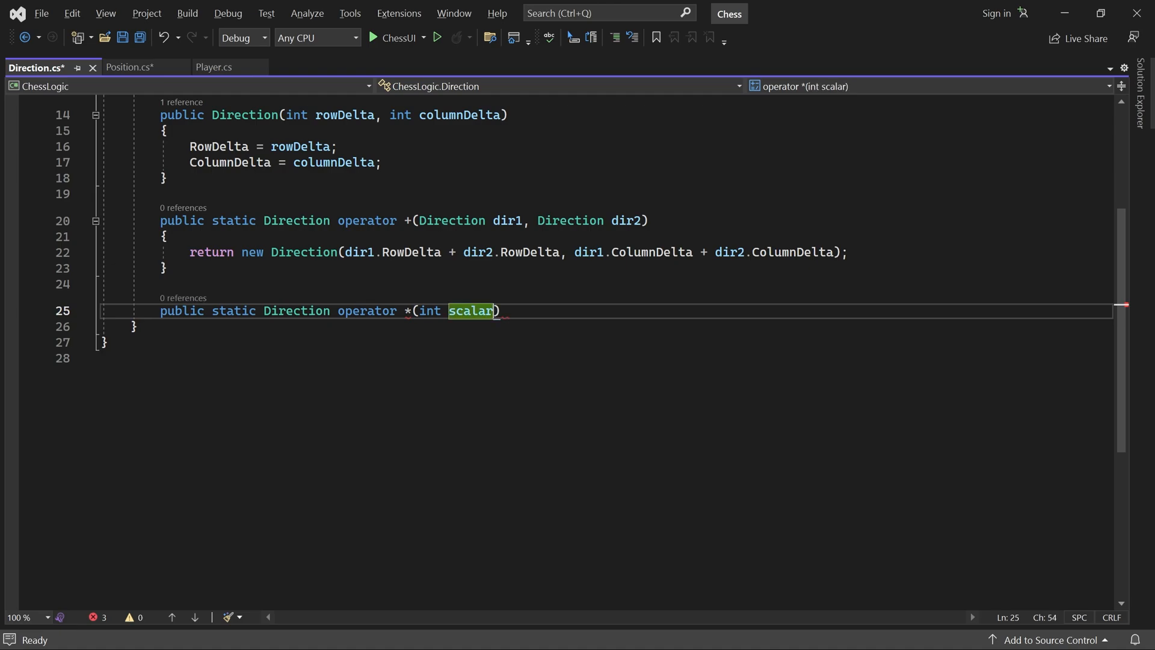
type(", Direction dir")
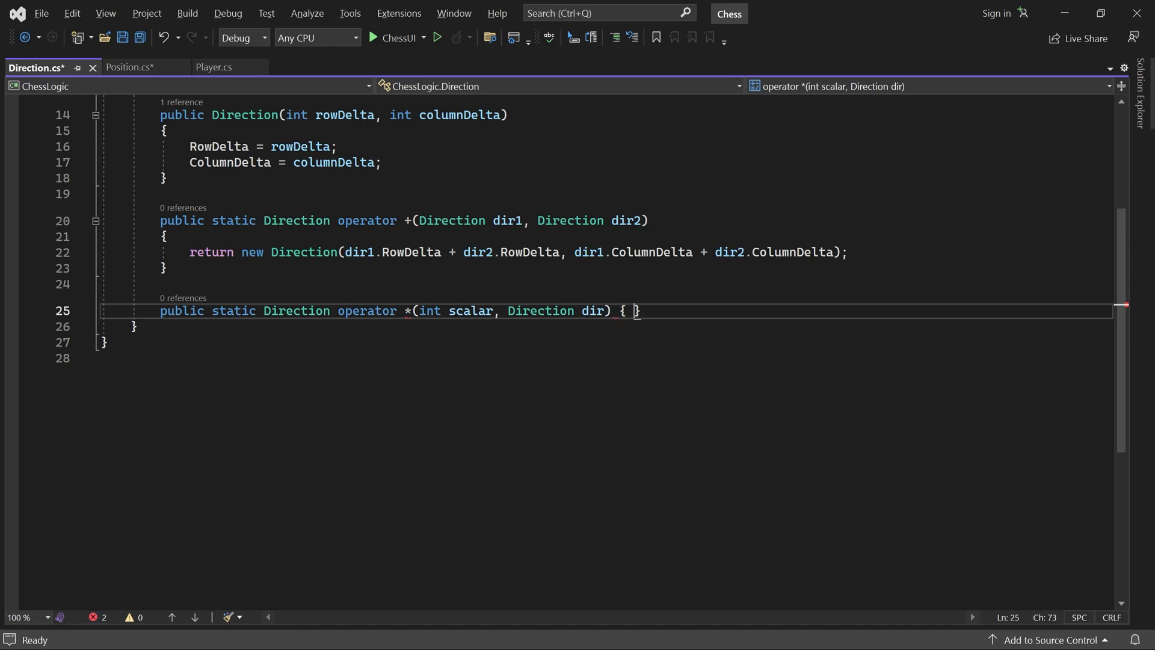
key("Enter")
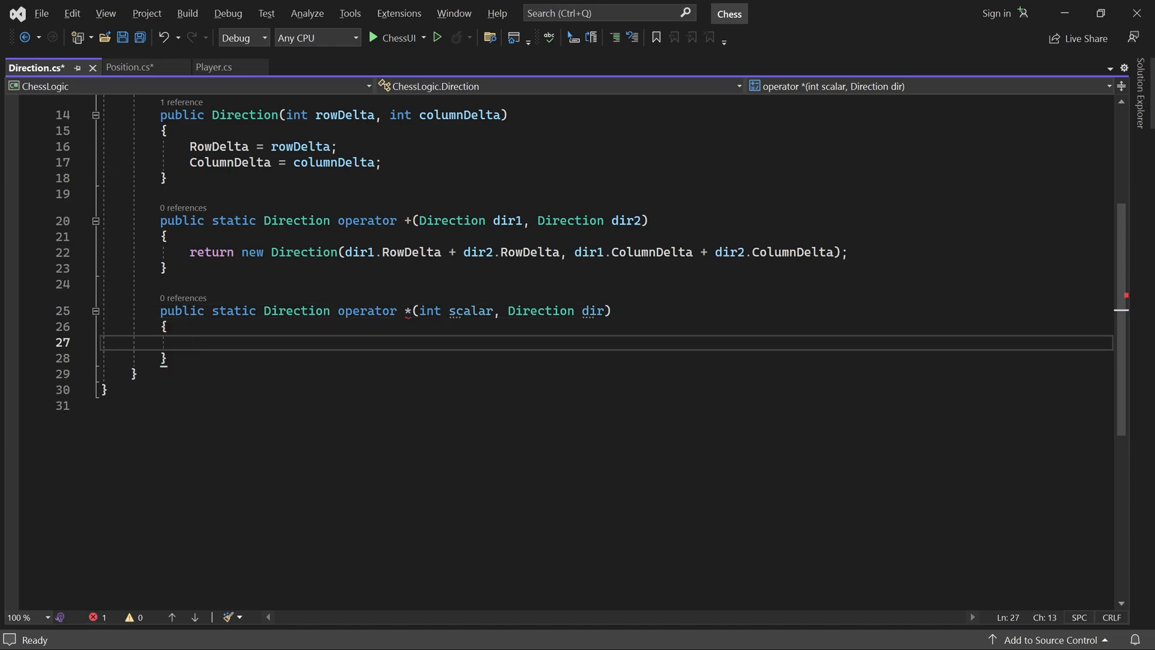
type("re")
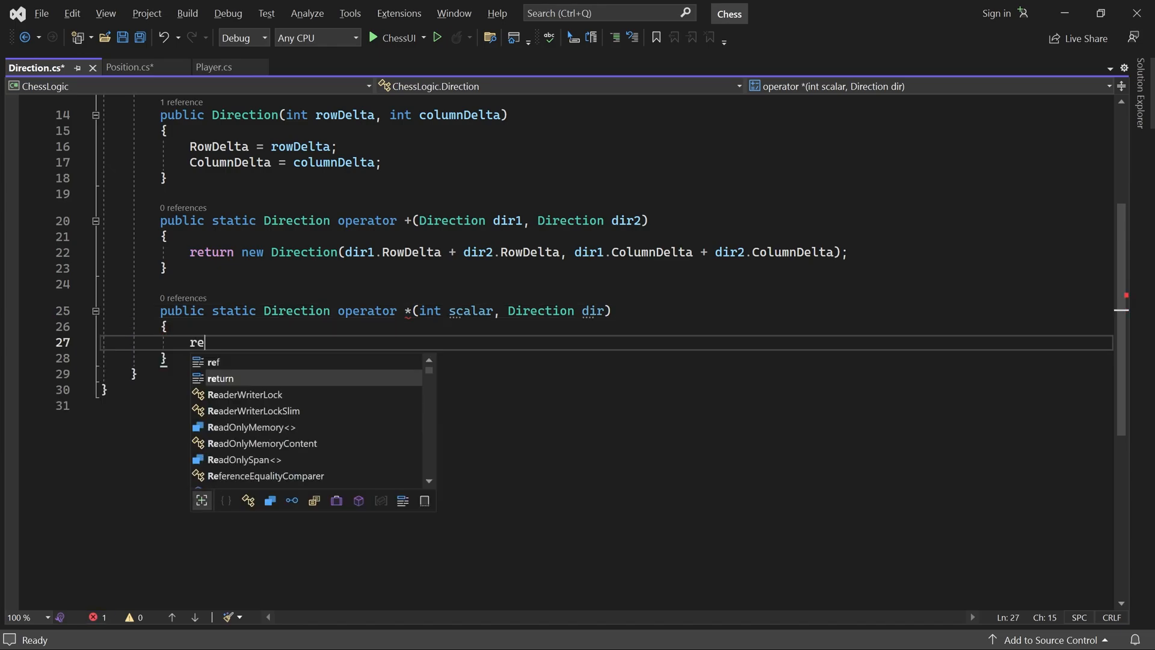
type("turn new Direction(")
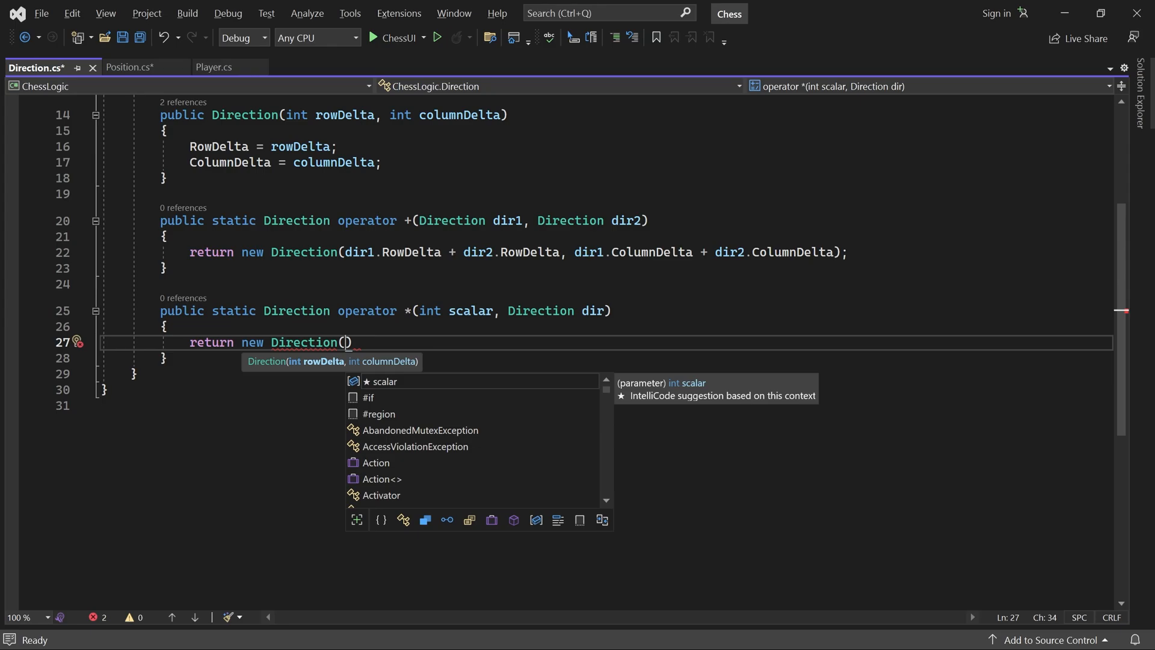
type("scalar * dir.")
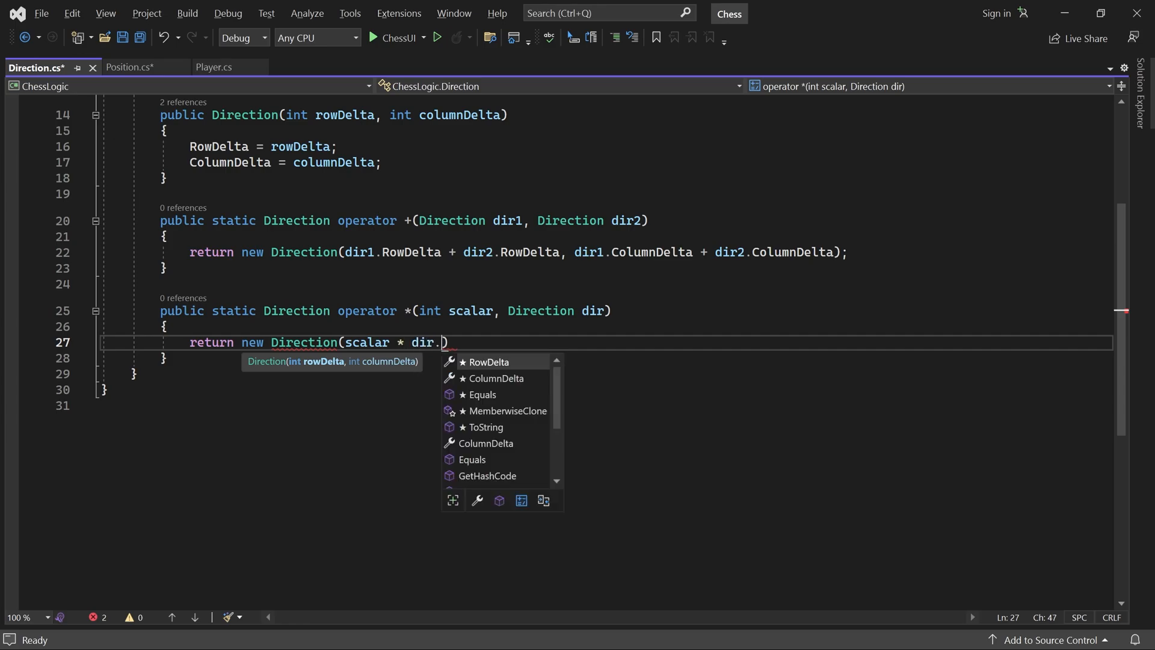
type("RowDelta, scalar * dir.ColumnDelta")
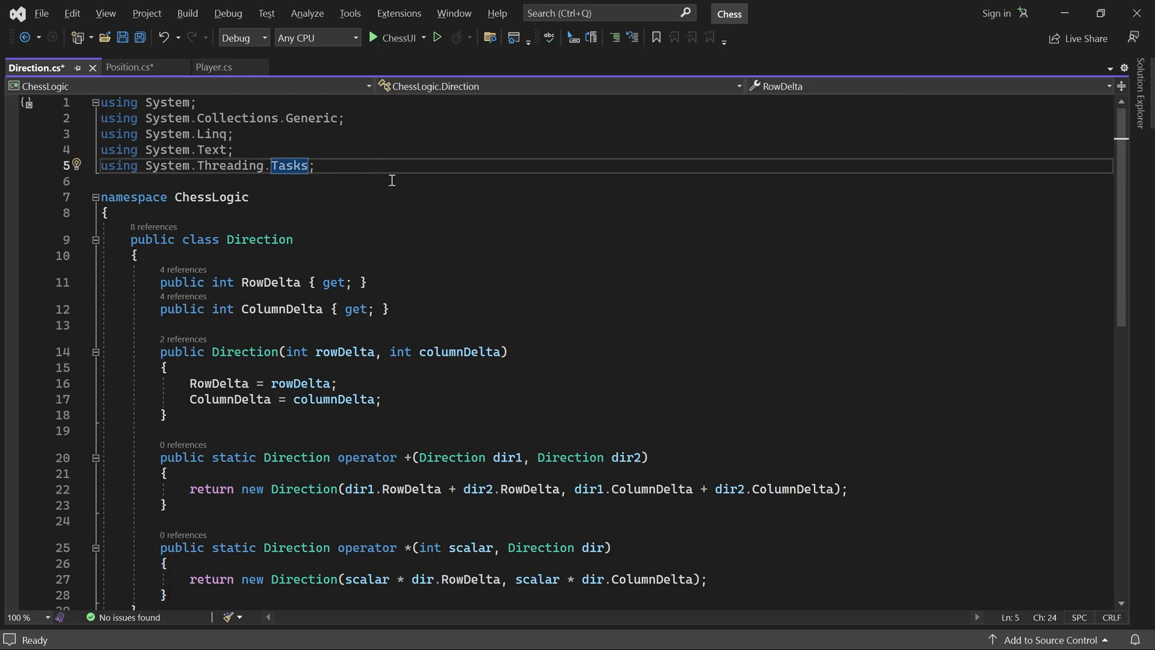
mouse_move(164, 187)
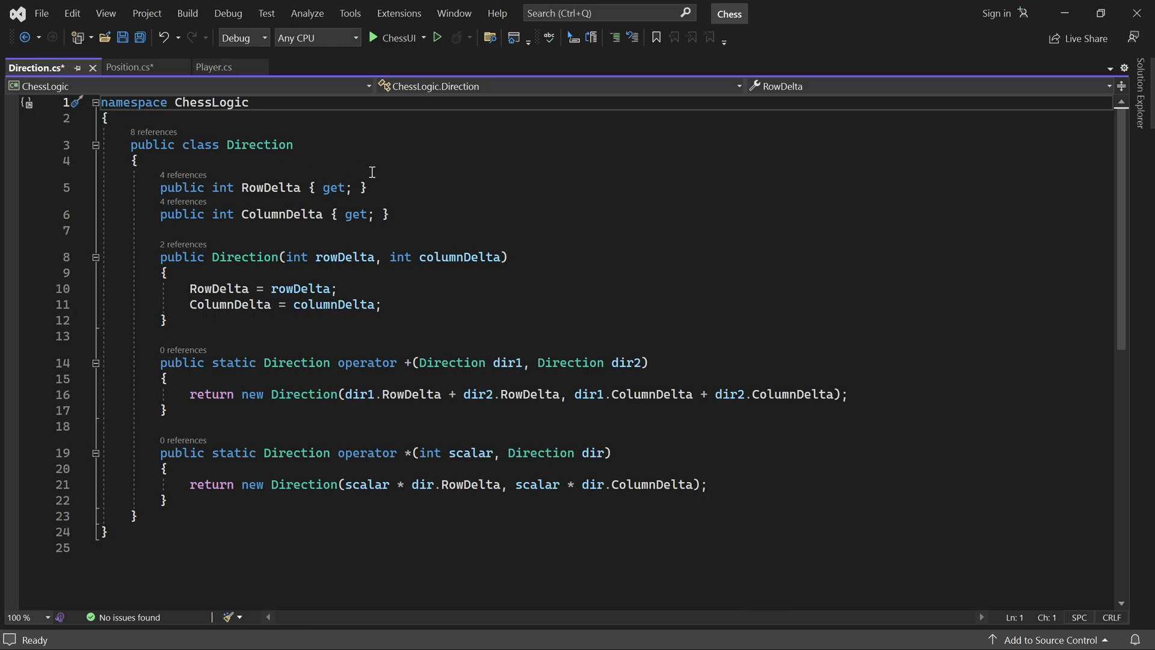
- Start a new line at the top of the Direction class for the static direction fields
key("Enter")
type("public read")
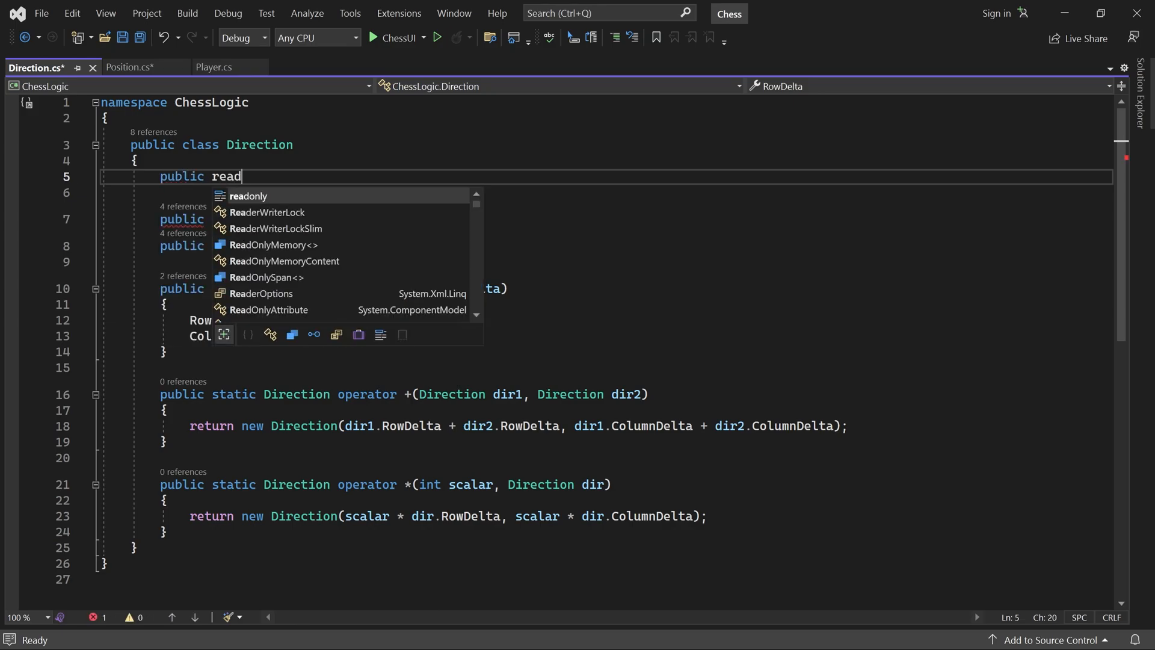
- Add static readonly Direction fields North (-1, 0) and South (1, 0)
type("only static Direction No")
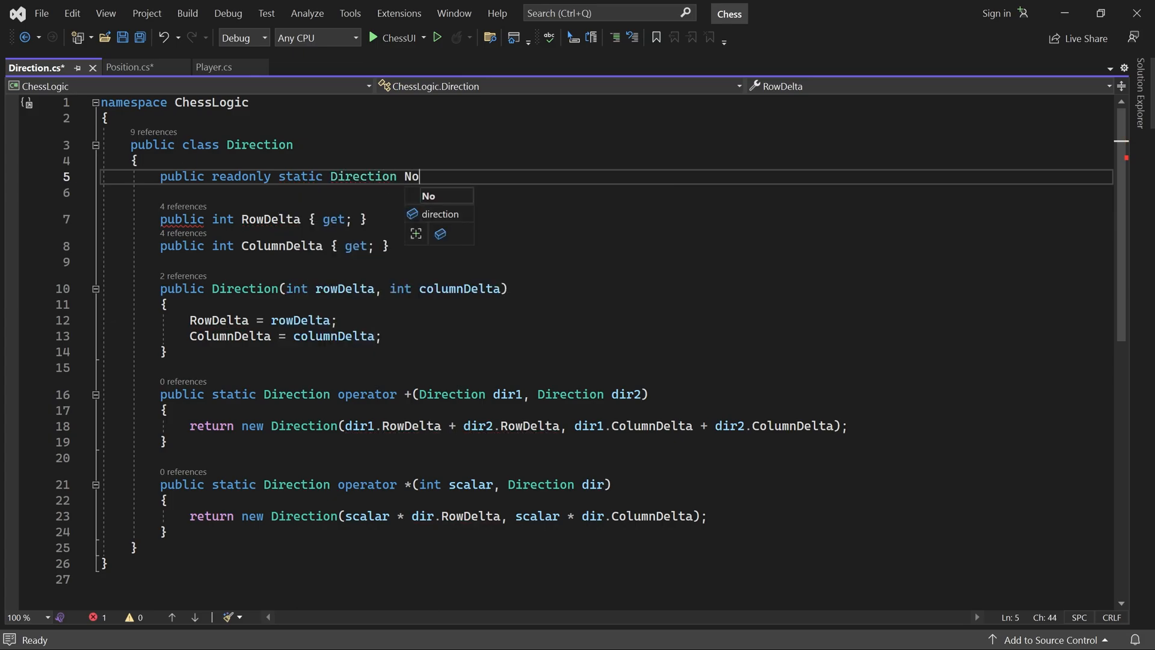
type("rth = new")
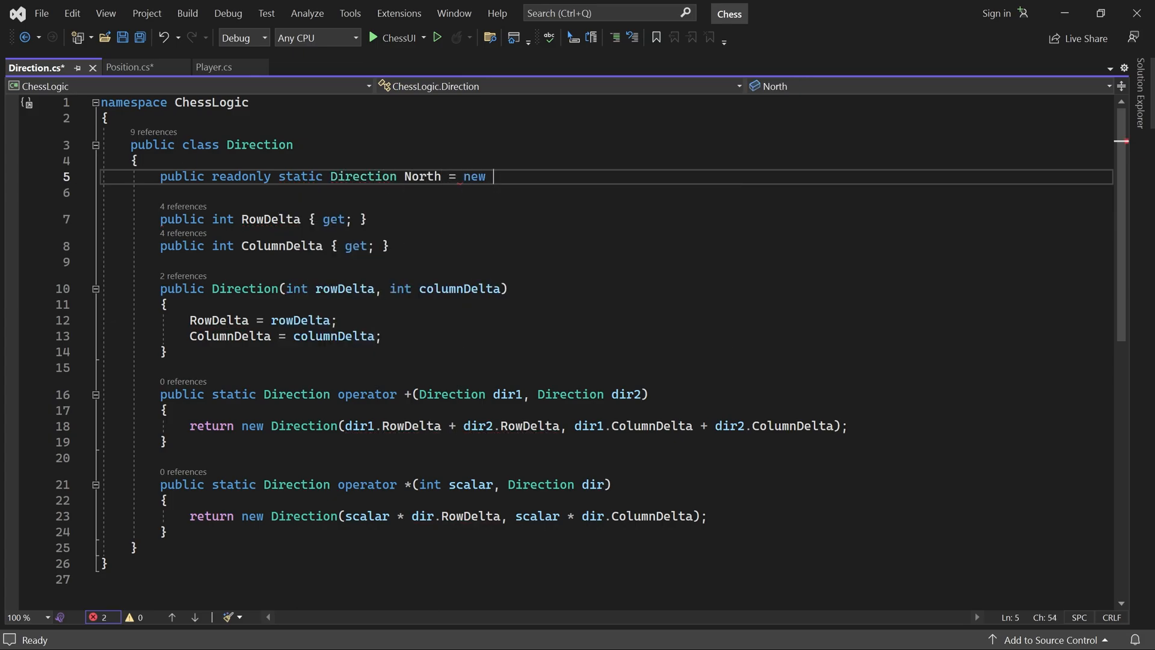
type("Direction()")
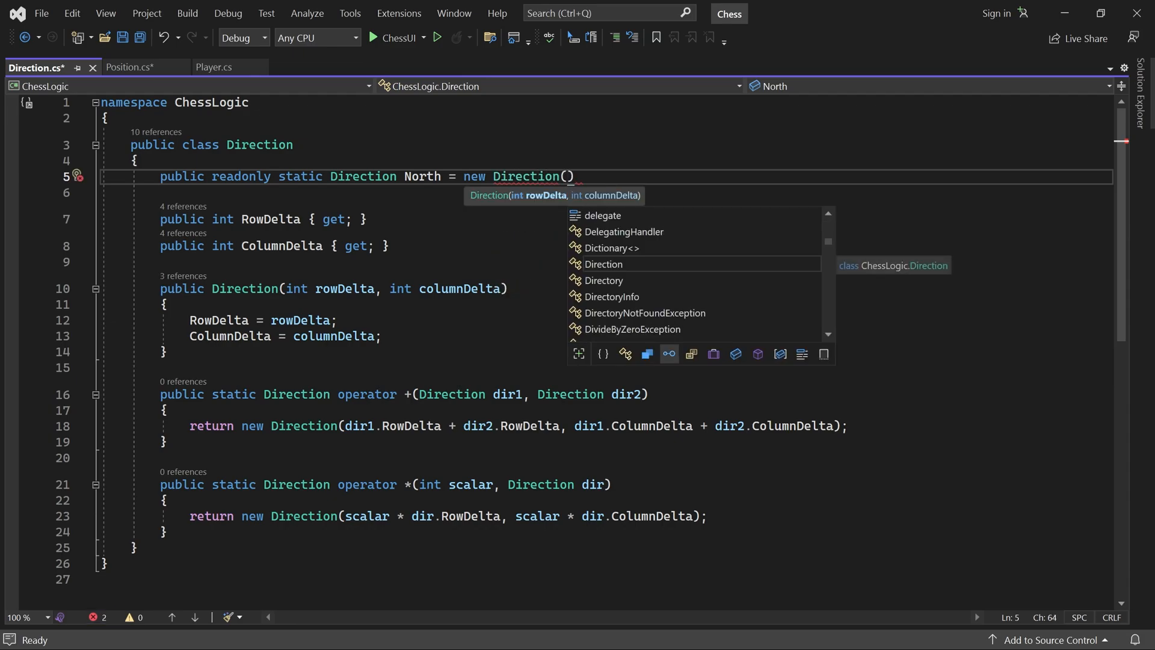
mouse_move(691, 354)
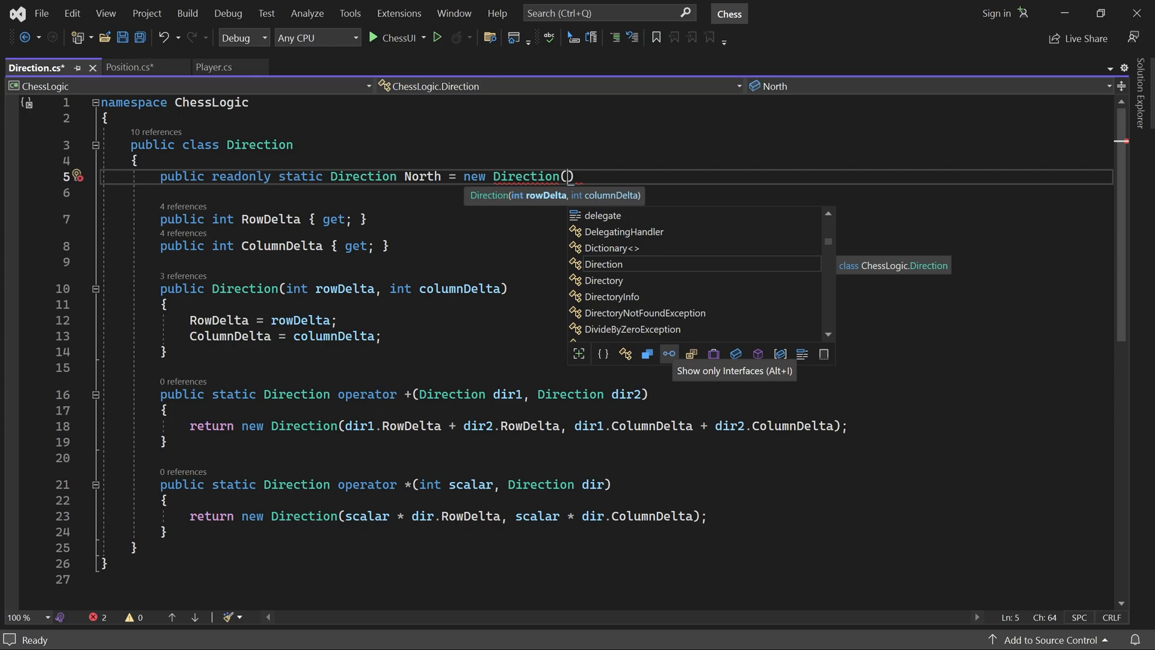
type("-1,")
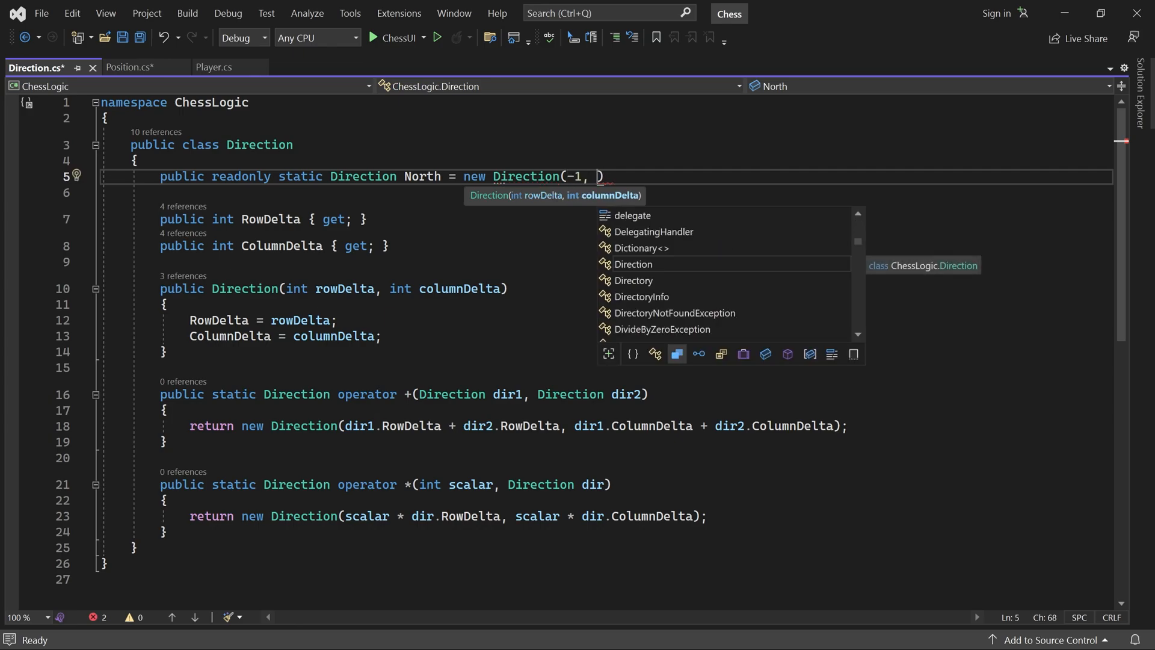
mouse_move(676, 354)
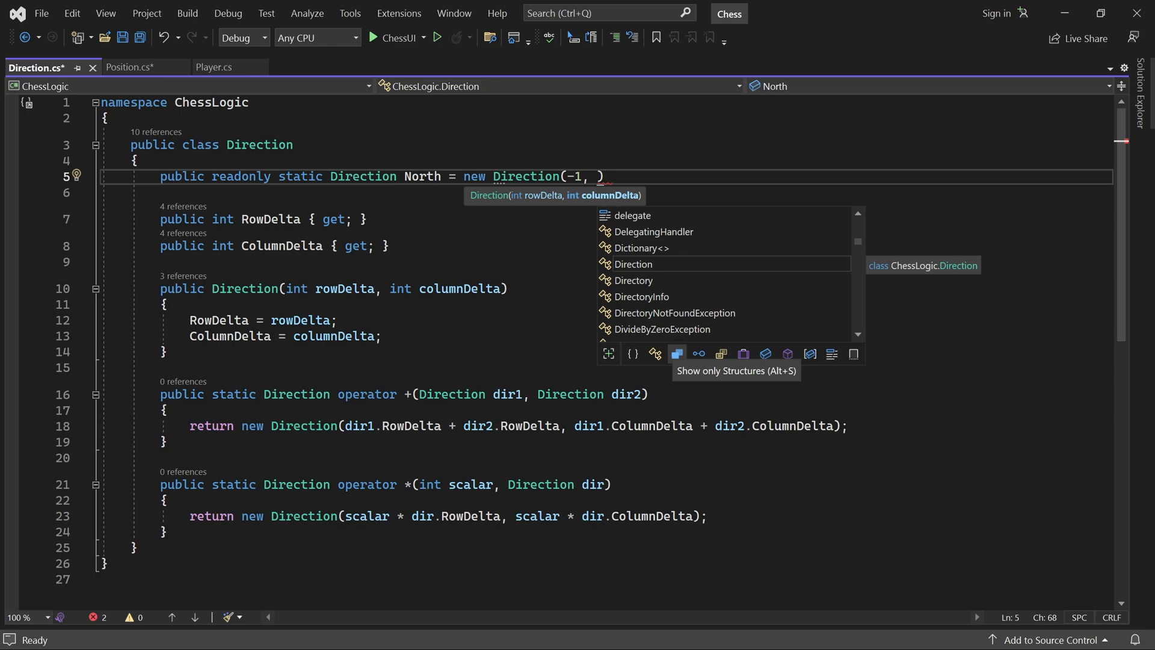
type("0);")
type("public read")
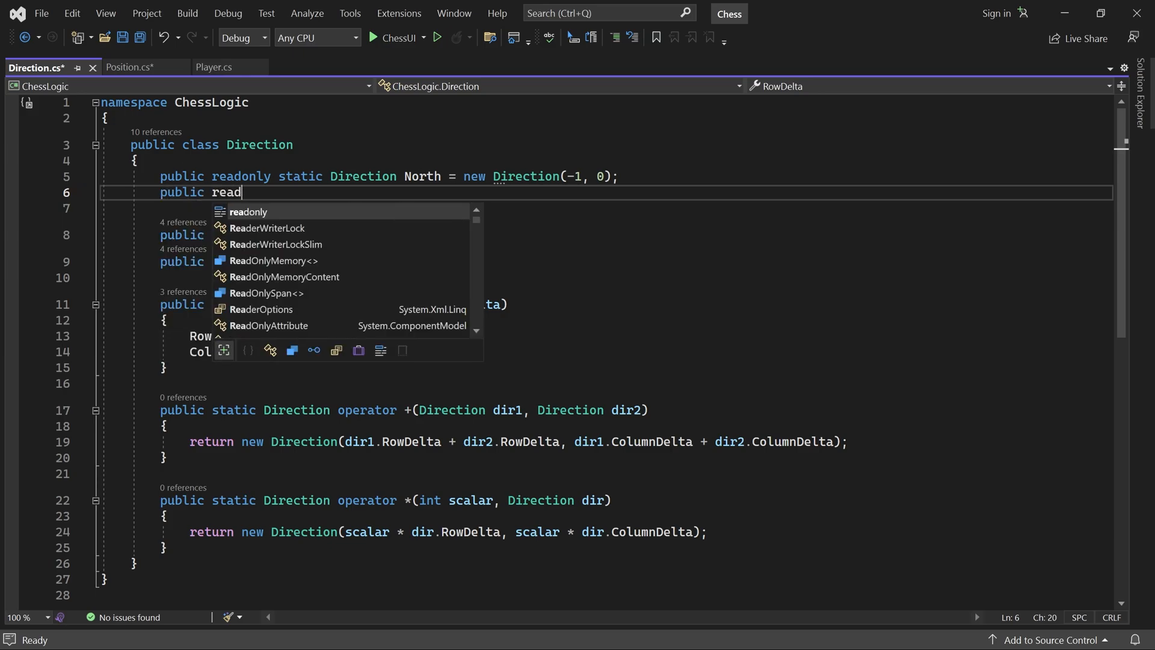
type("only static Dire")
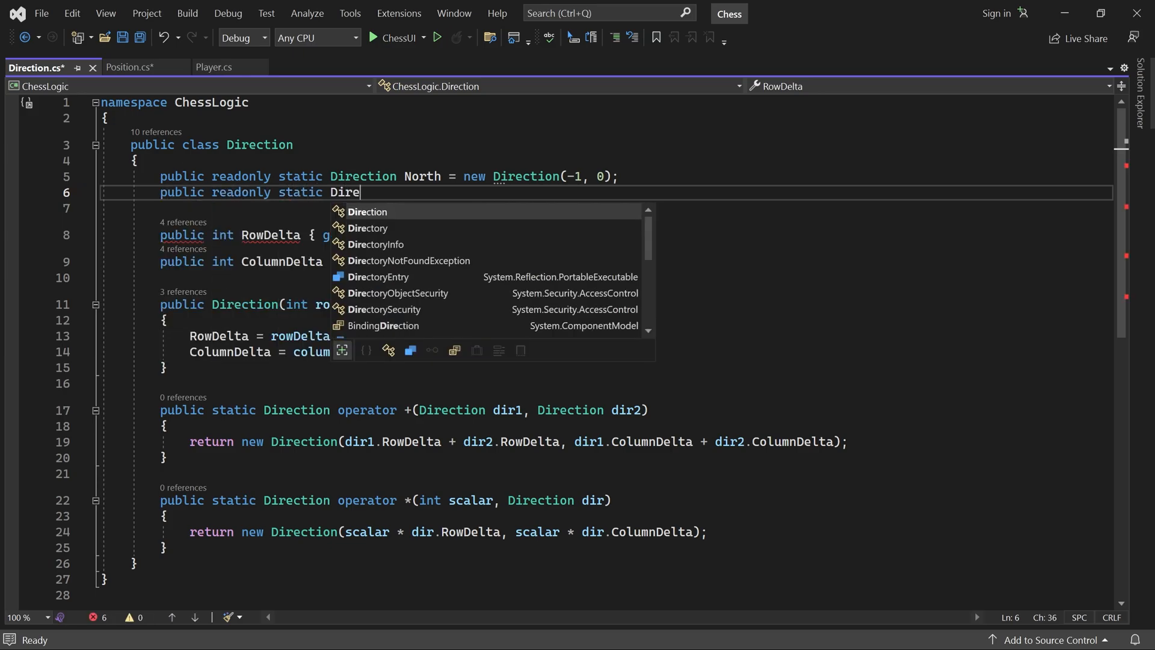
type("ction South = new")
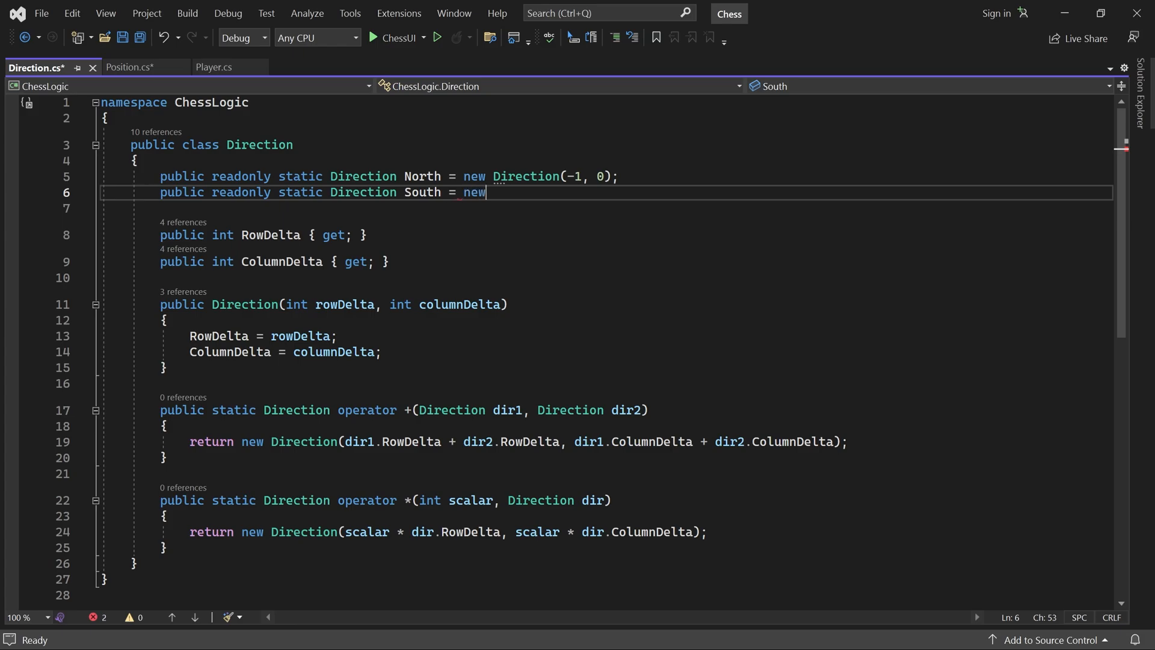
type("Direction()")
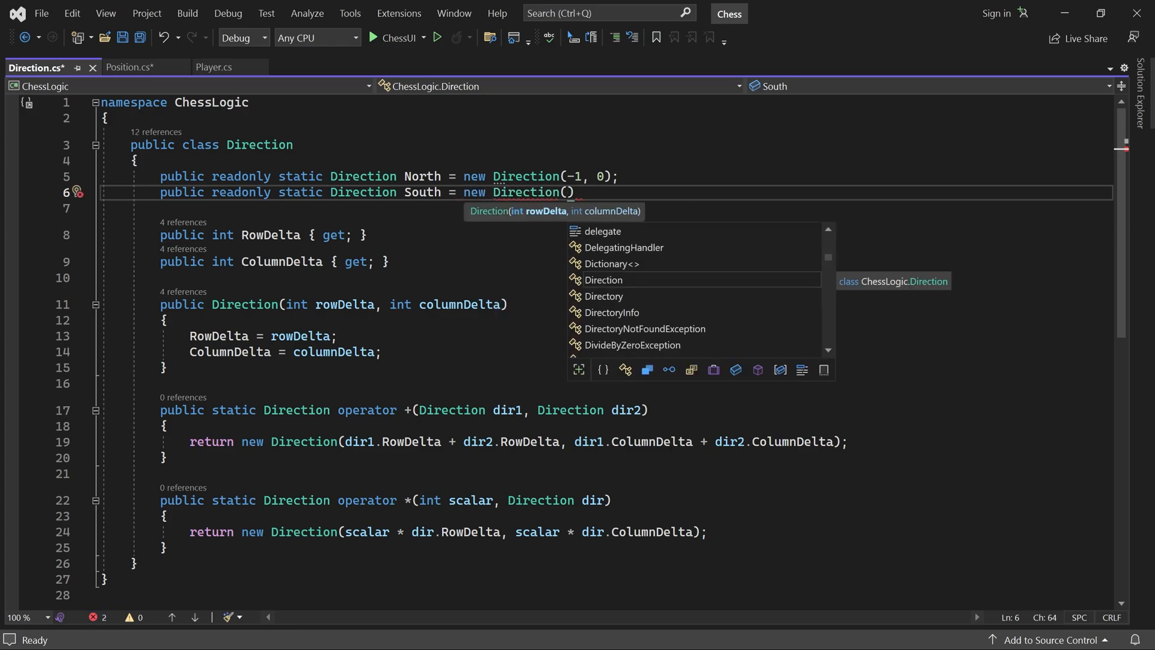
type("1")
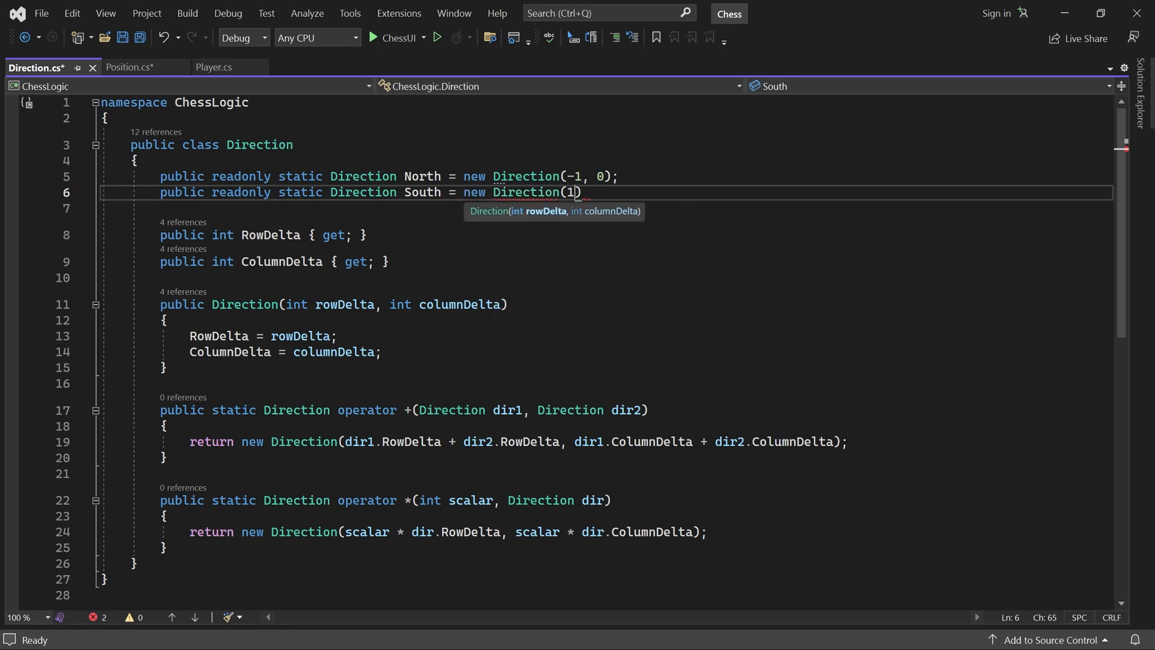
type(", 0")
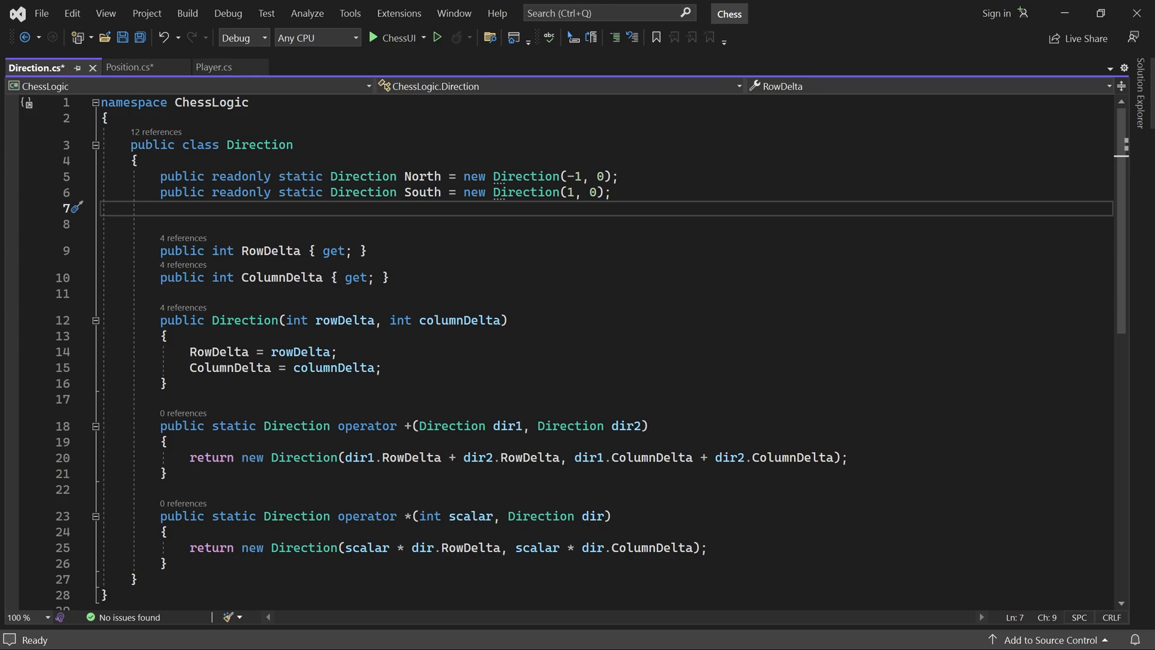
- Add static readonly Direction fields East (0, 1) and West (0, -1)
type("public readonly sta")
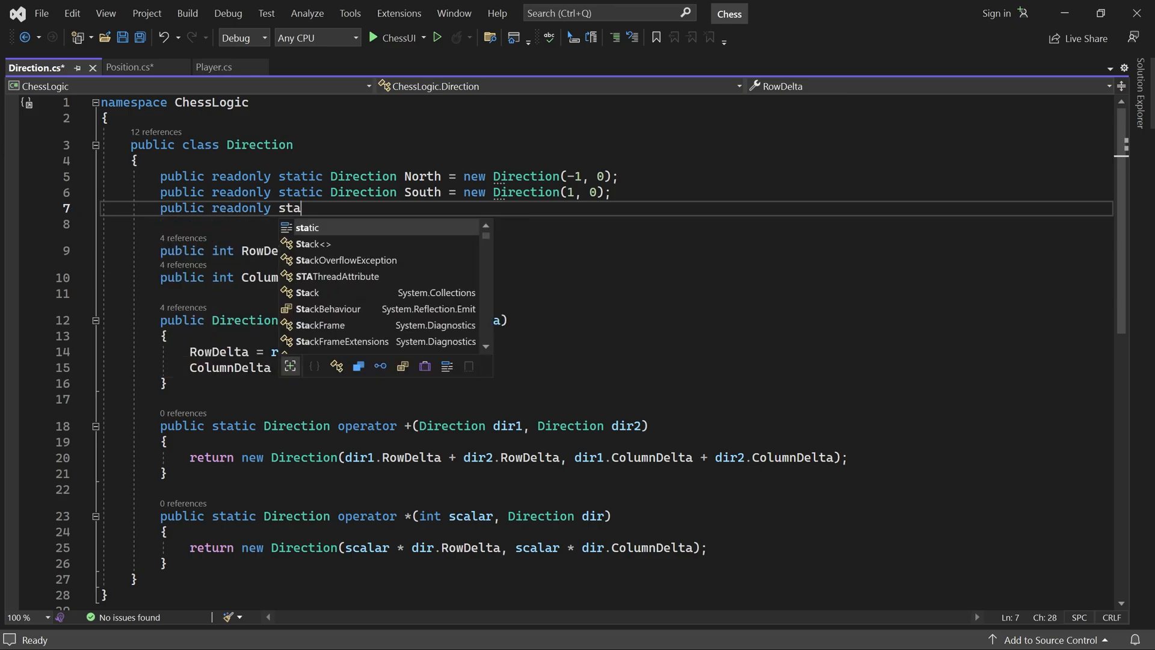
type("tic Direction E")
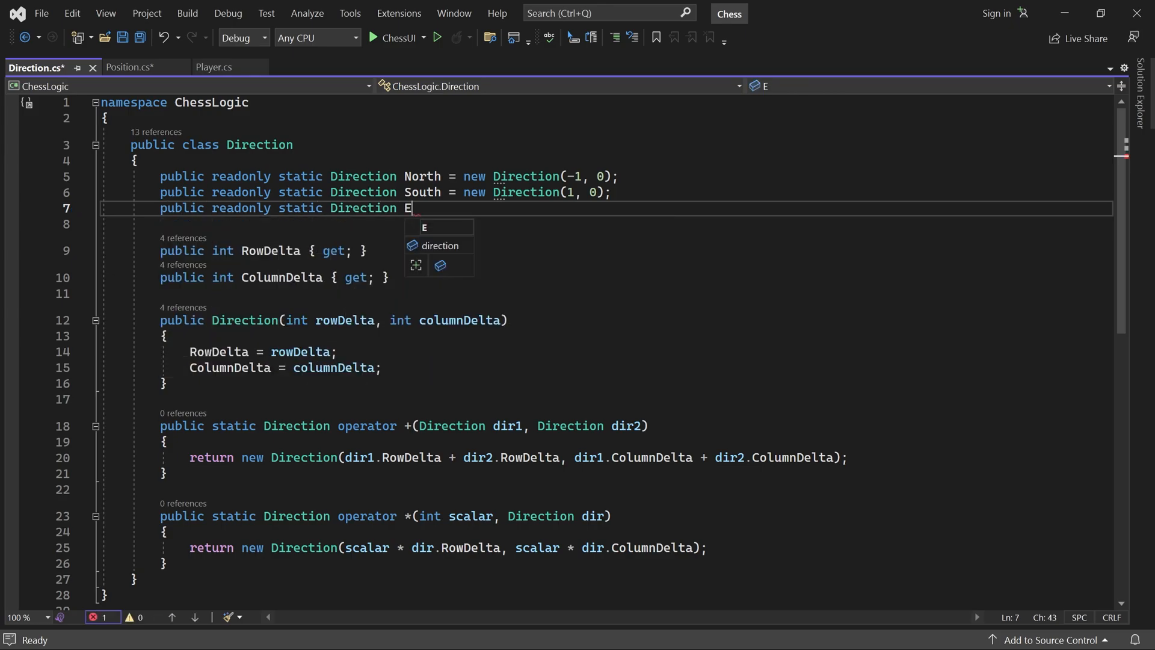
type("ast = new Direc")
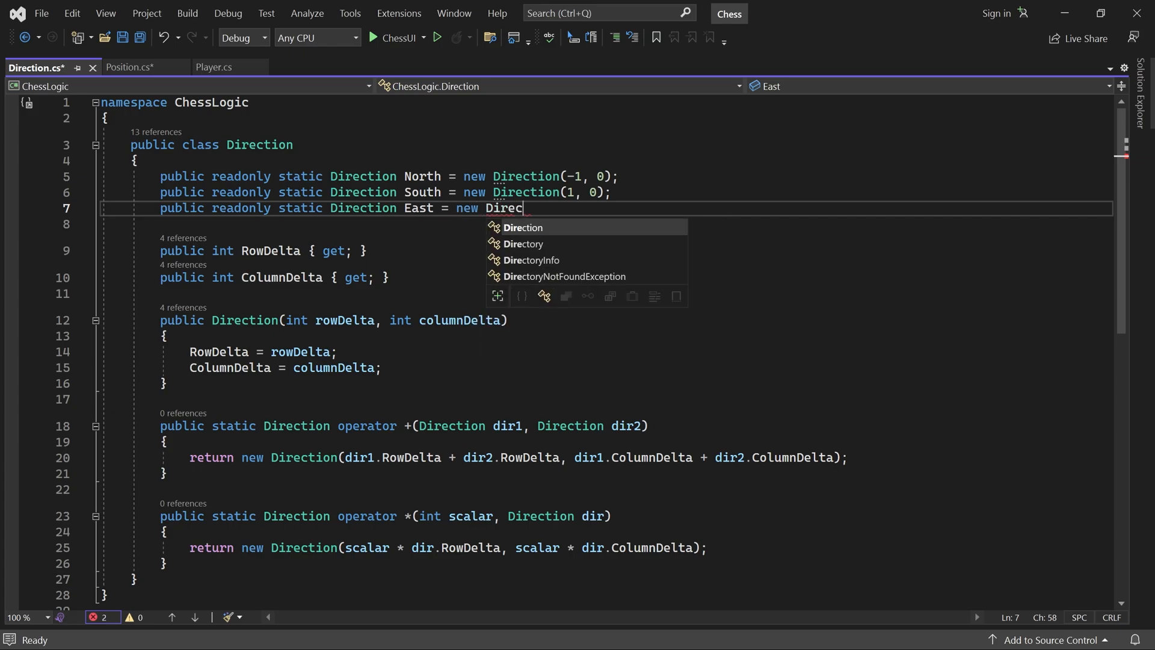
type("tion()")
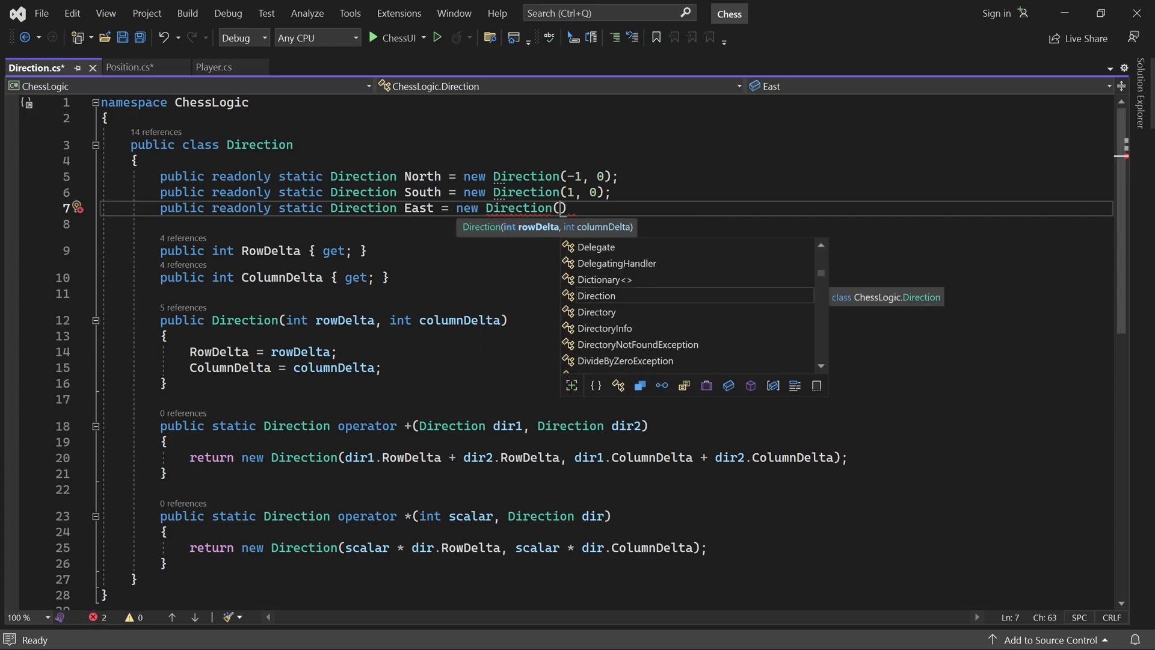
type("0,")
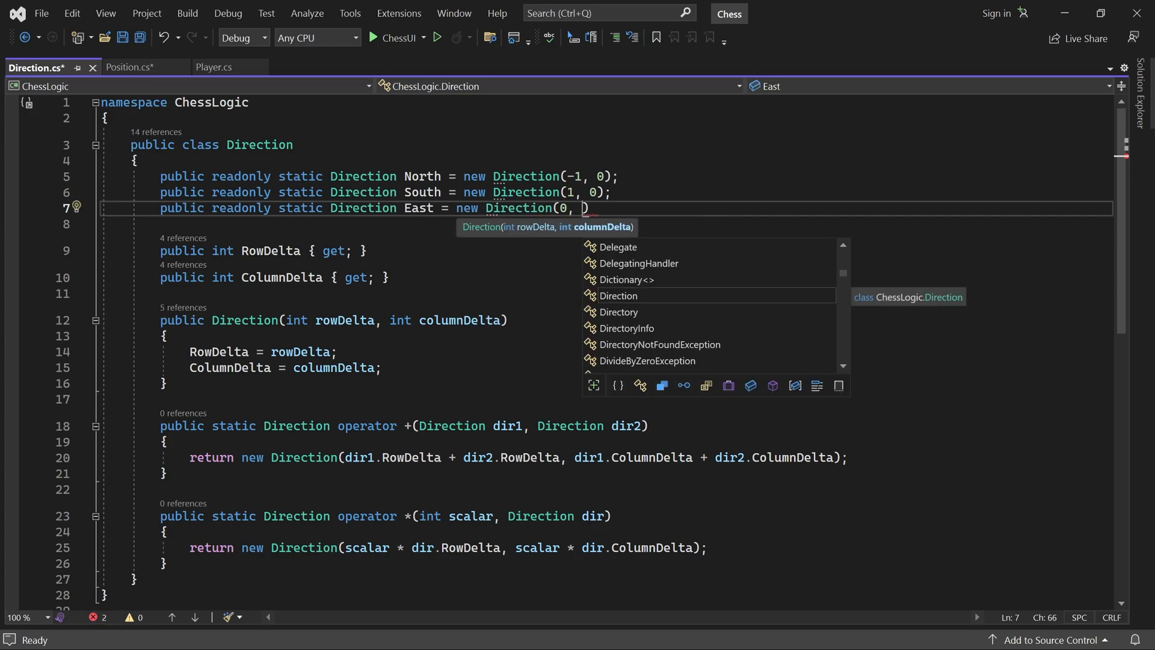
type("1)")
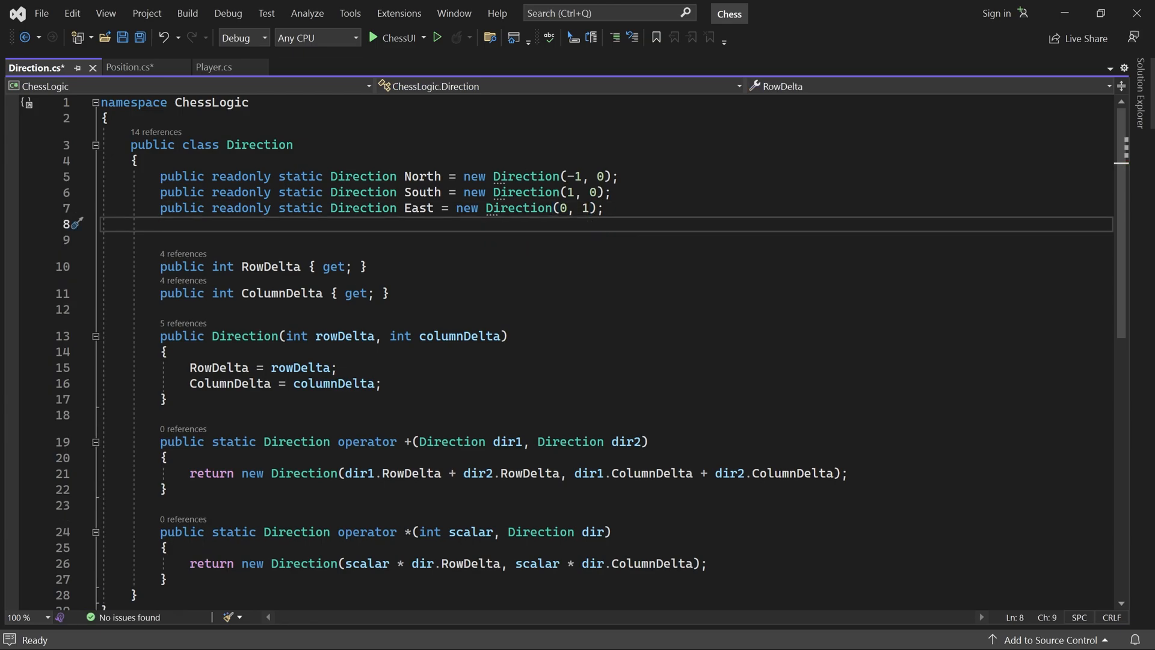
type("p")
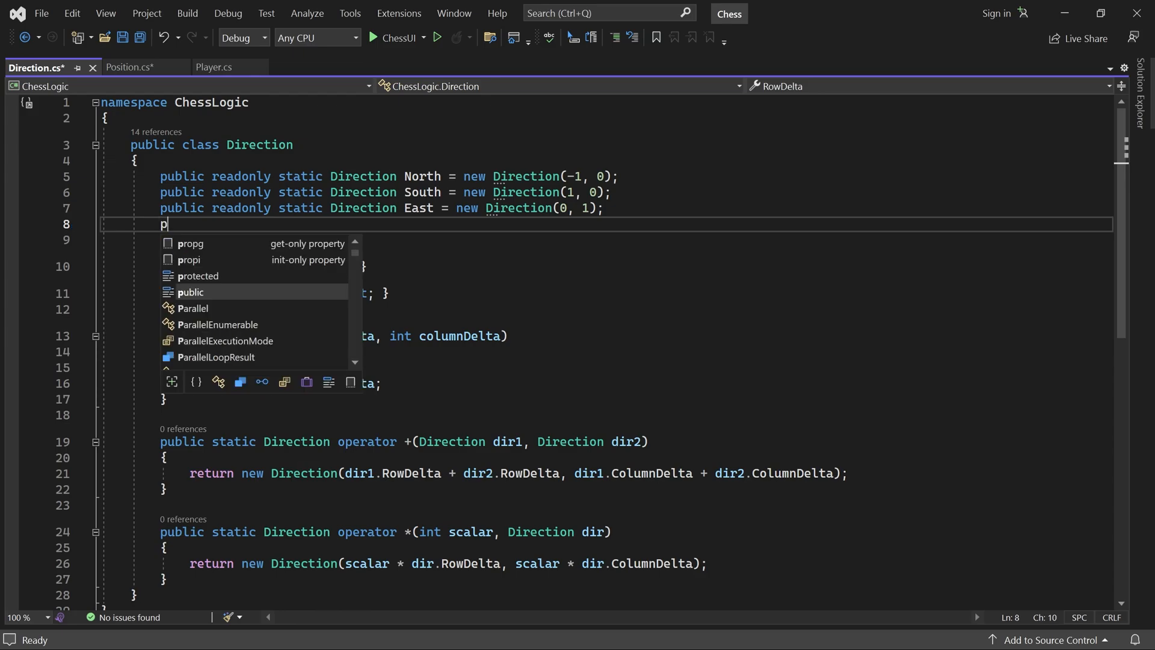
type("ublic readonly stati")
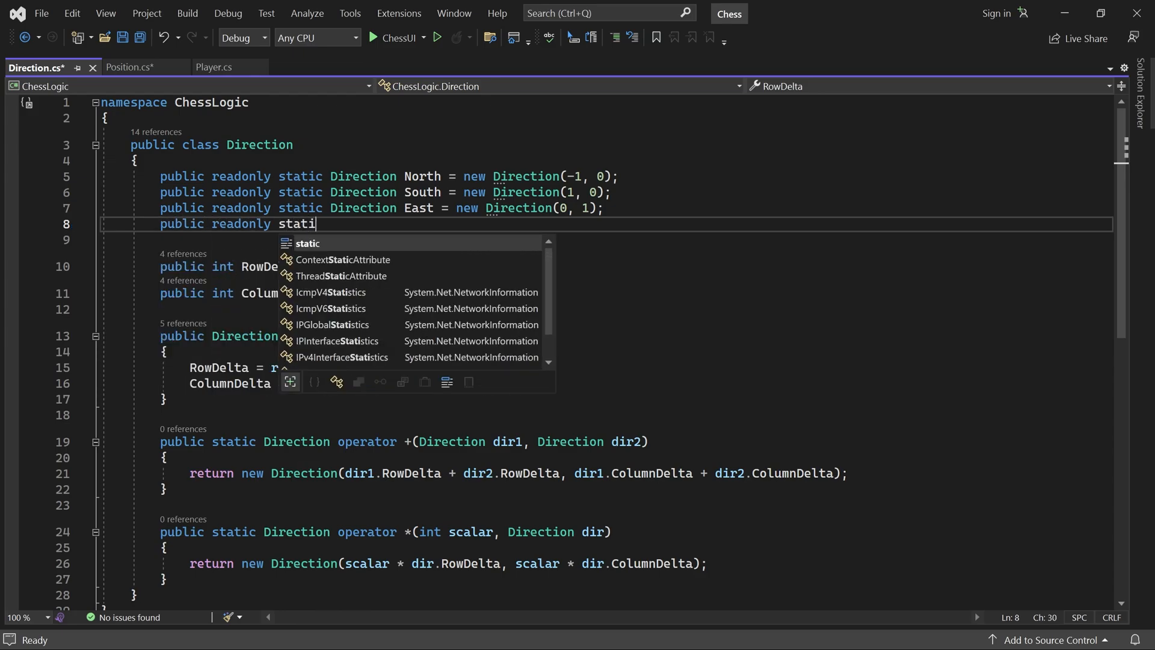
type("c Direction West")
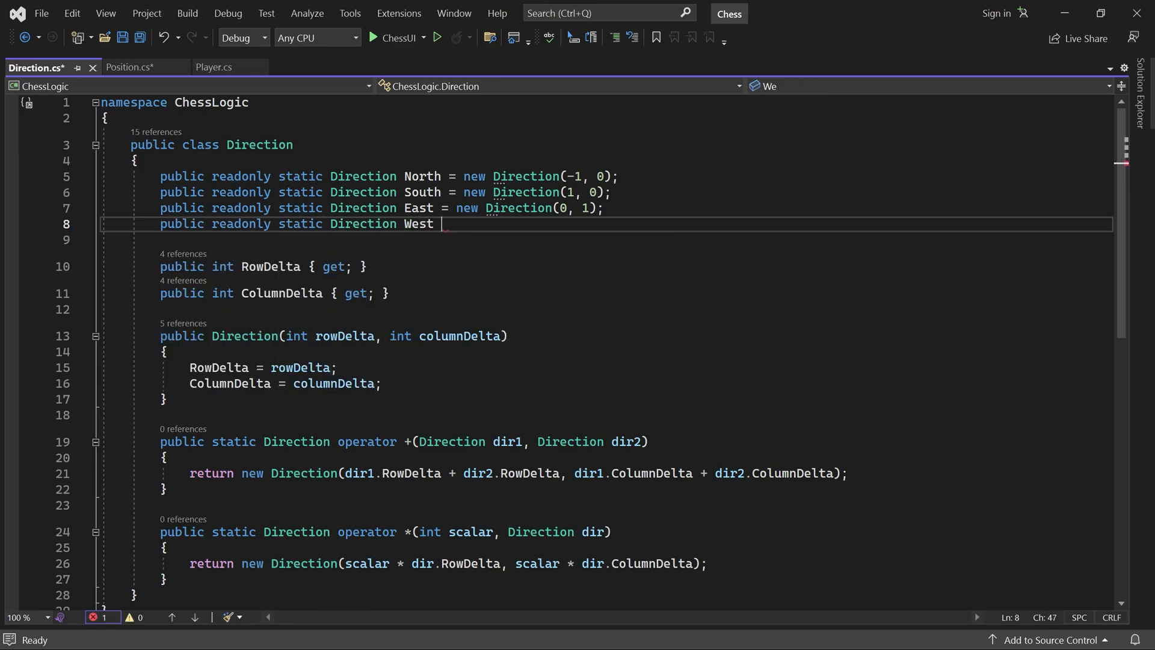
type("= new Direction")
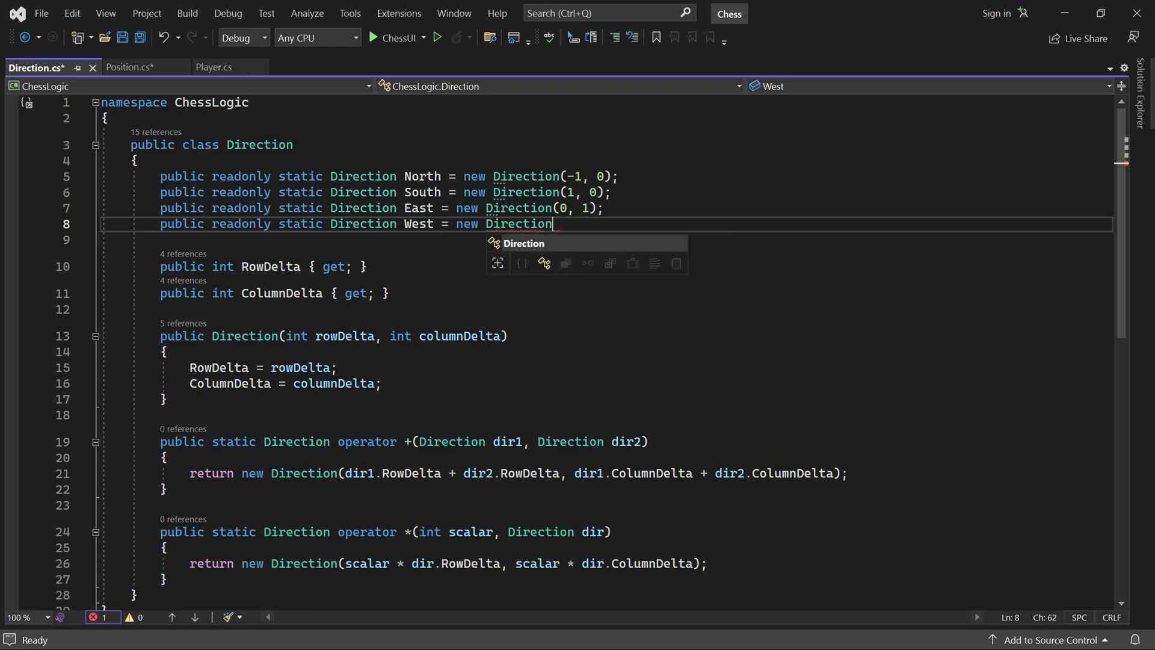
type("(0, )")
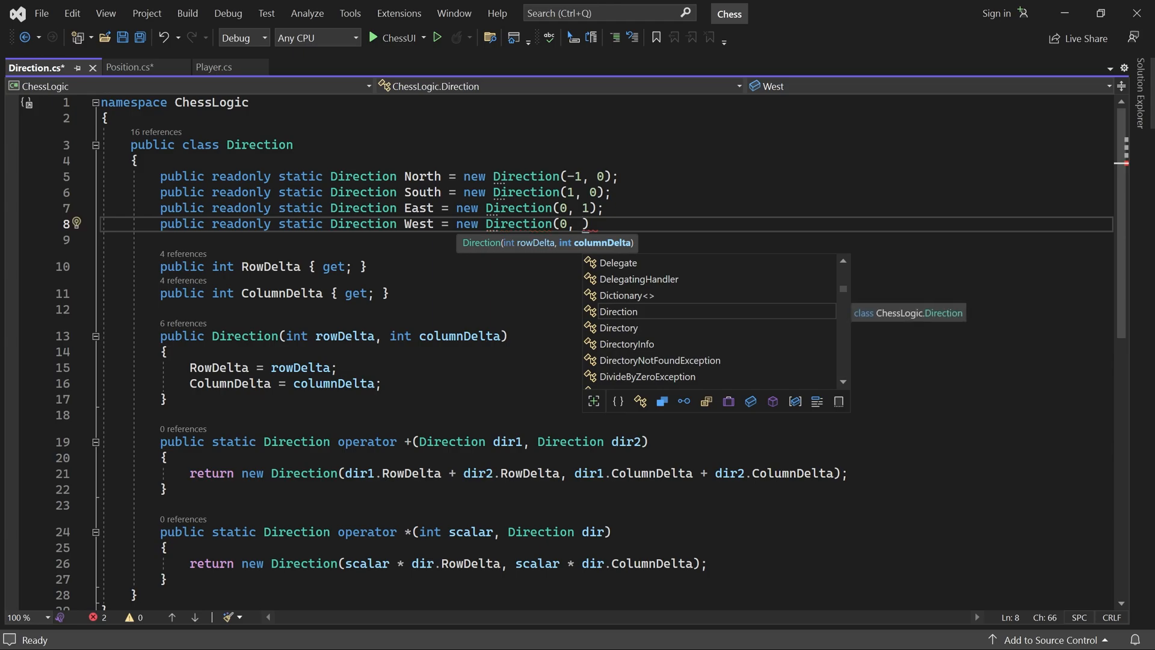
type("-1)")
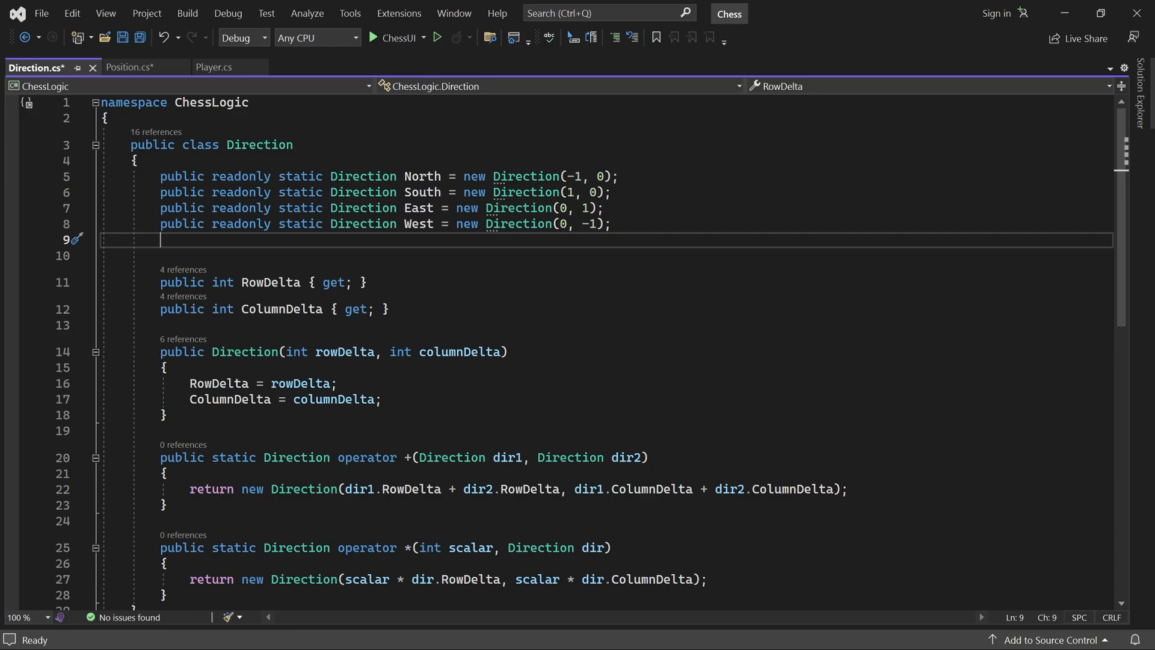
- Add static readonly NorthEast and NorthWest fields built from North plus East and West
type("public r")
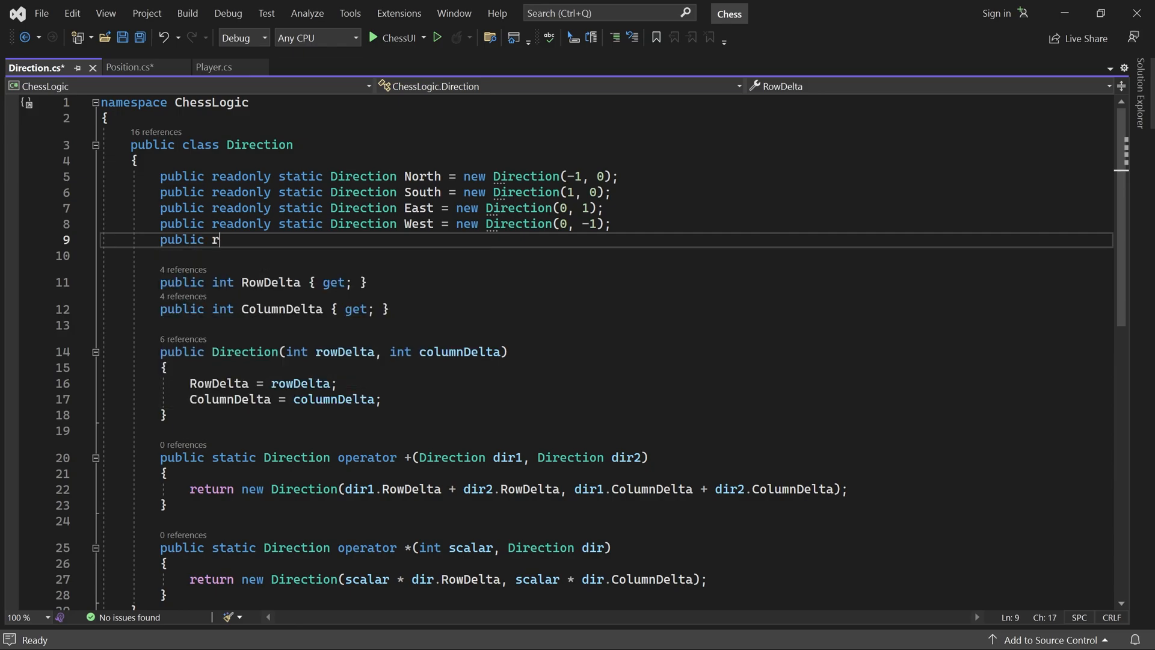
type("eadonly static Di")
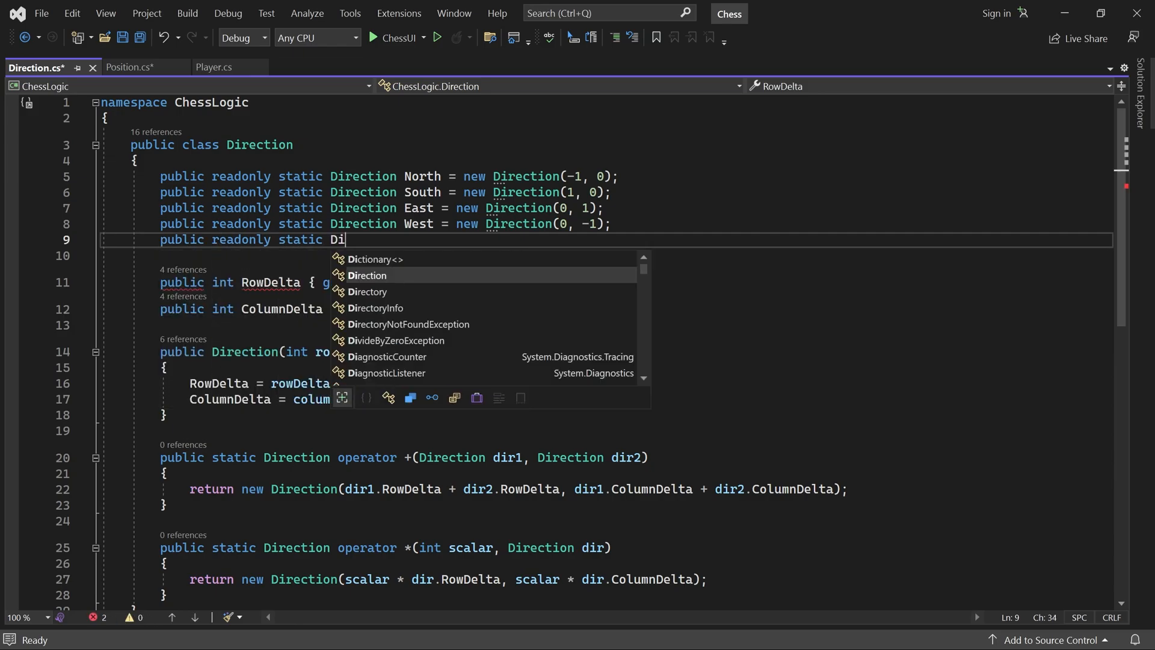
type("rection NorthEa")
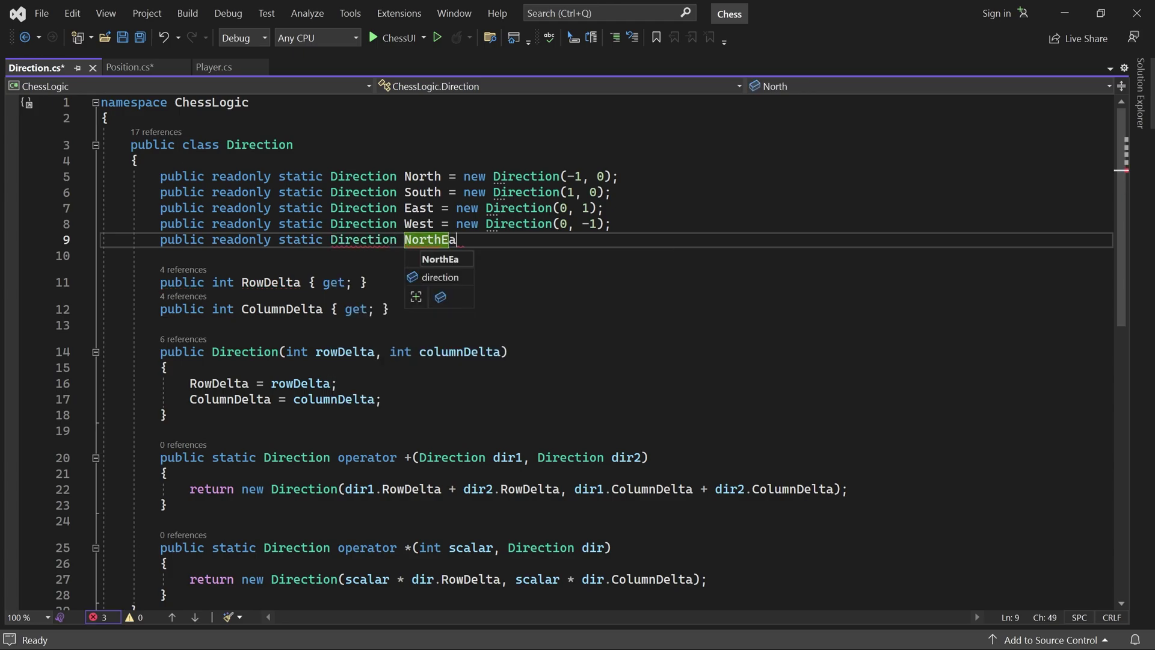
type("st =")
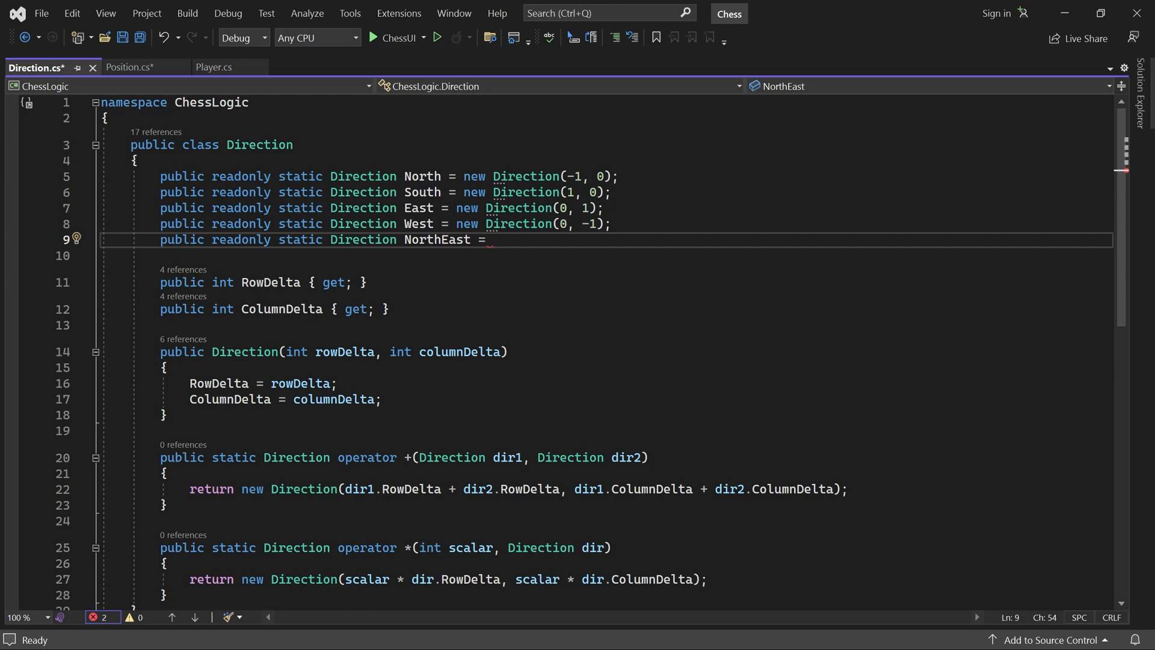
type("North + East;")
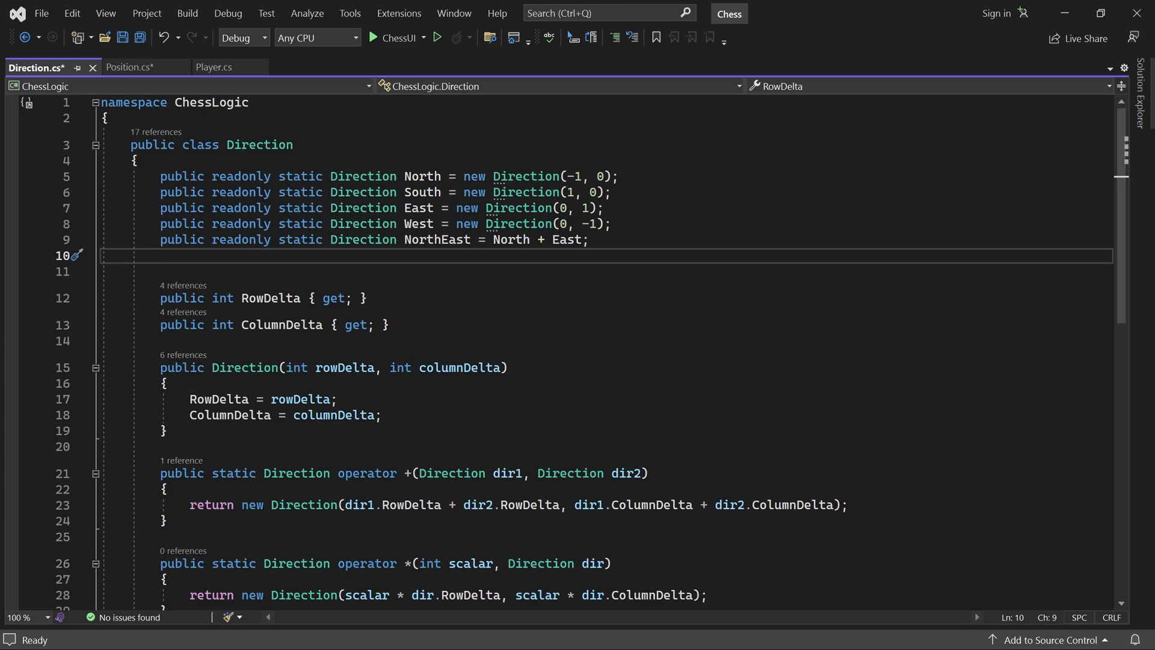
type("public readonly static Direction Nor")
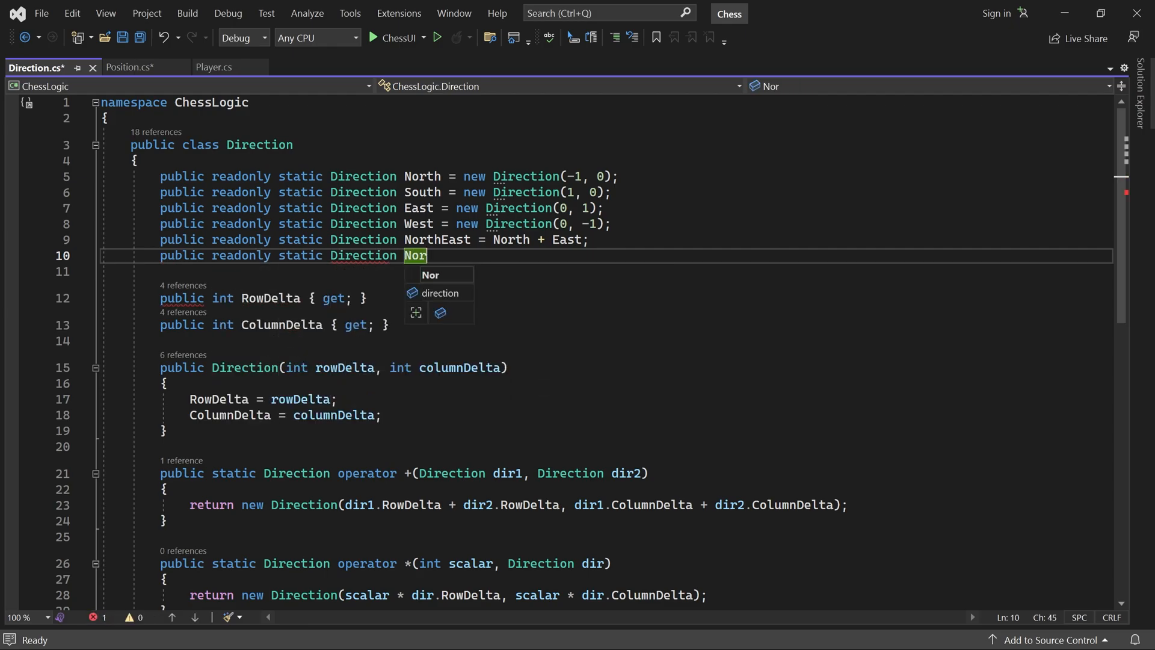
type("thWest = North + West;")
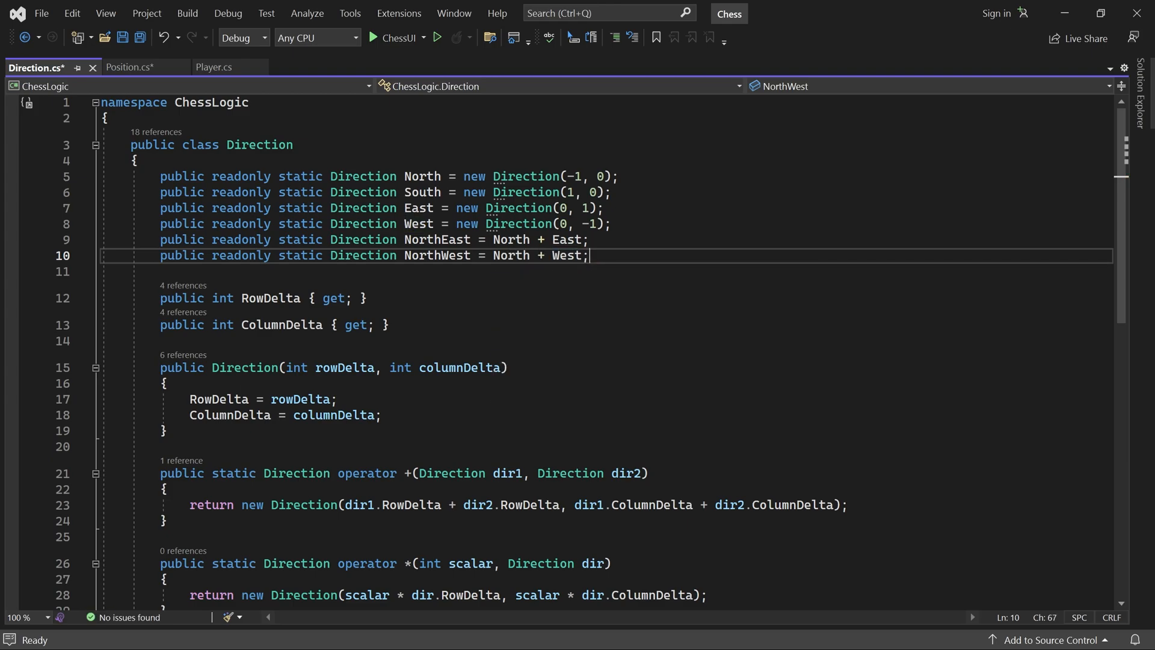
- Add SouthEast = South + East and SouthWest = South + West, save Direction.cs and return to Position.cs
type("public readonly static Direc")
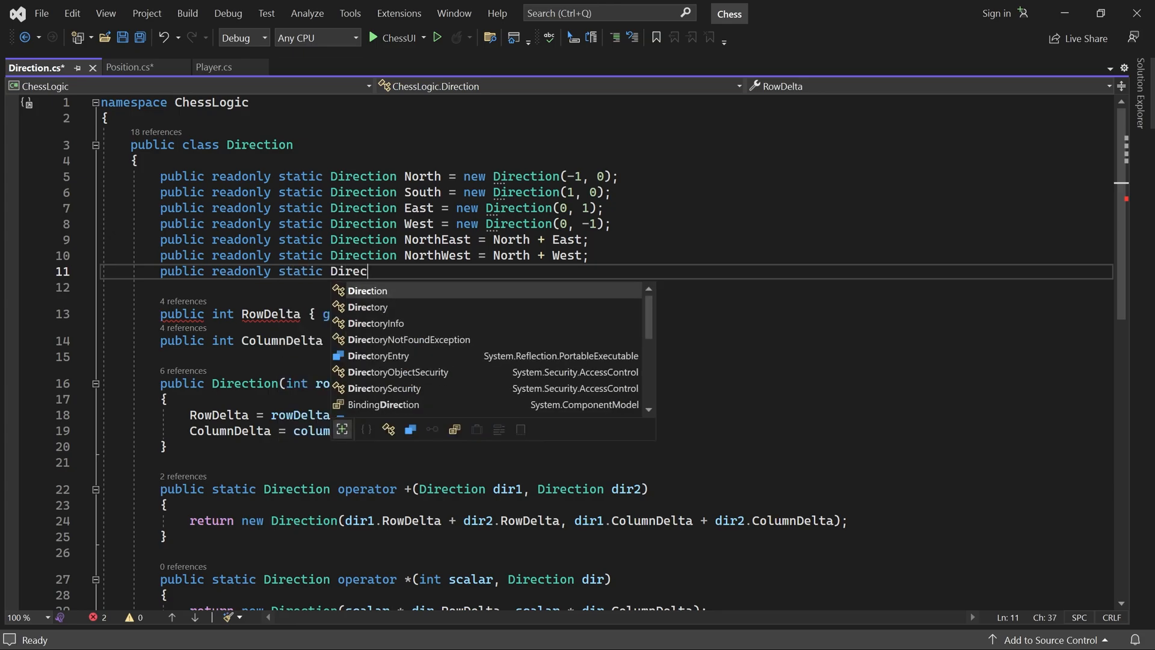
type("SouthEast")
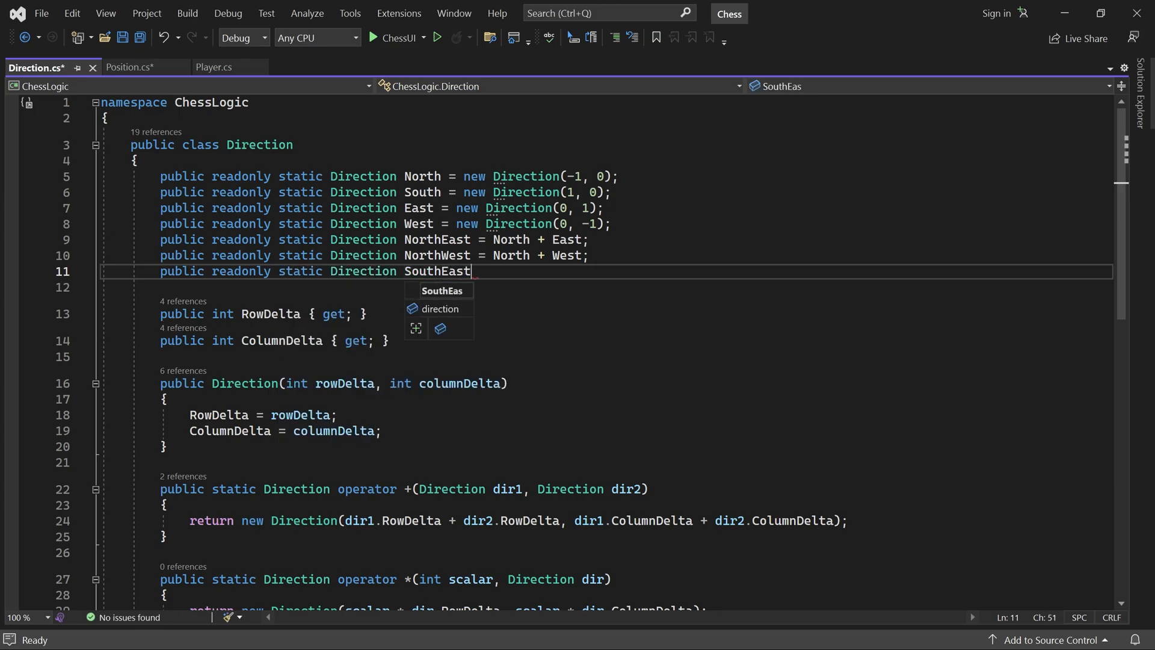
type("= South +")
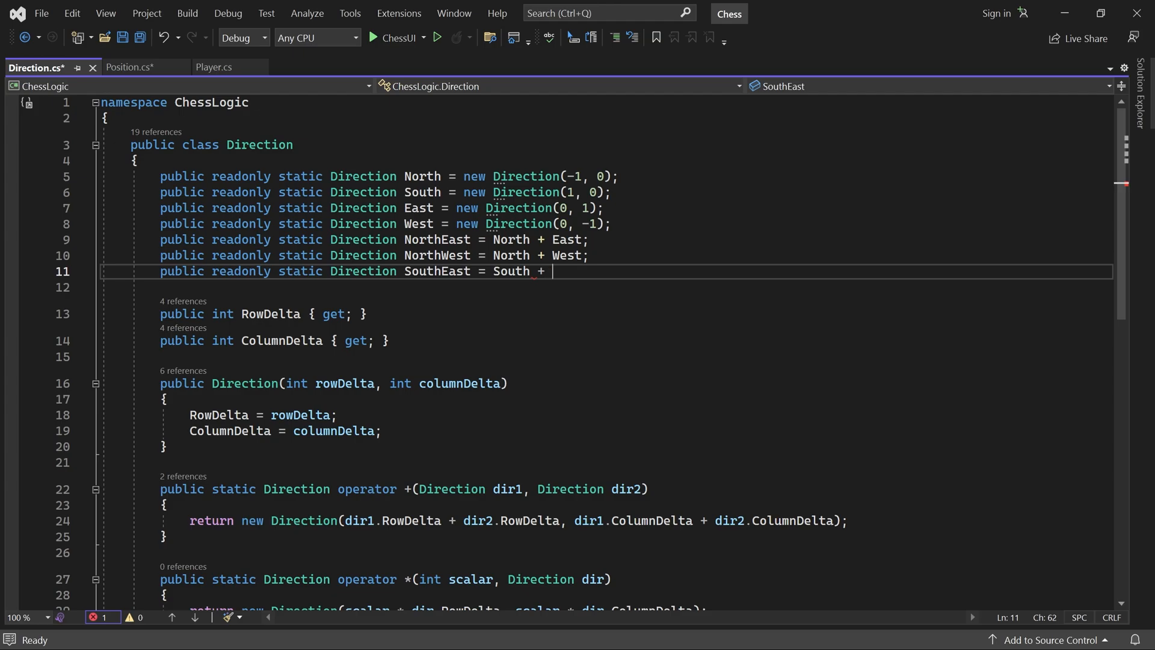
type("East;")
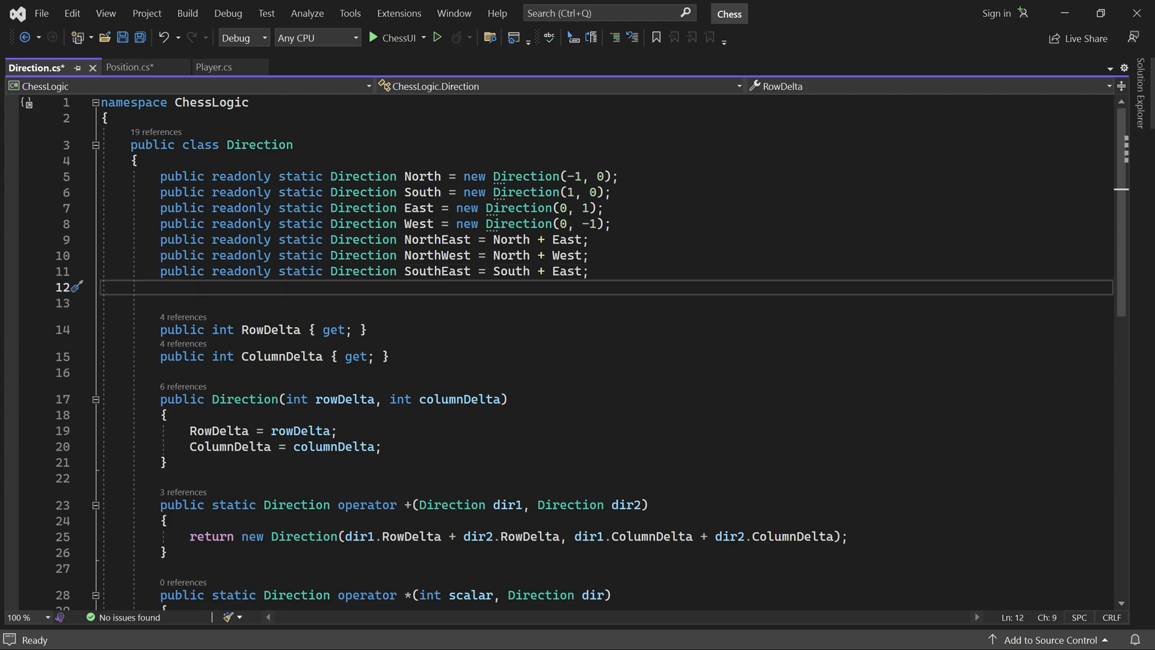
type("public readonl")
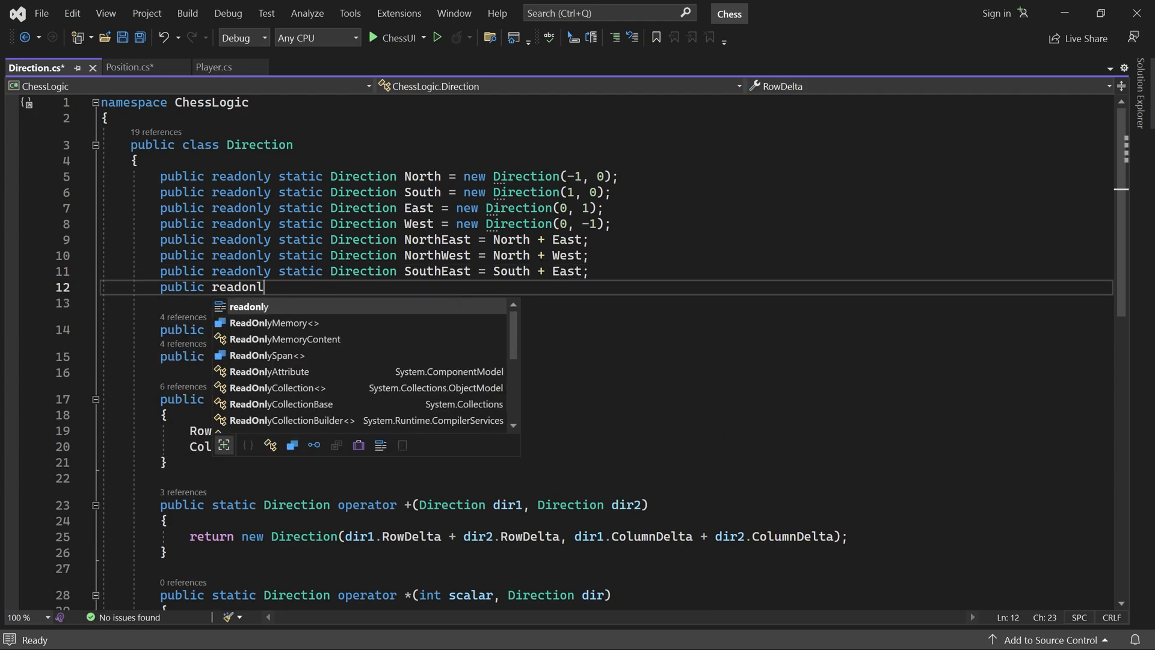
type("y static Direction")
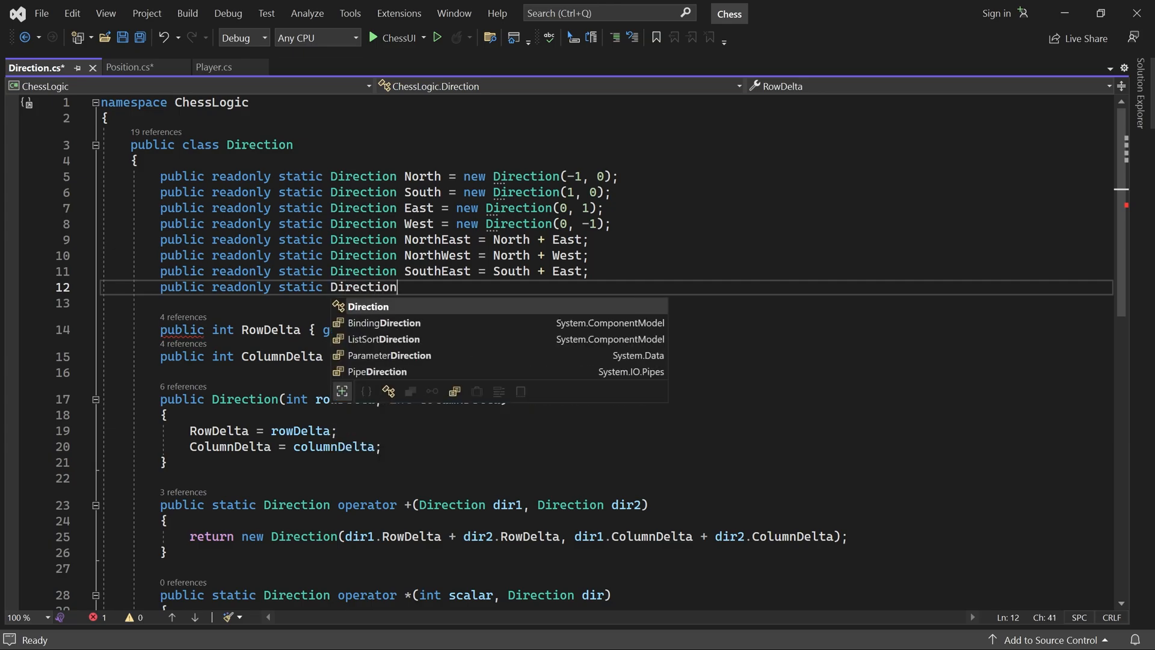
type("SouthWe")
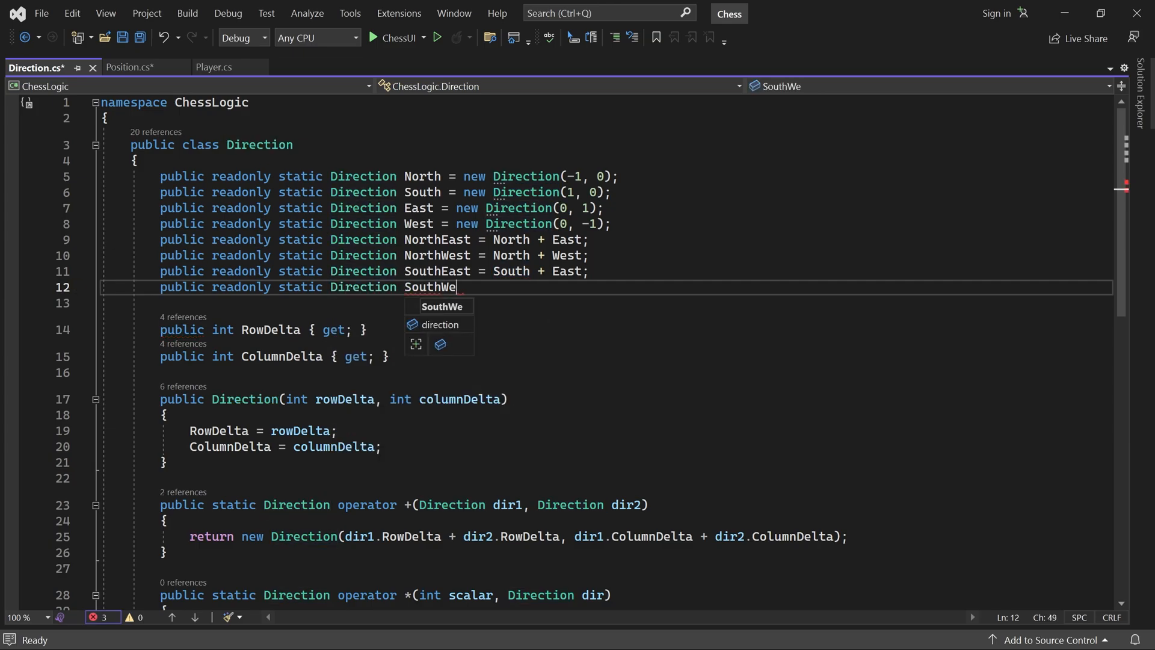
type("st = South +")
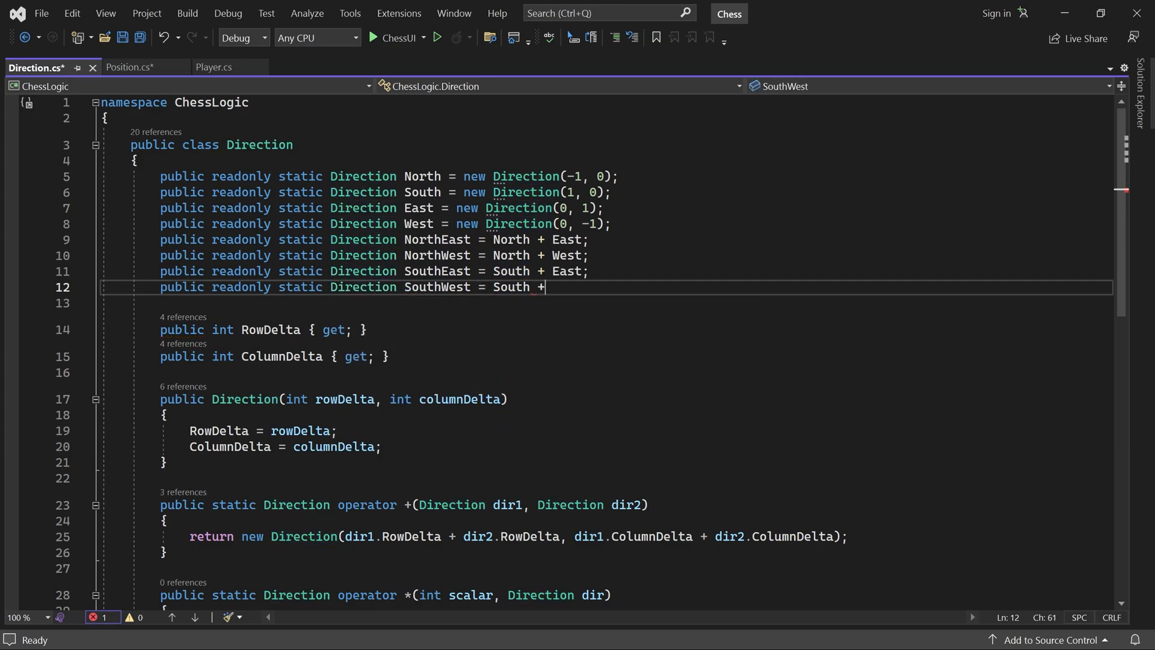
type("West;")
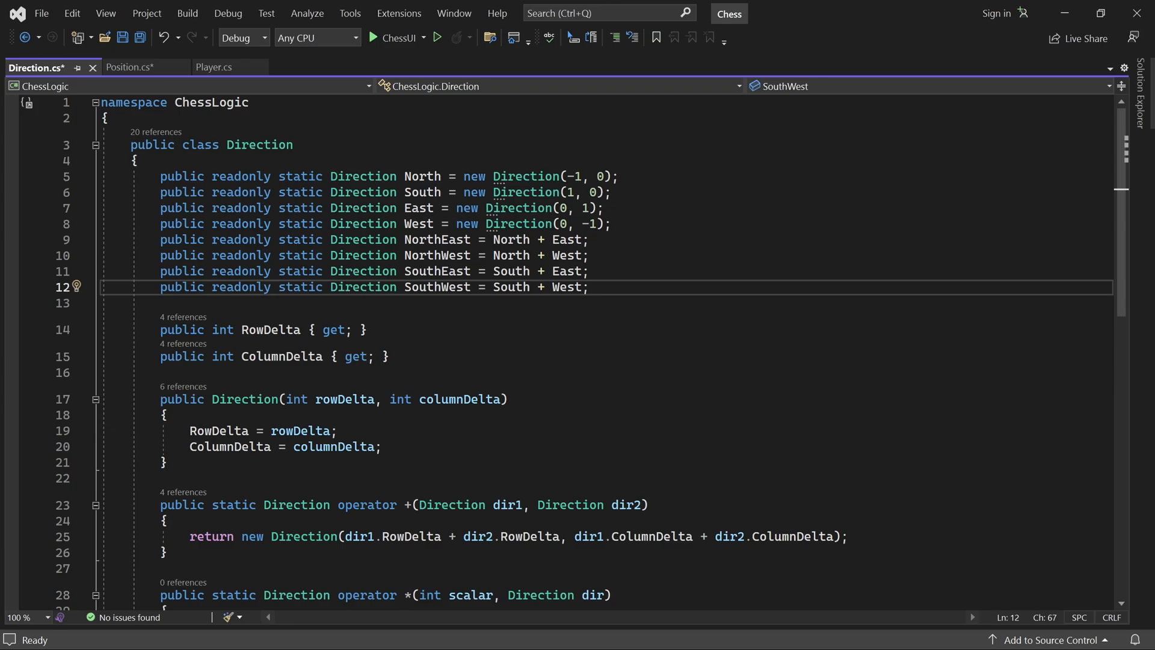
key("ctrl+s")
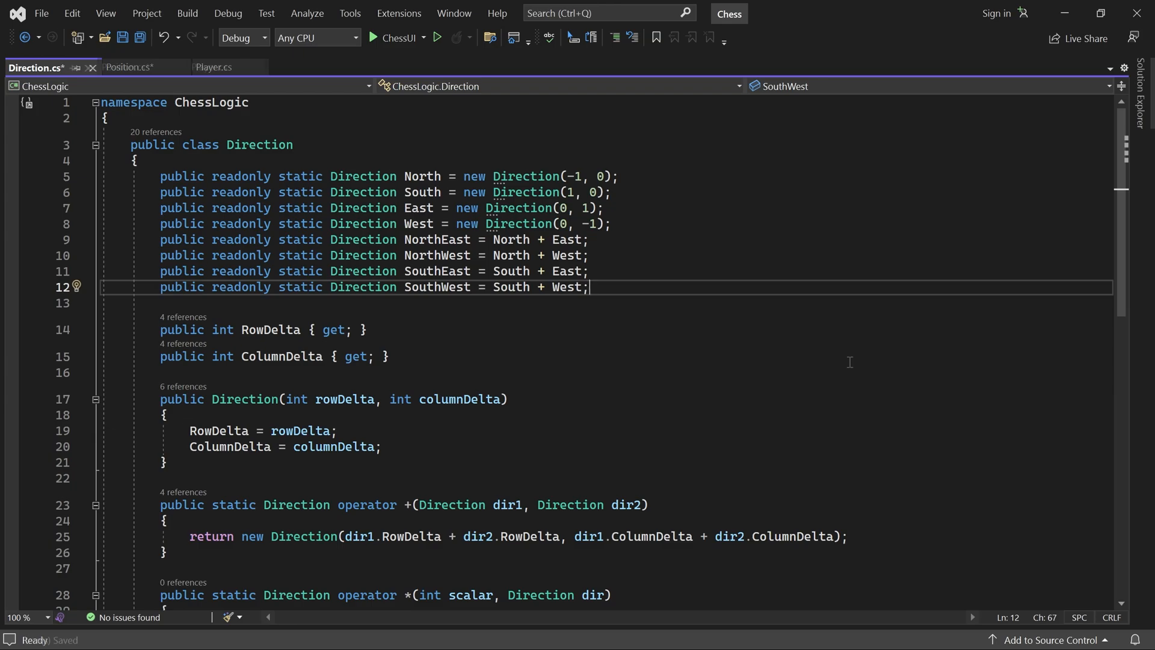
left_click(130, 68)
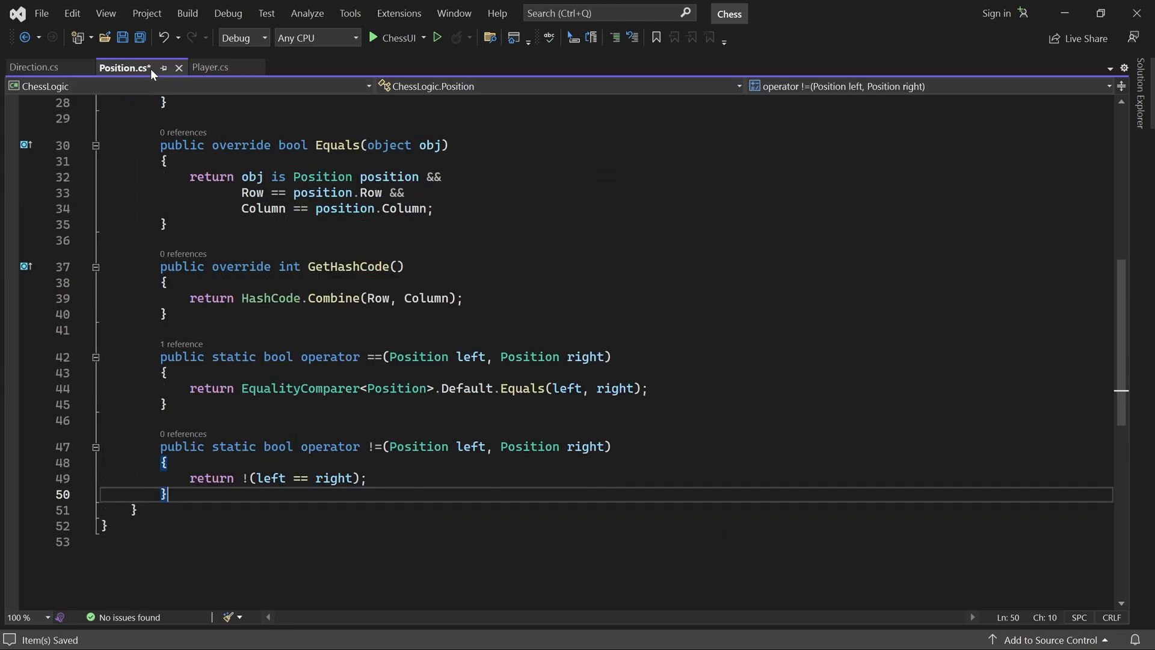
- Declare public static Position operator +(Position pos, Direction dir) below the != operator
key("Enter")
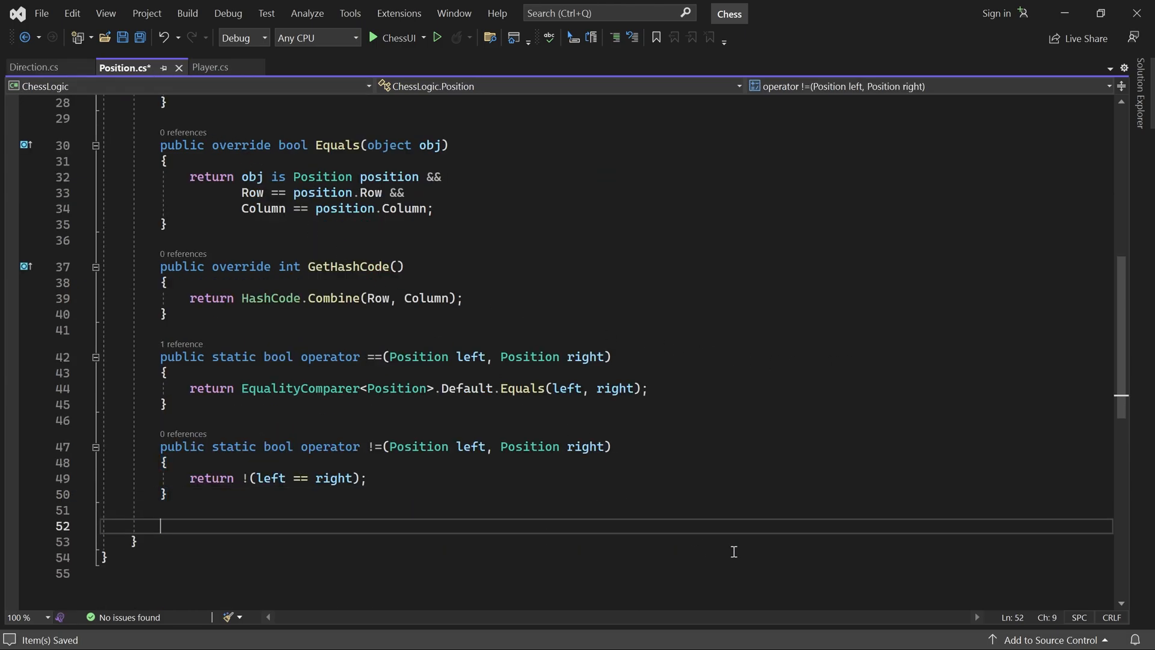
scroll("down", 3)
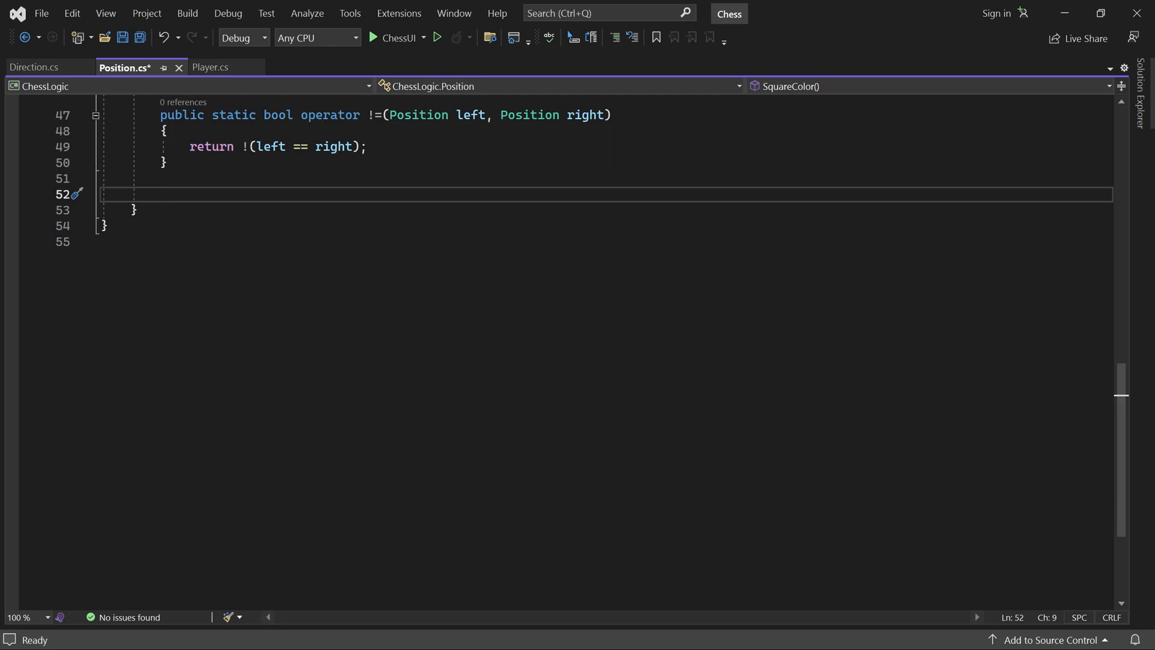
type("public")
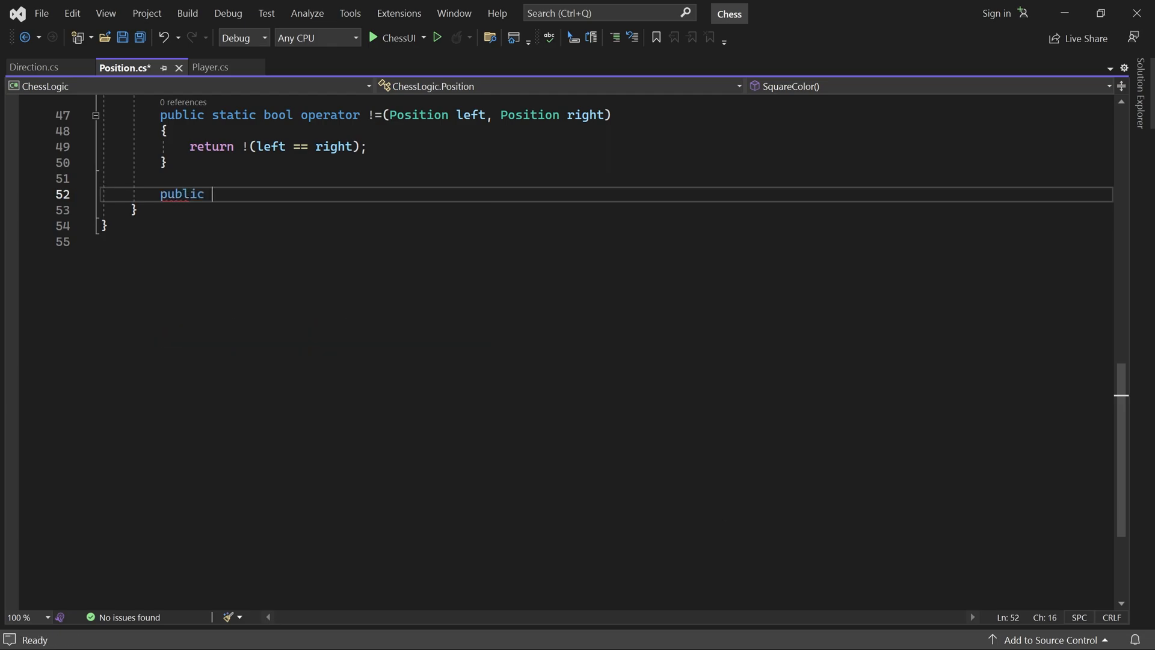
type("static Positio")
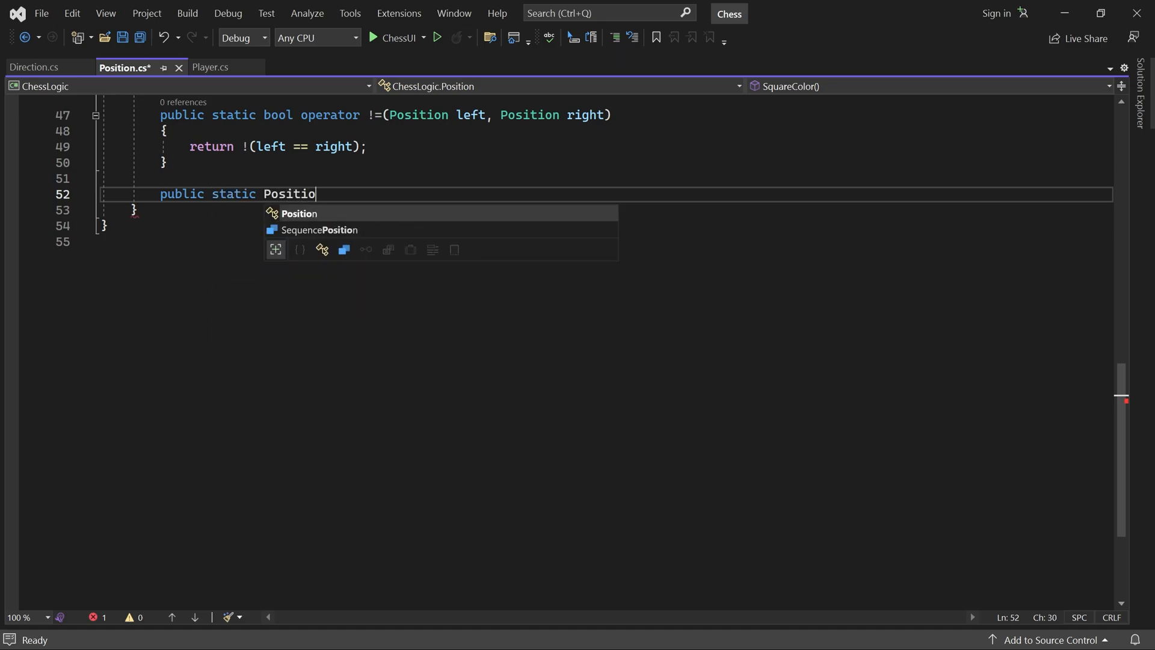
type("n operator")
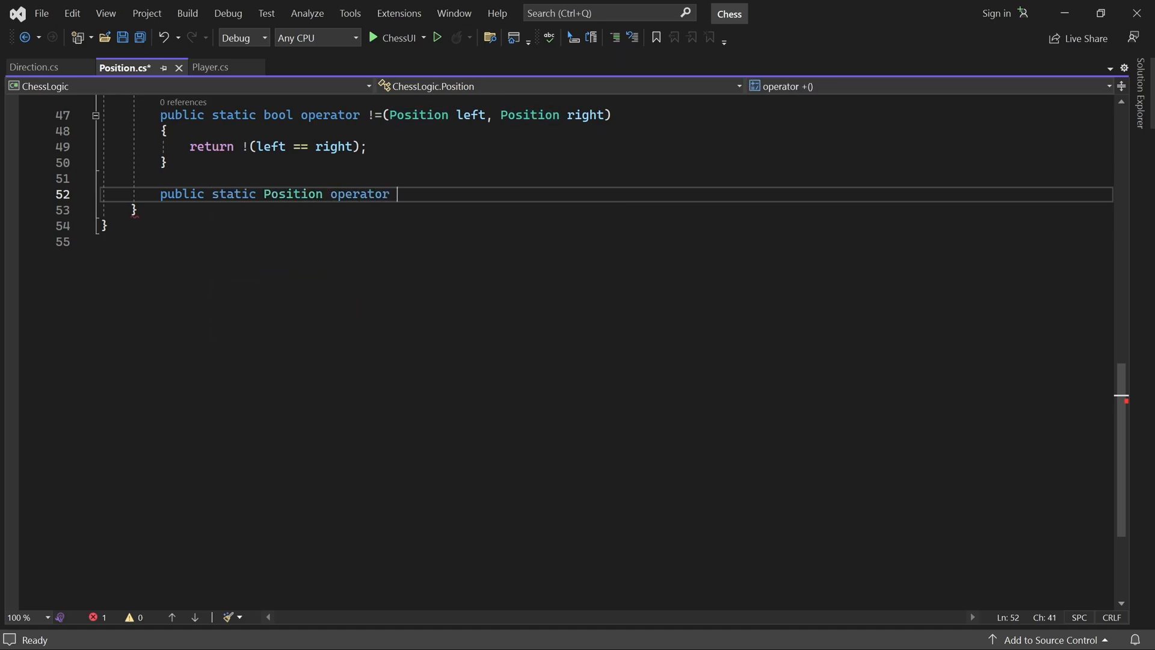
type("+(")
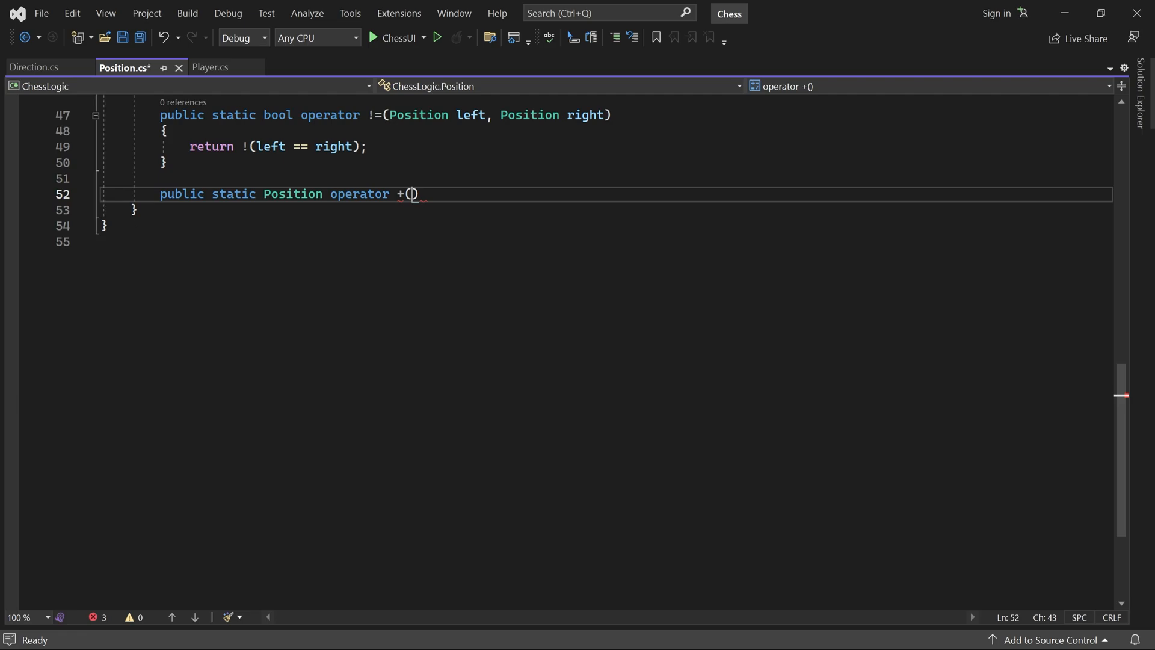
type("Position pos,")
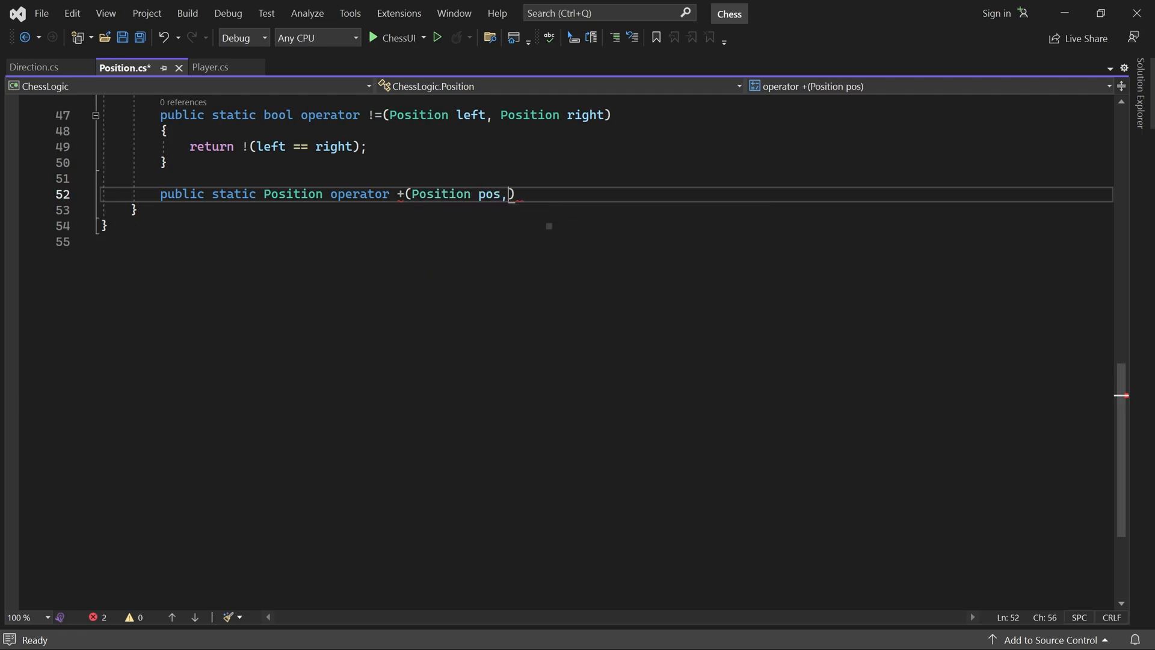
type("Direction di")
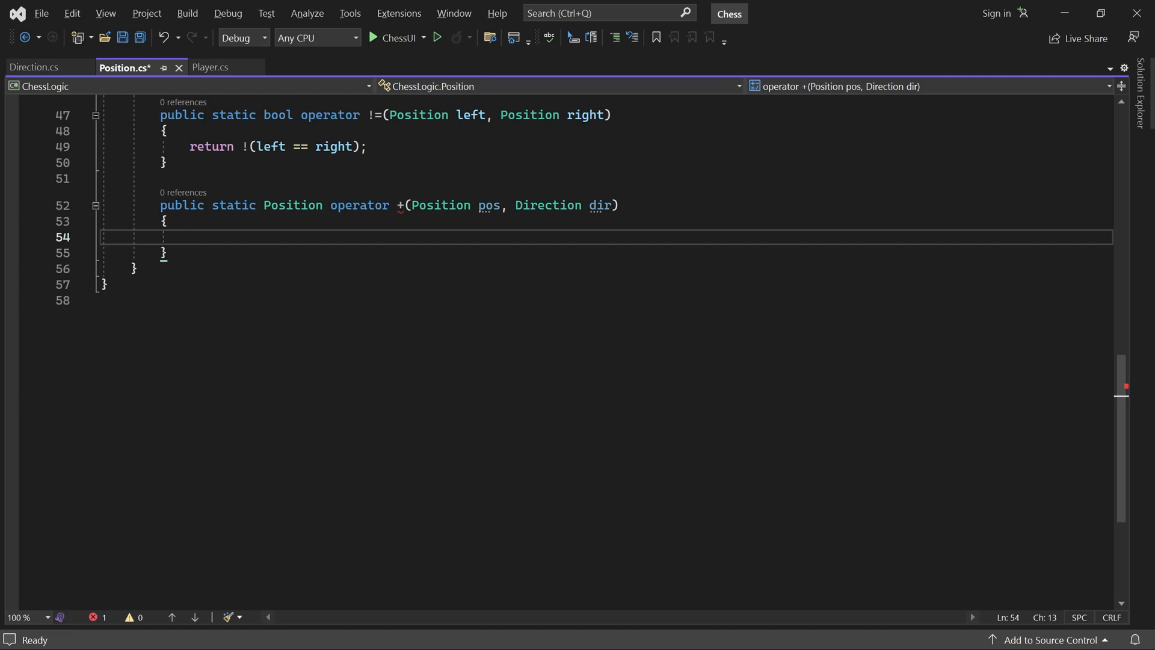
- Return new Position(pos.Row + dir.RowDelta, pos.Column + dir.ColumnDelta) from the operator
type("return ne")
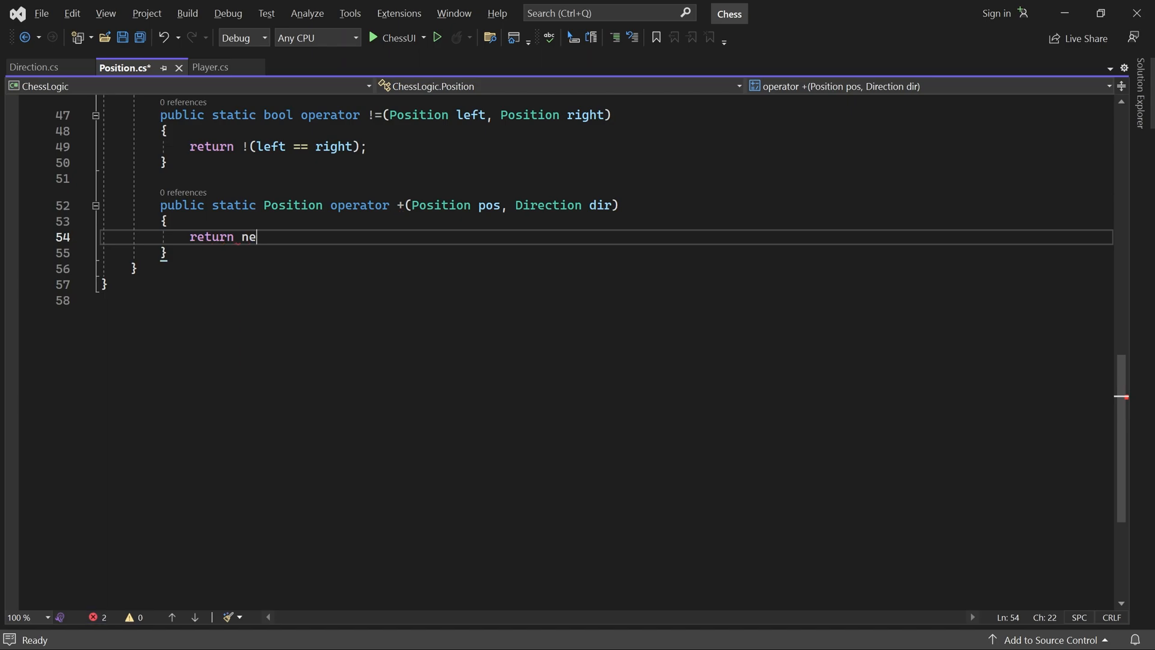
type("w Position(")
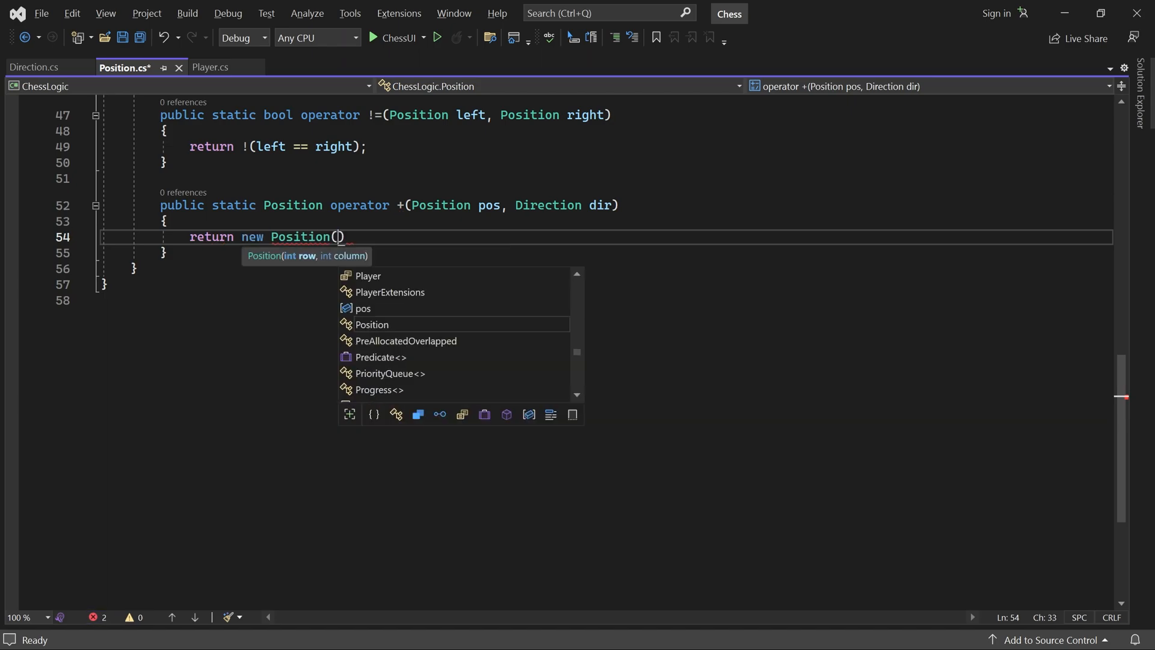
key("Escape")
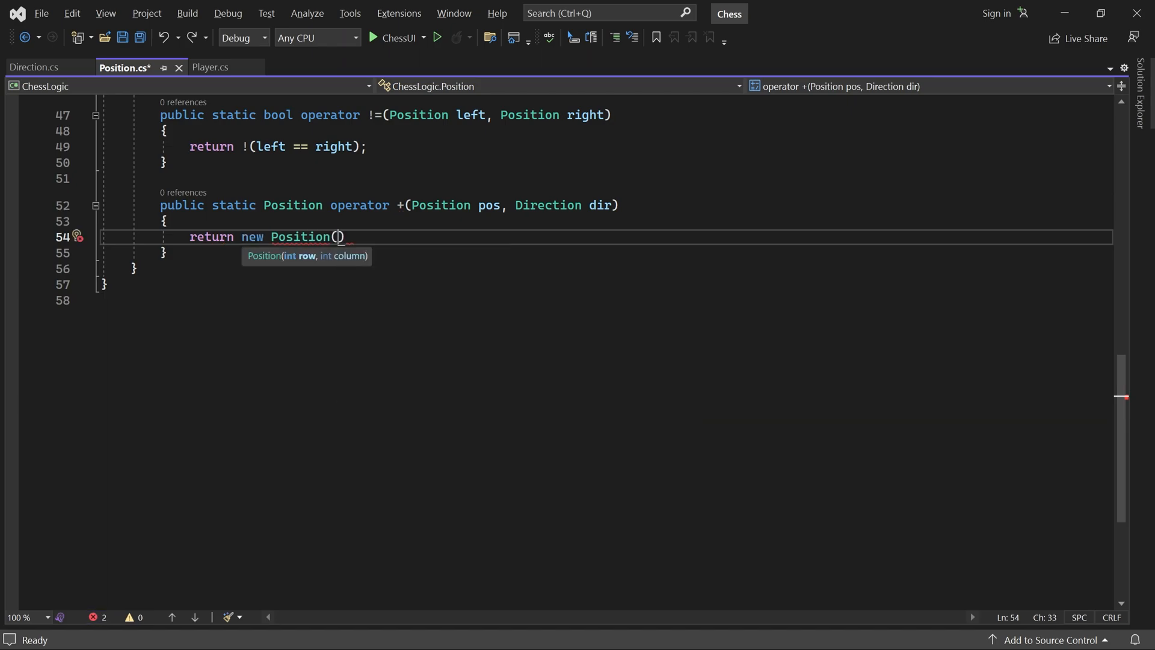
type("pos.Row +")
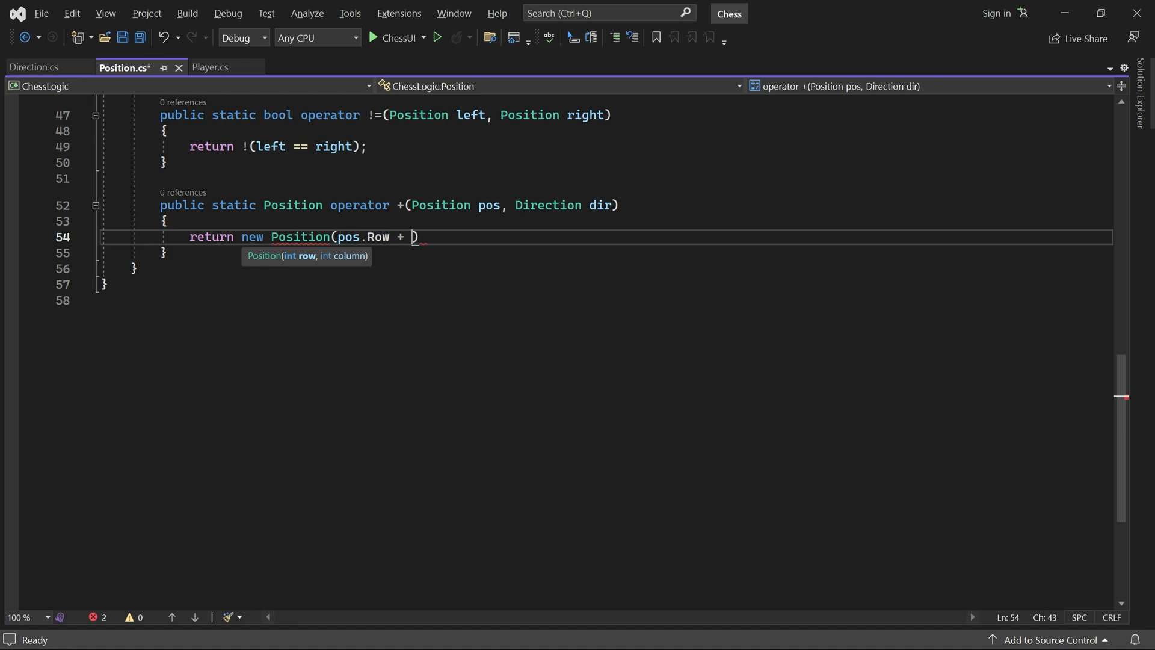
type("dir.RowDelta,")
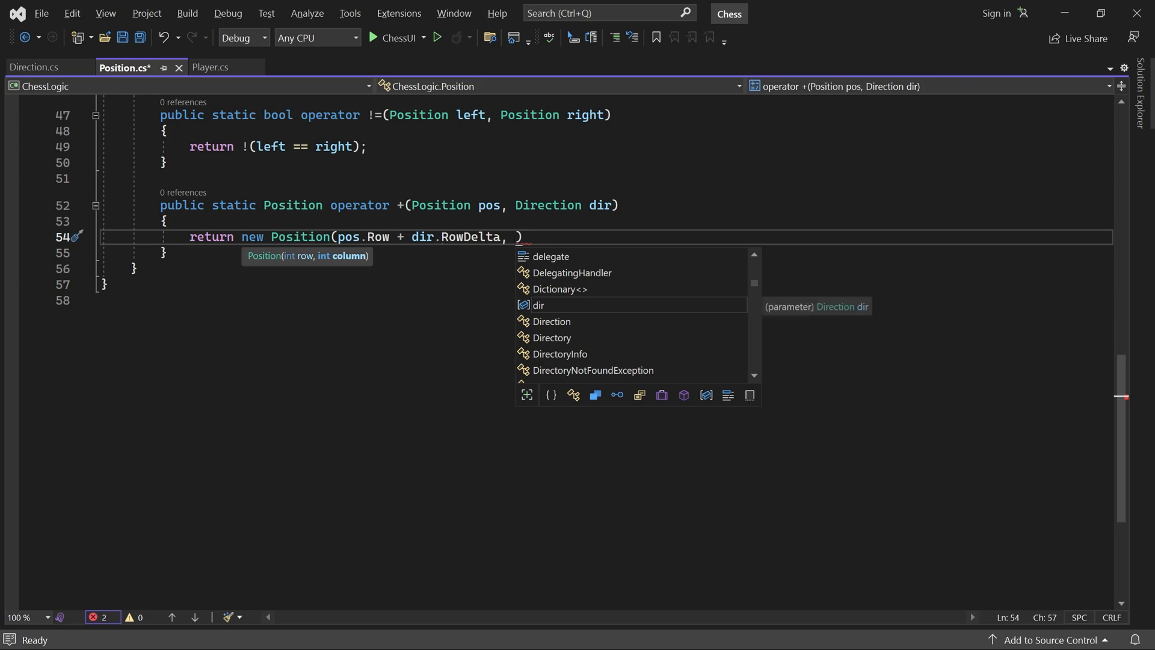
type("po")
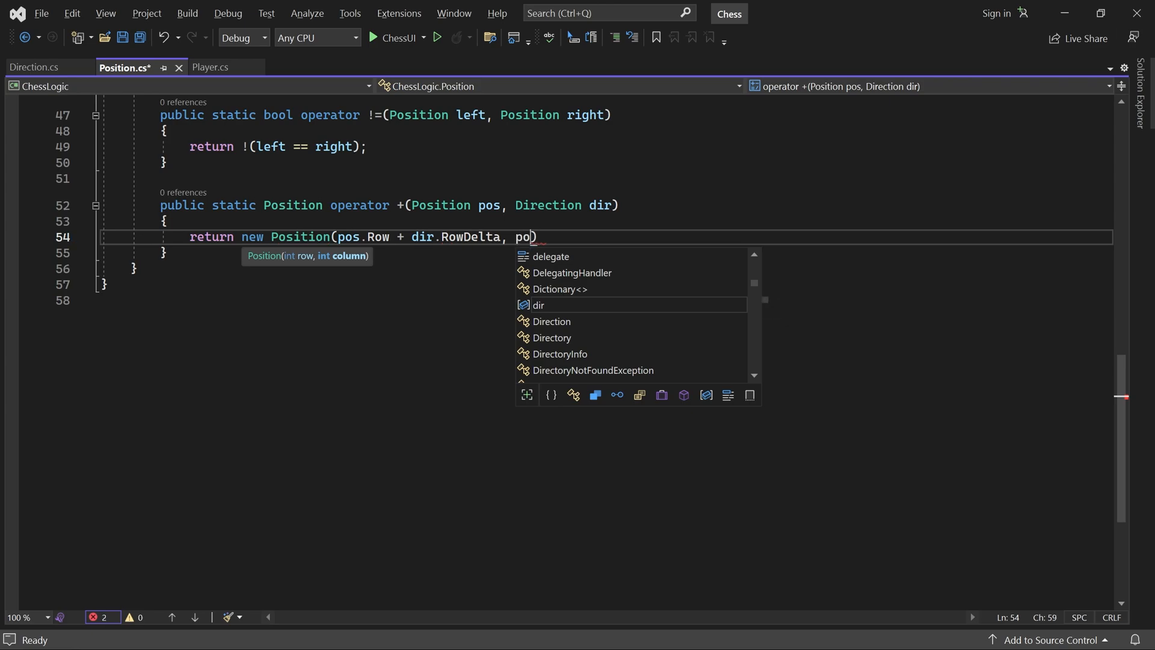
type("s.Column")
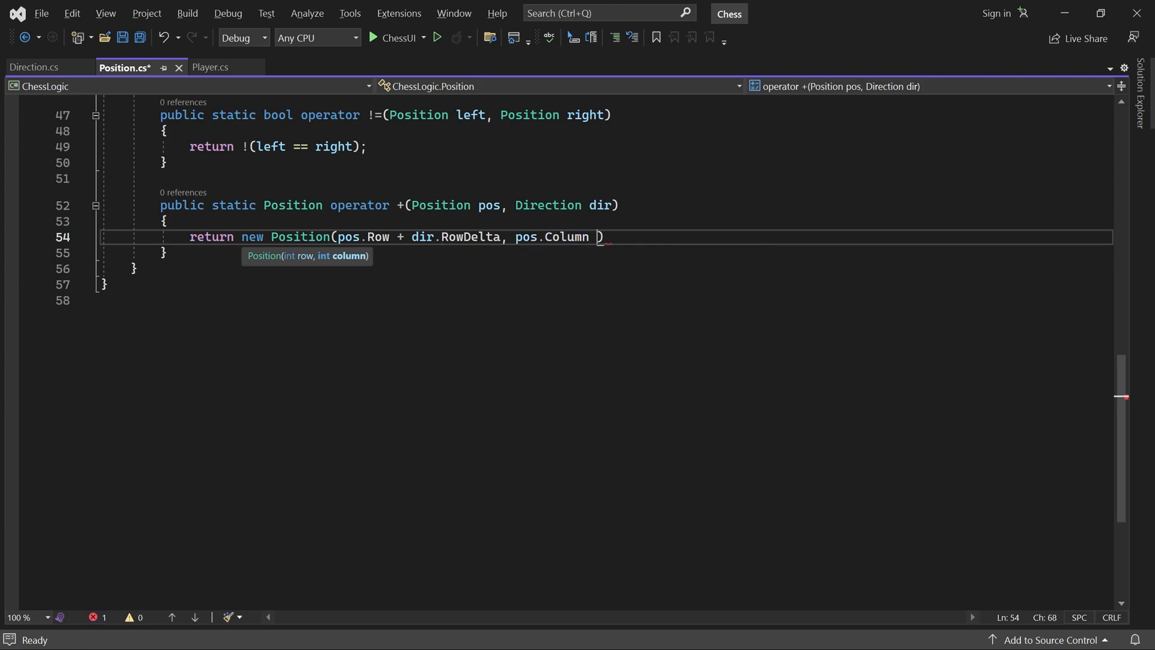
type("+ dir.")
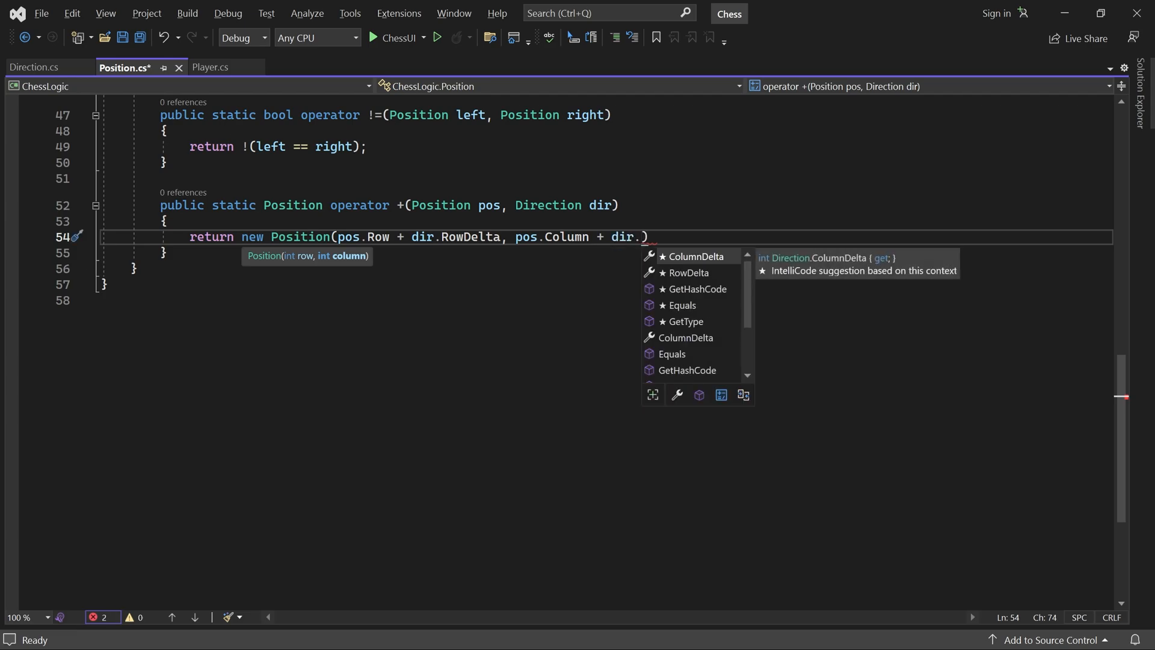
type("ColumnDelta);")
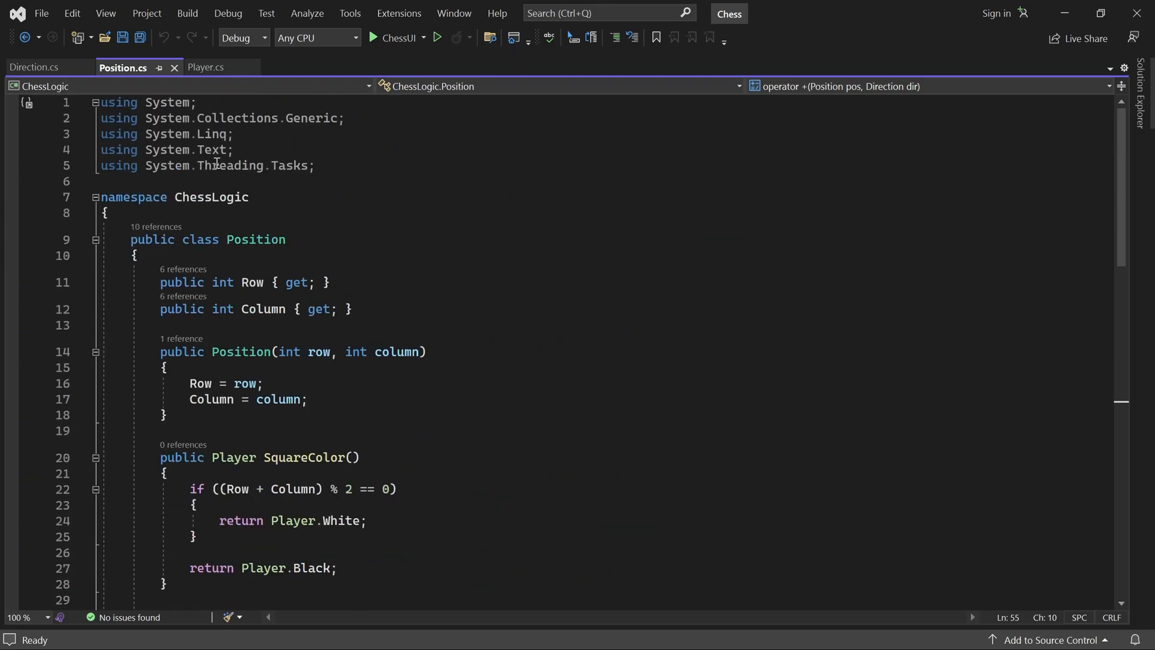
- Remove the unnecessary using directives from Position.cs and save the file
double_click(229, 165)
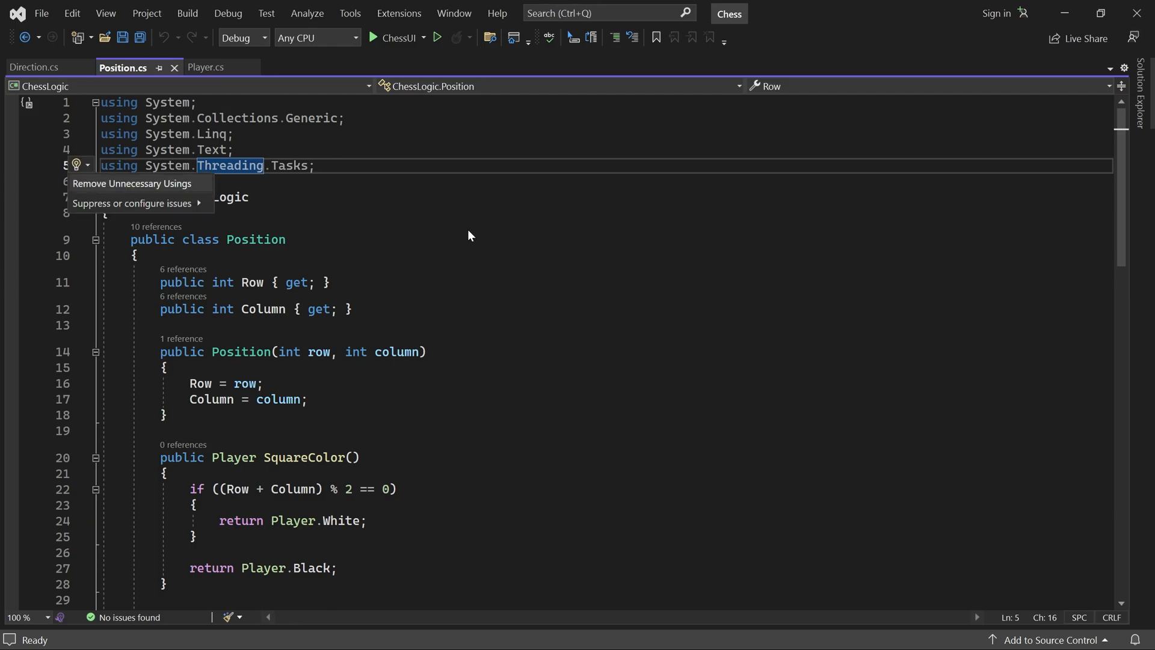
left_click(132, 183)
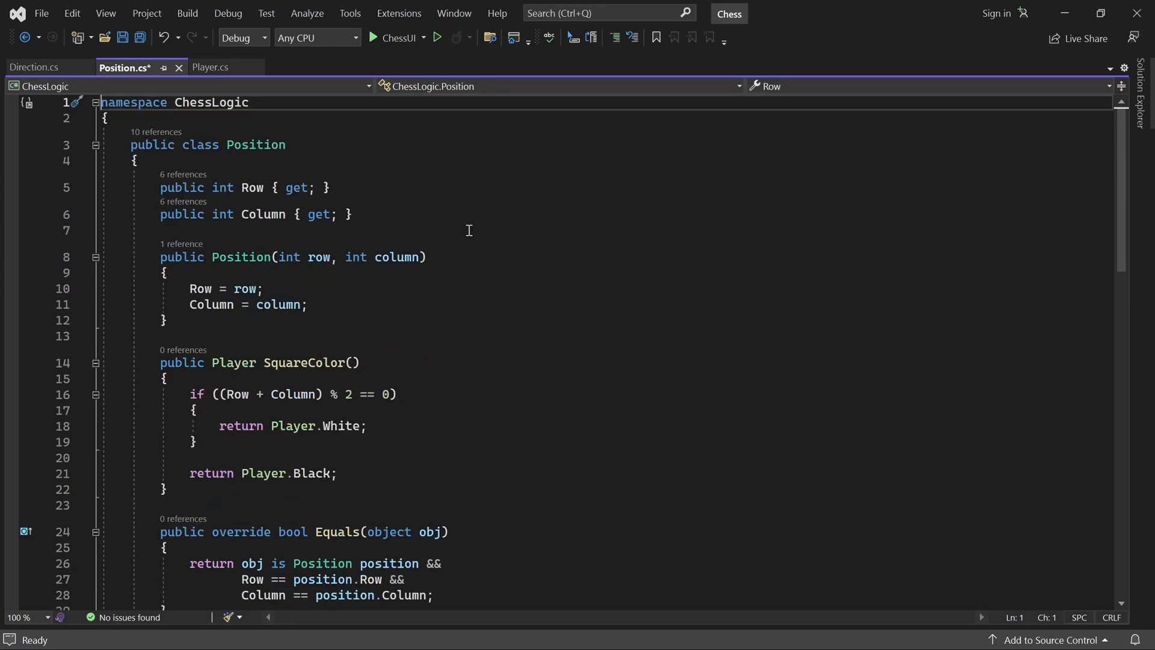
key("Ctrl+S")
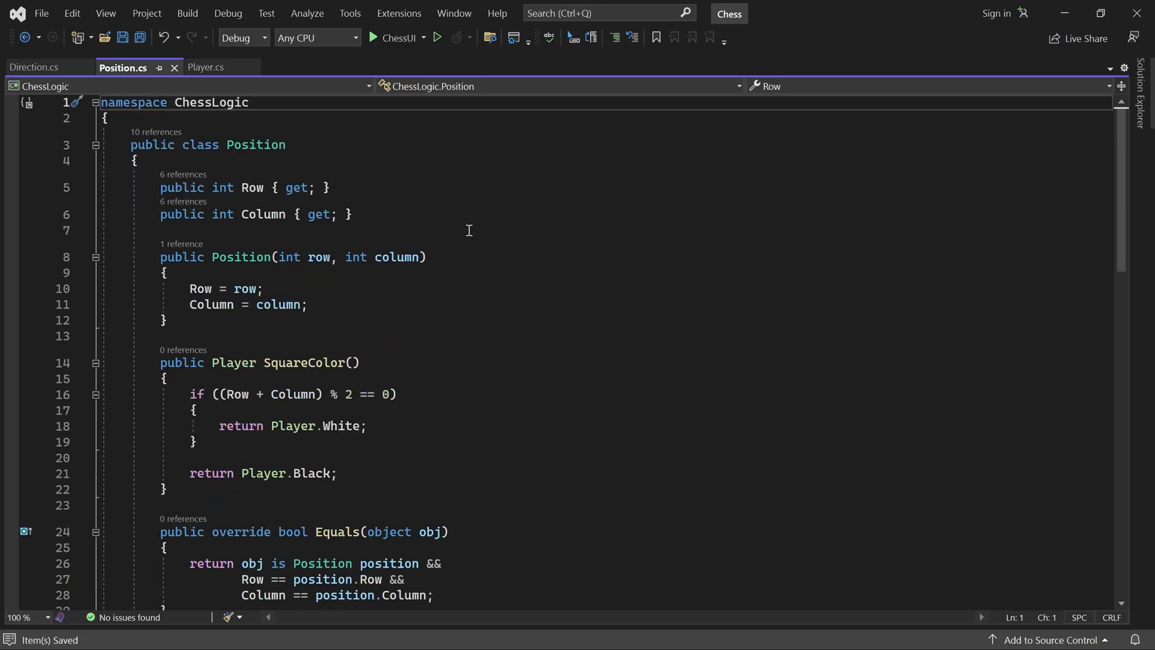